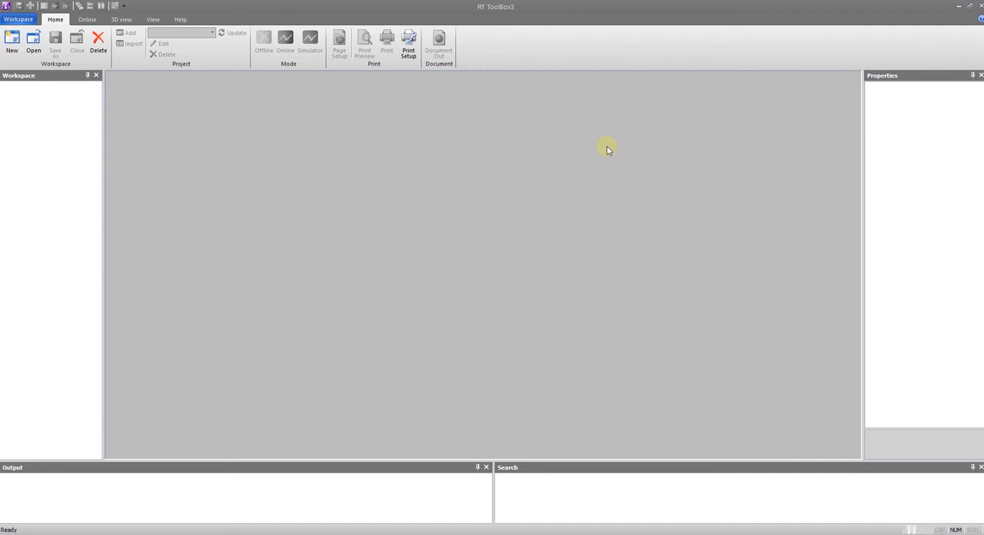
mouse_move(460, 108)
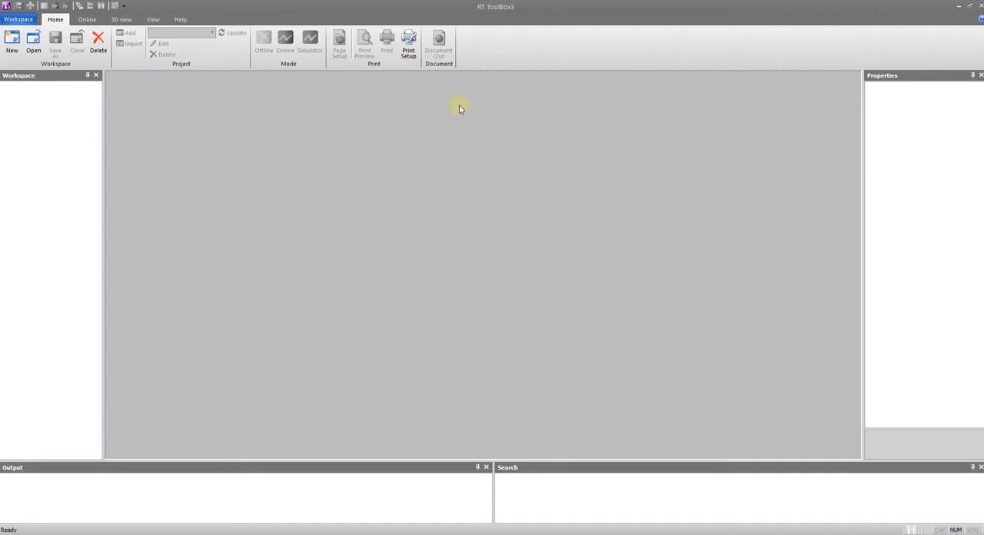
mouse_move(227, 145)
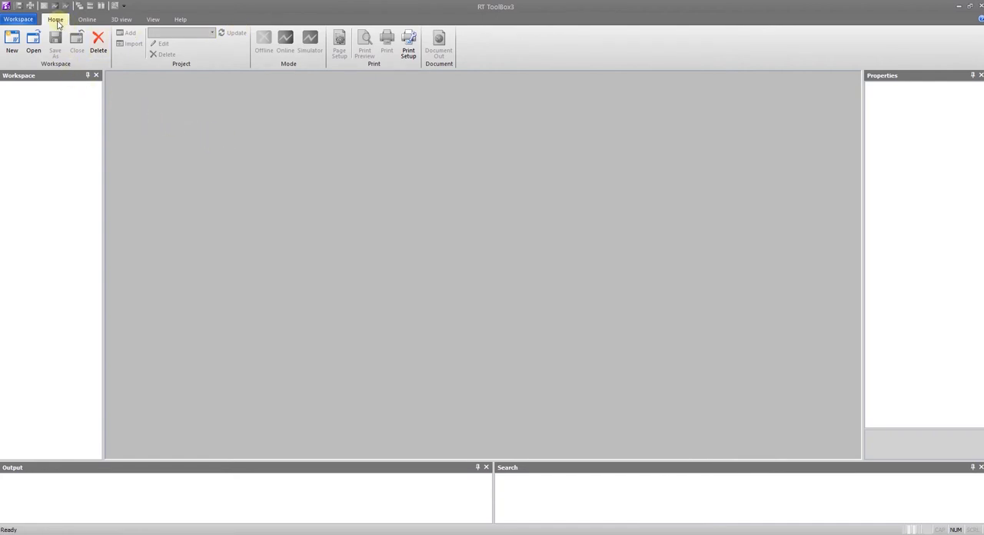
Browse the Online, 3D view, View and Help ribbons, then return to Home with the Communication Server window up
click(86, 18)
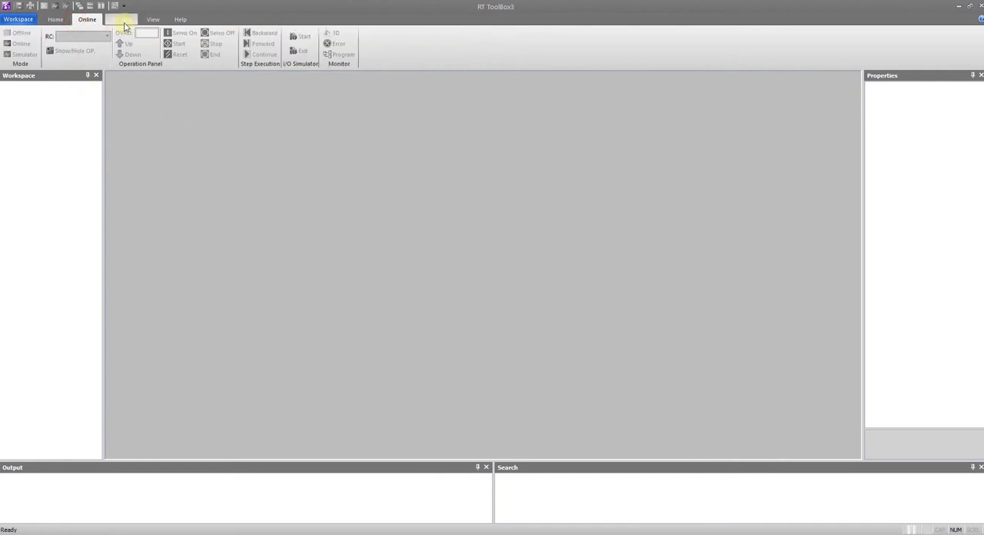
click(120, 19)
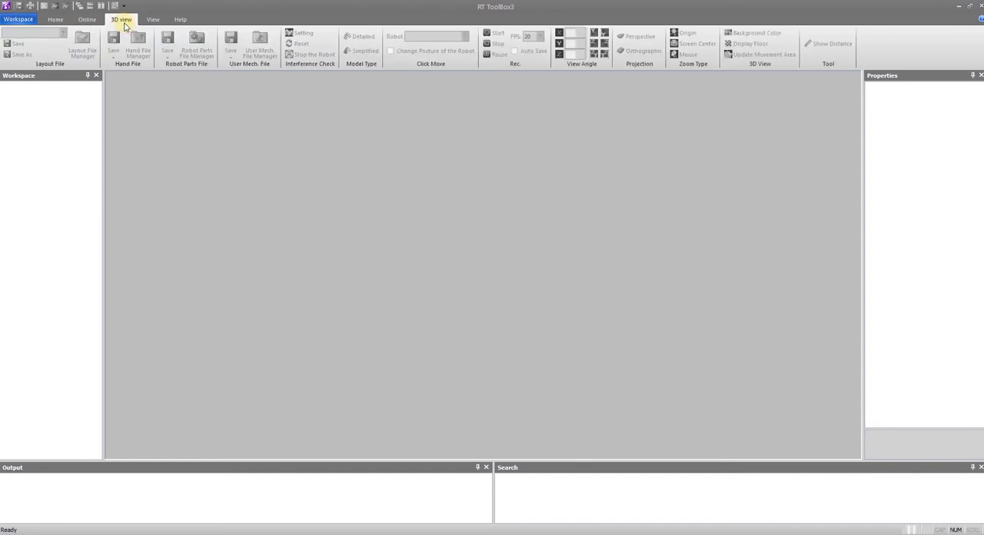
click(153, 19)
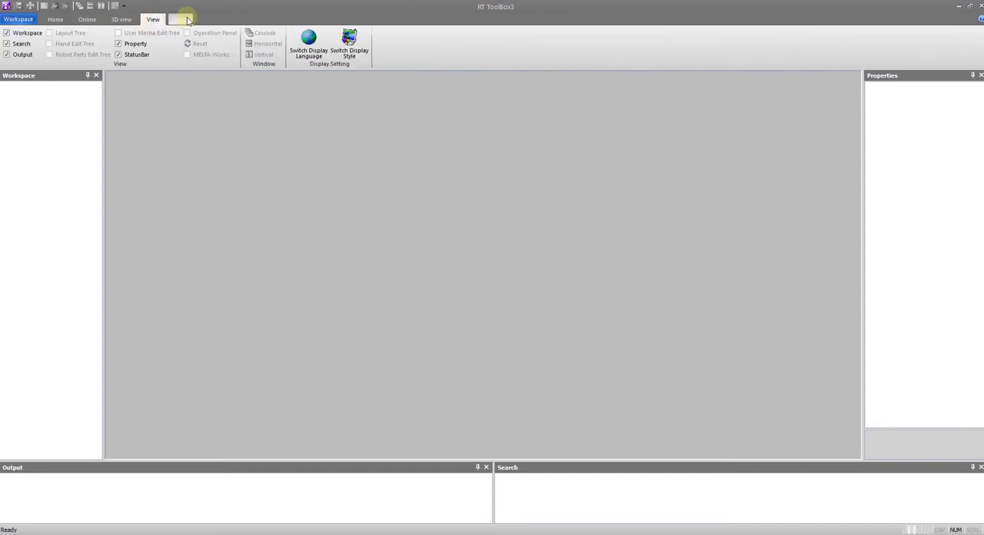
click(181, 19)
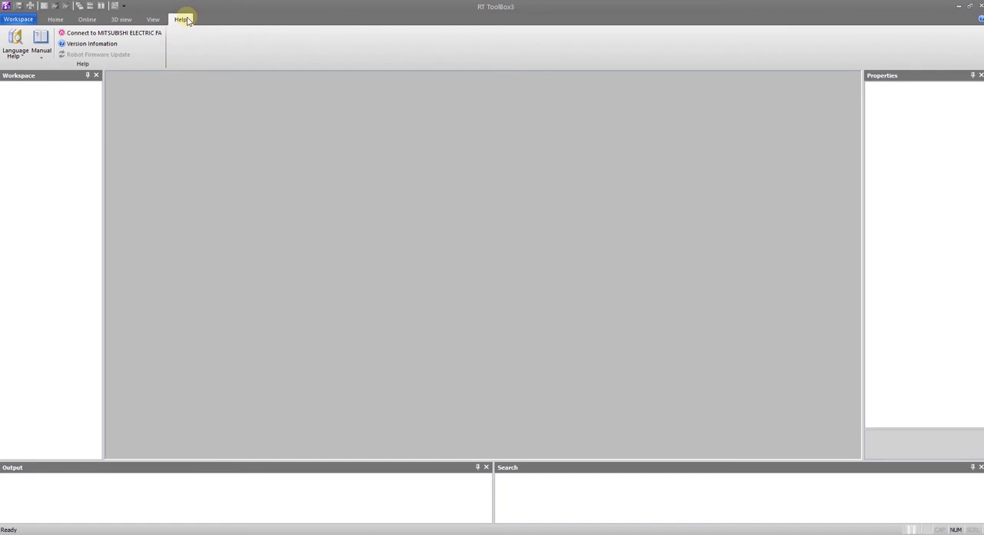
click(56, 18)
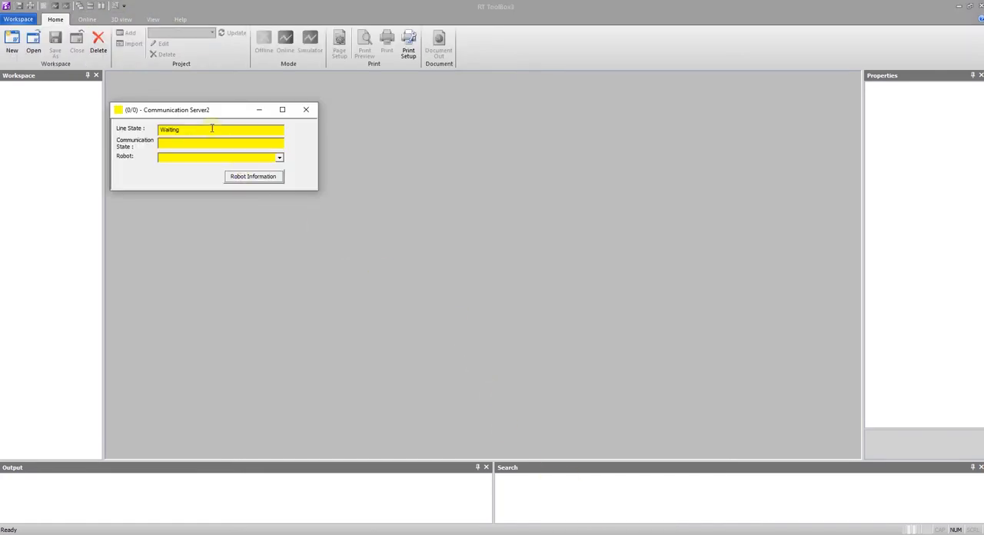
mouse_move(245, 249)
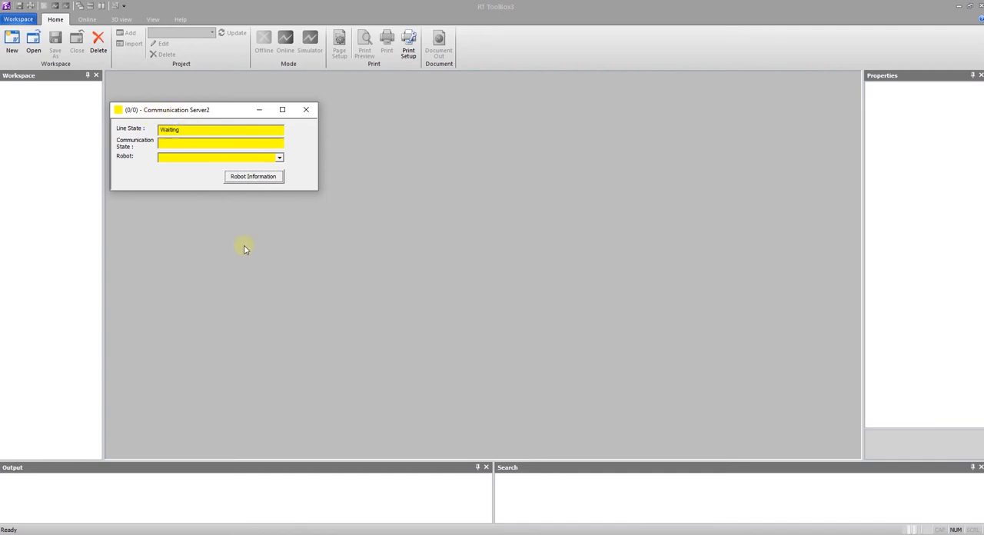
Dismiss the communication server window and bring up the New Workspace dialog
click(306, 109)
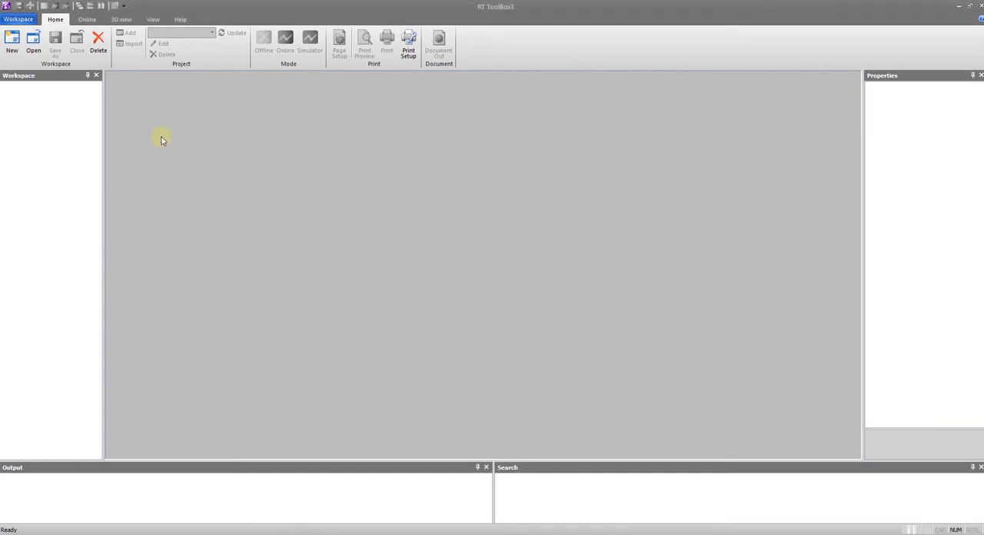
mouse_move(12, 43)
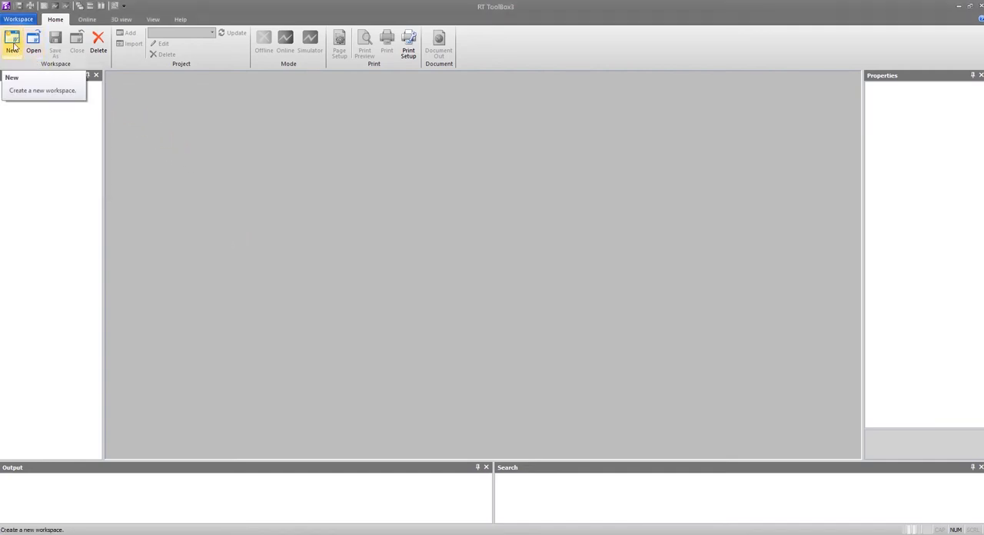
click(12, 43)
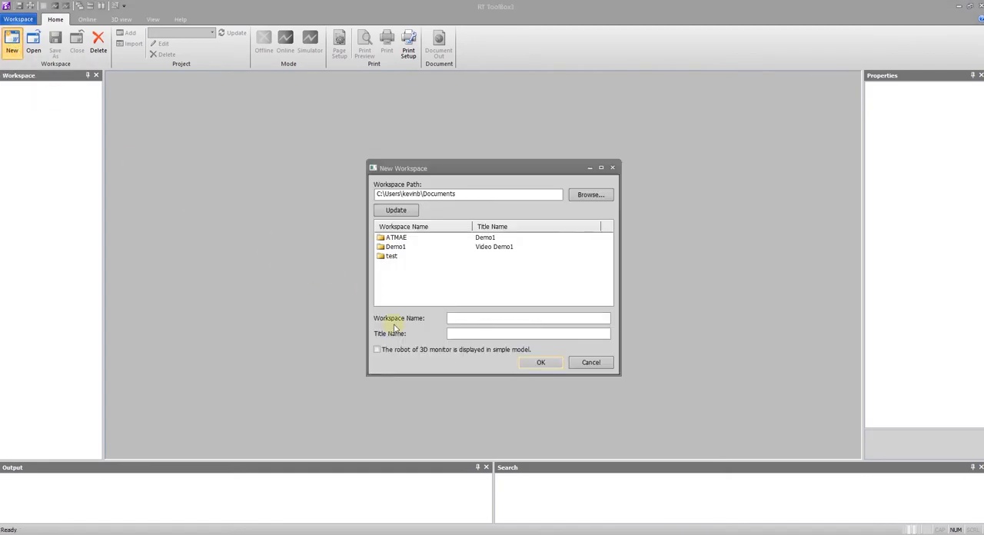
click(590, 363)
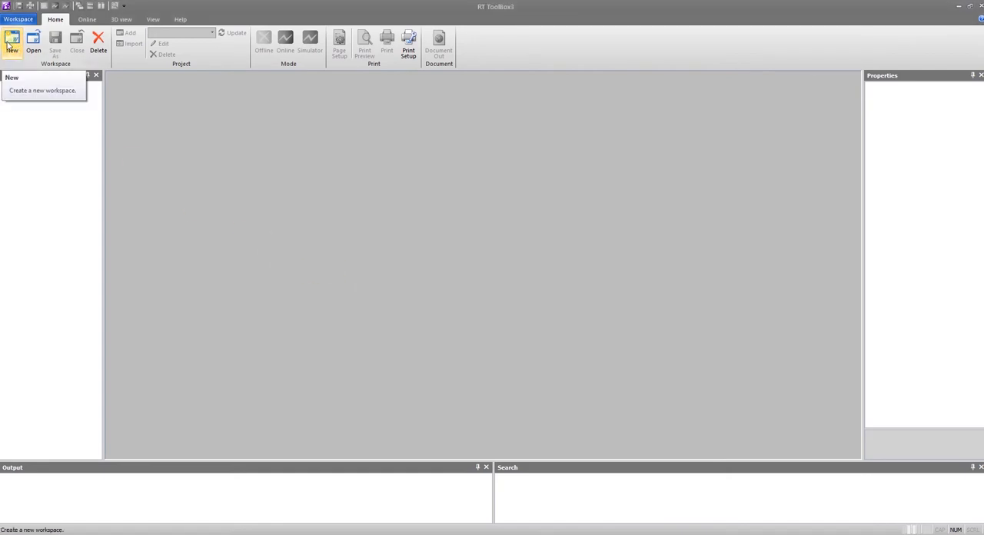
click(12, 43)
text(Video)
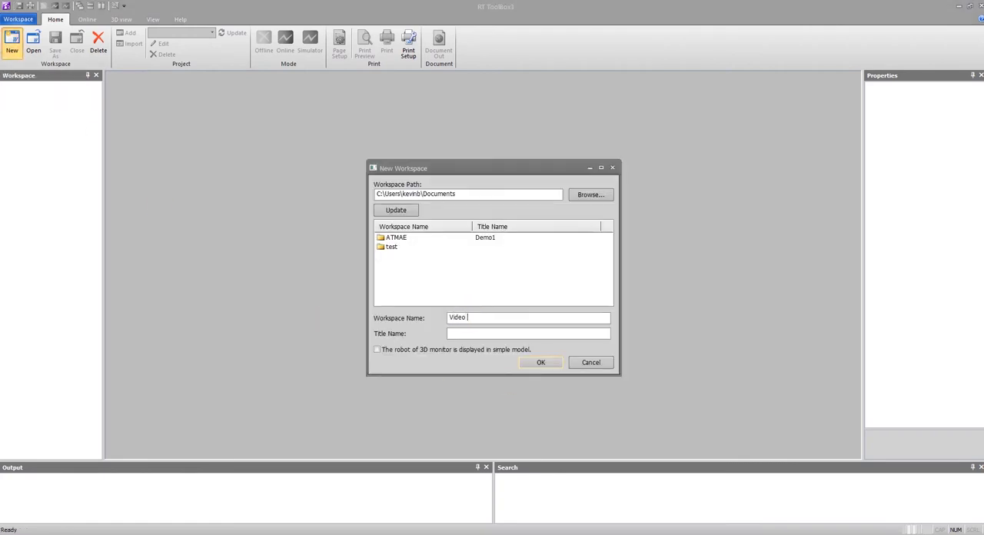
Create the workspace 'Intro Video' with title 'Intro Video Demo'
text(Intr)
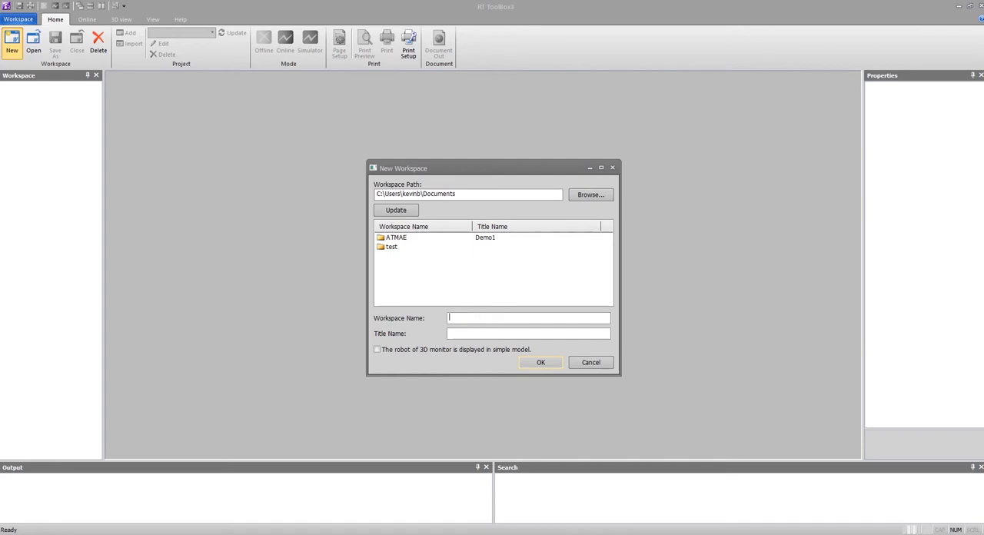
text(Inro)
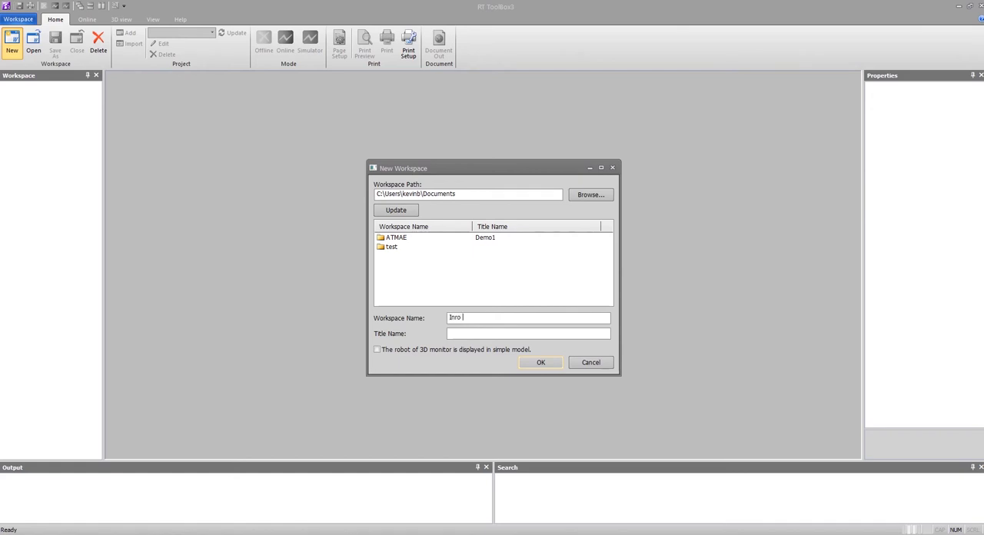
text(Intro Video)
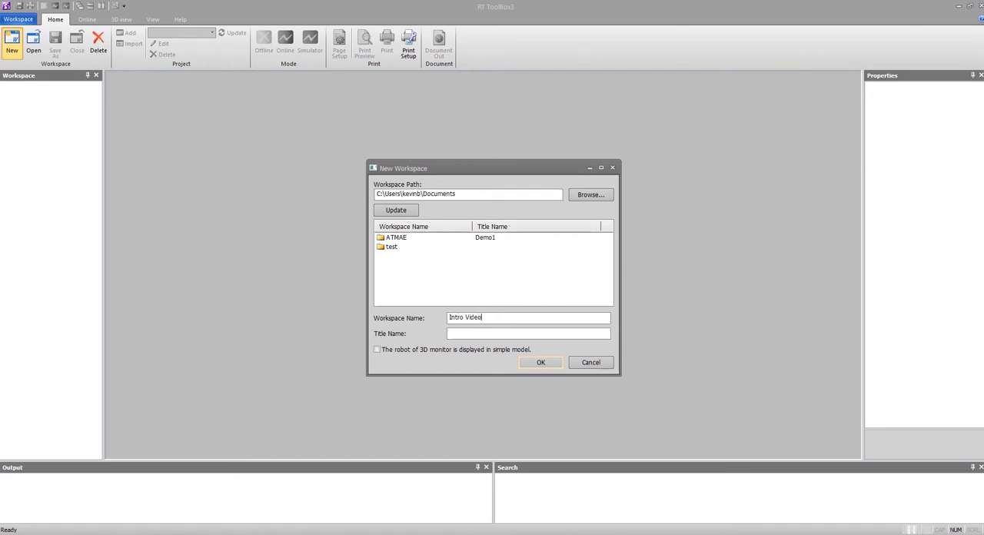
click(530, 332)
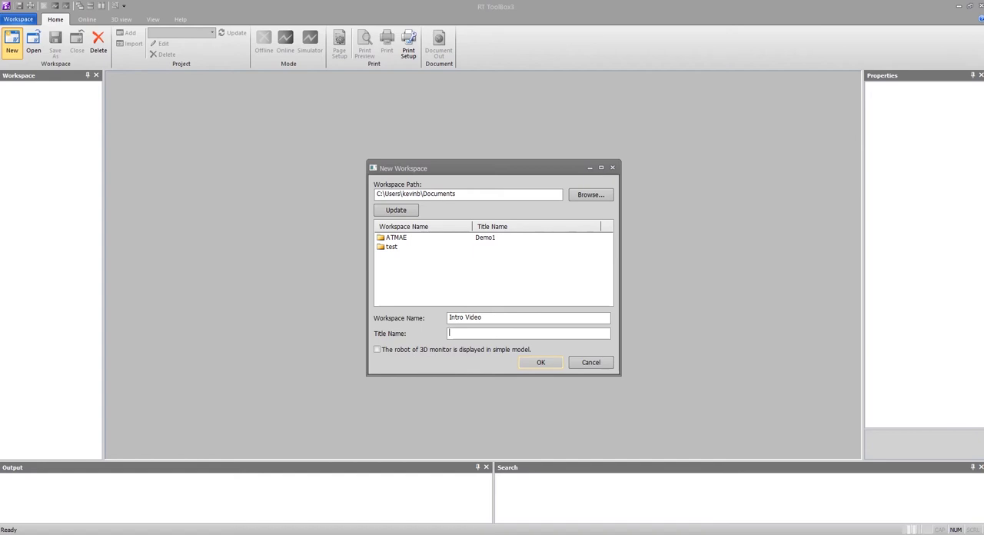
text(Intro Video Demo)
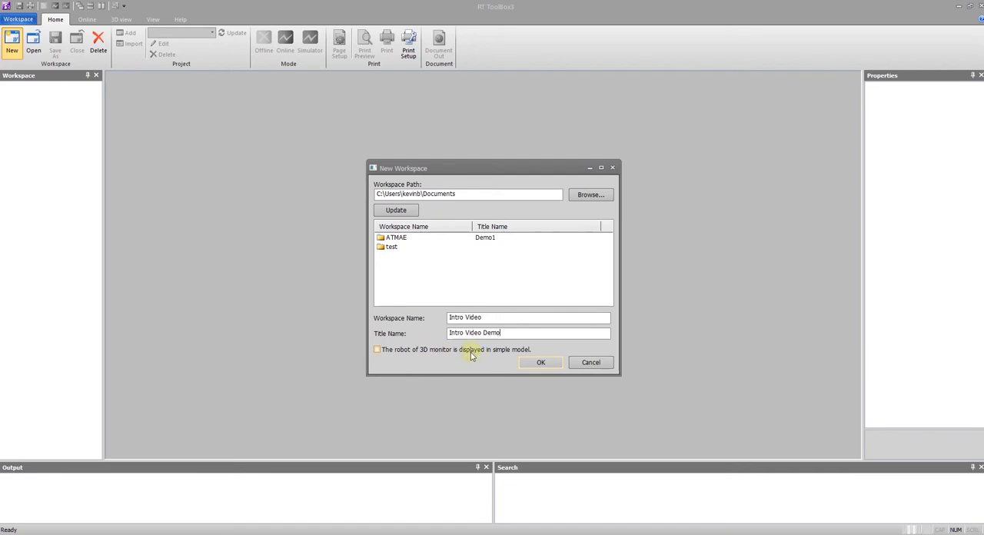
click(542, 363)
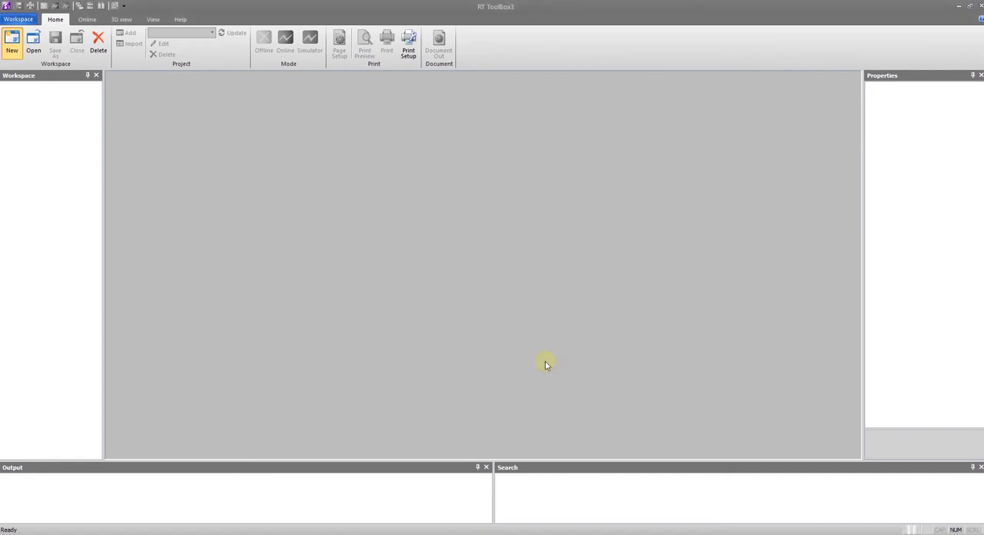
Add a project named 'Rob...' to the workspace and advance to the Robot Model step
click(12, 43)
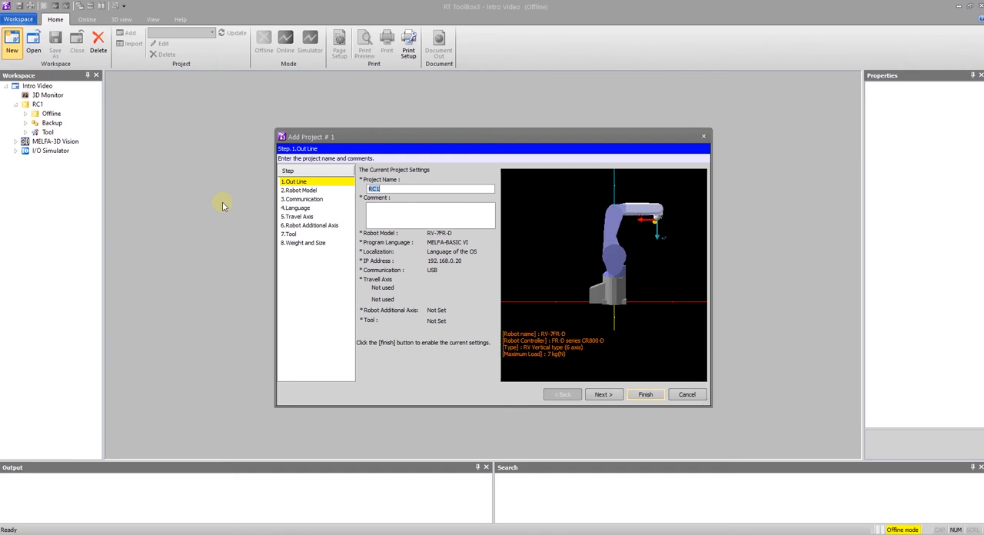
mouse_move(262, 259)
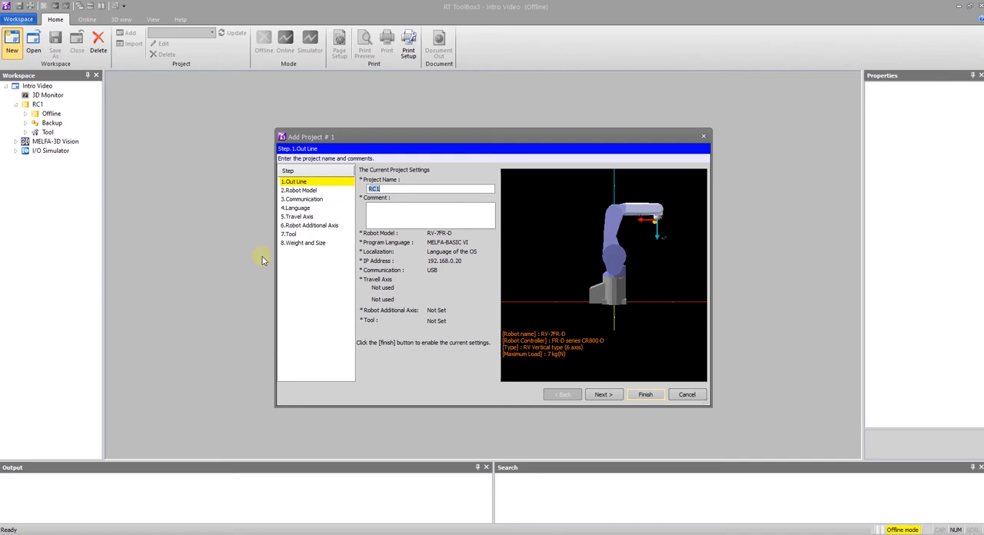
mouse_move(228, 204)
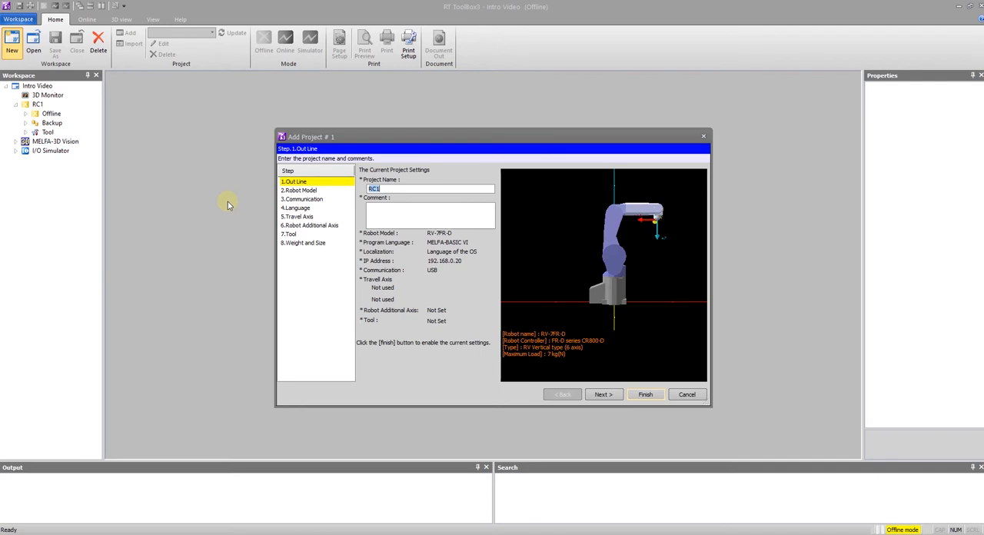
mouse_move(449, 187)
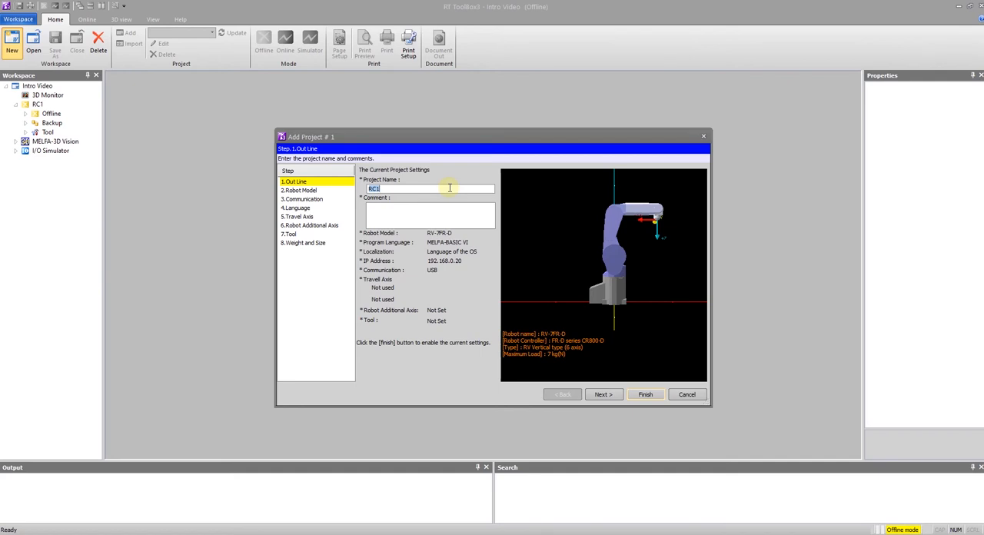
text(Robot)
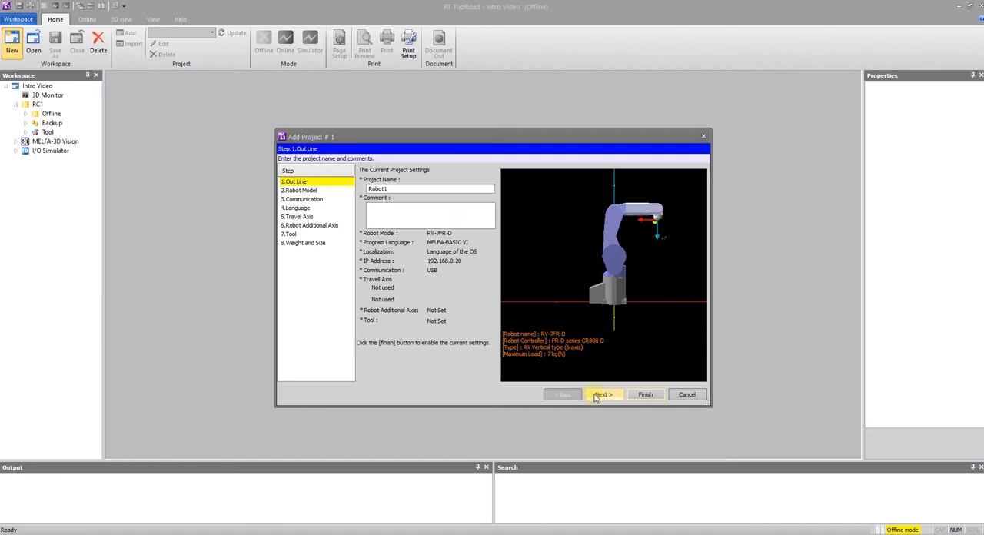
click(603, 394)
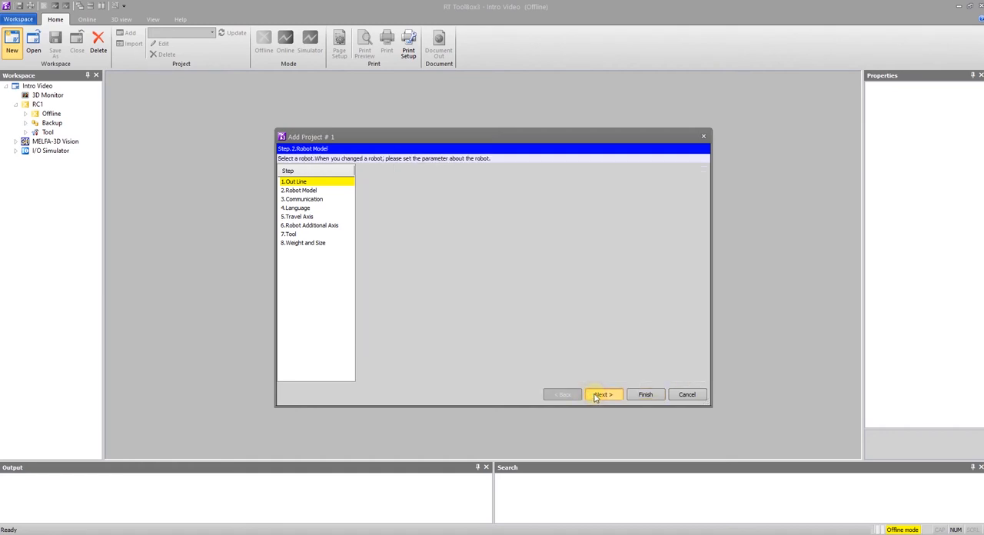
Choose an RH horizontal SCARA robot with 18 kg maximum load as the project's model
click(603, 394)
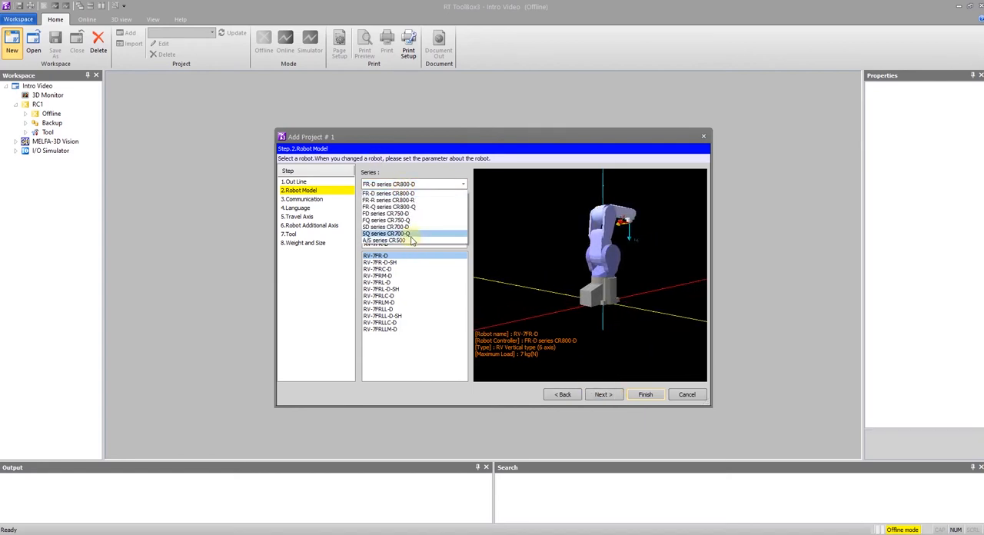
click(384, 239)
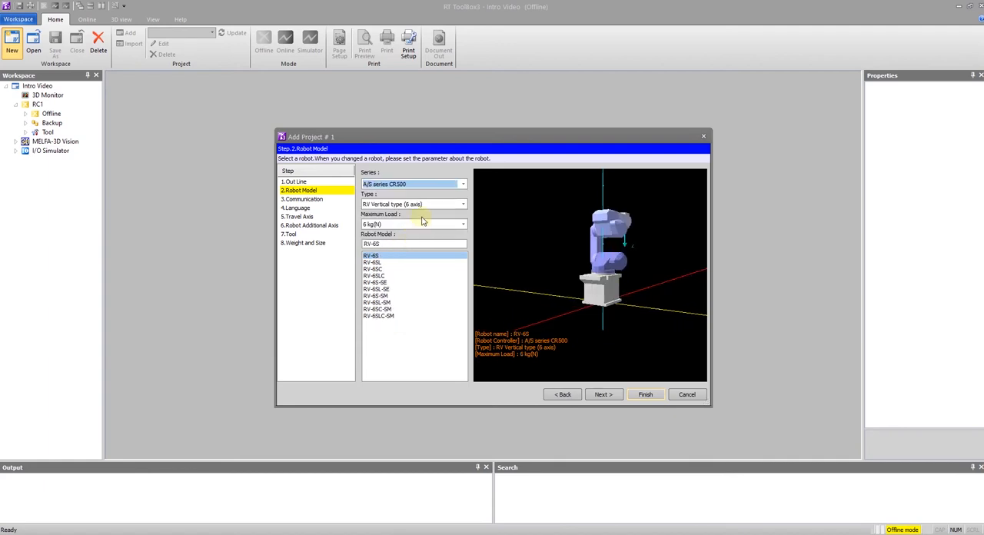
click(462, 203)
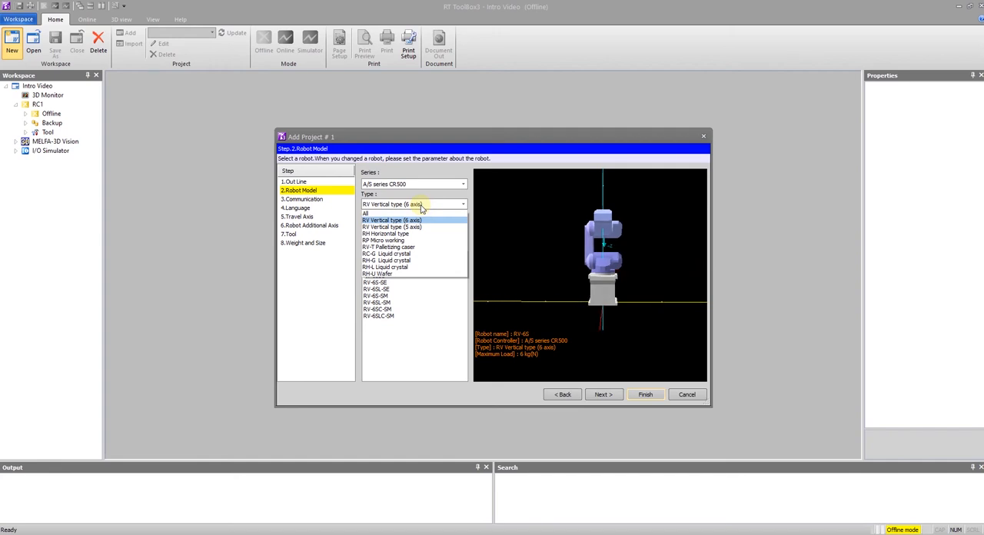
mouse_move(421, 234)
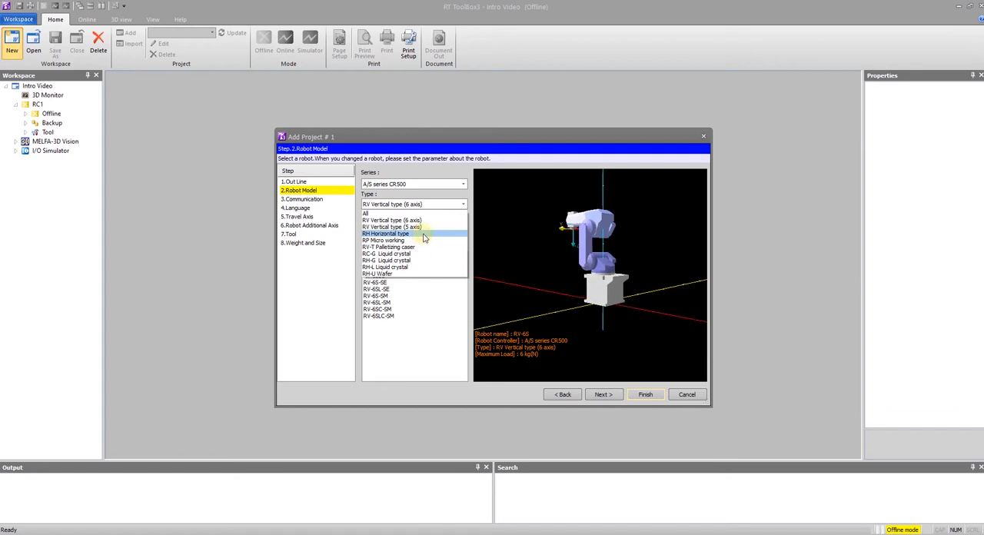
click(384, 234)
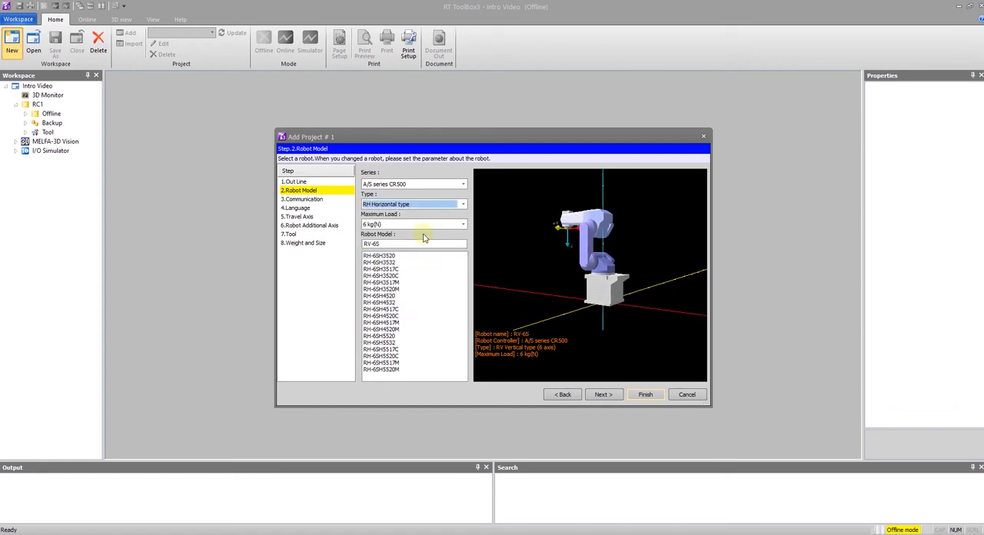
click(462, 224)
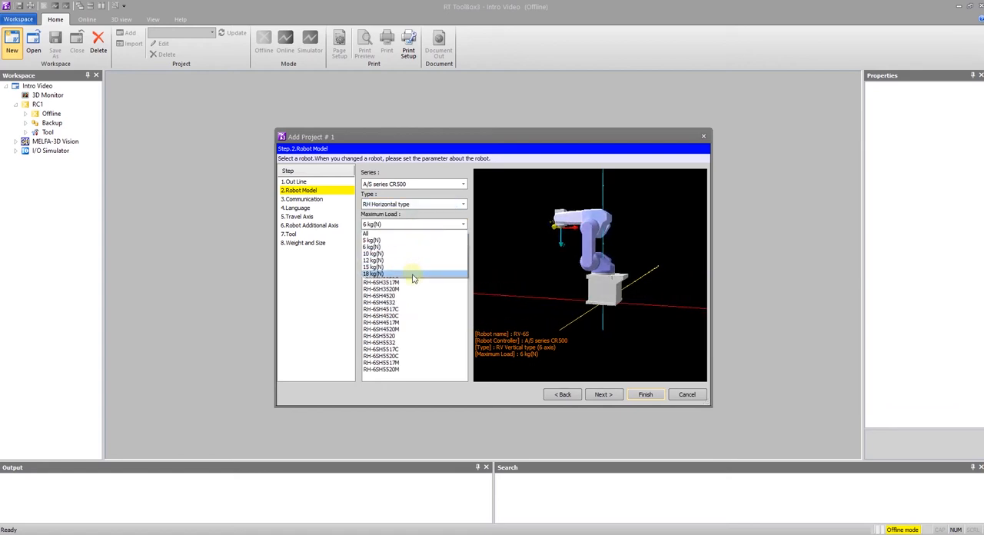
click(375, 273)
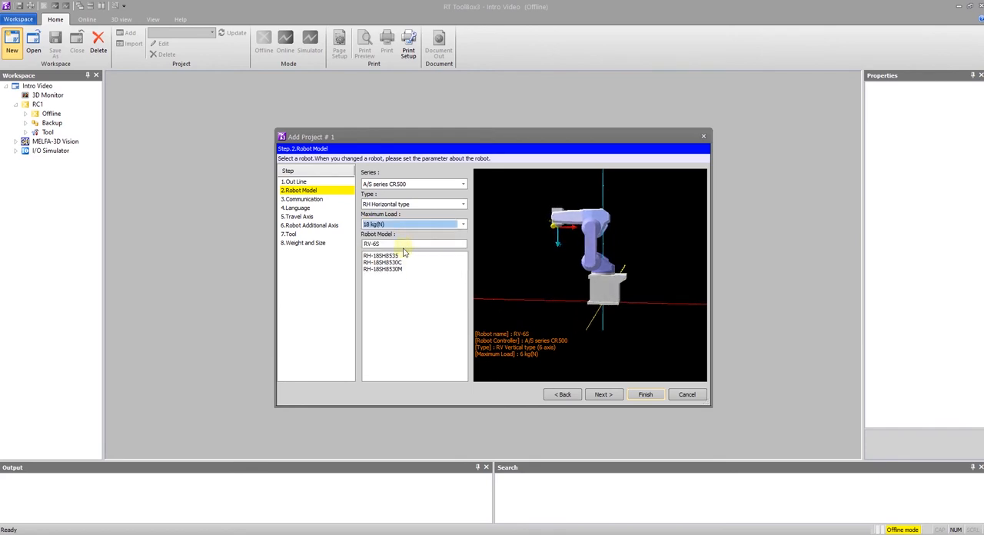
click(381, 255)
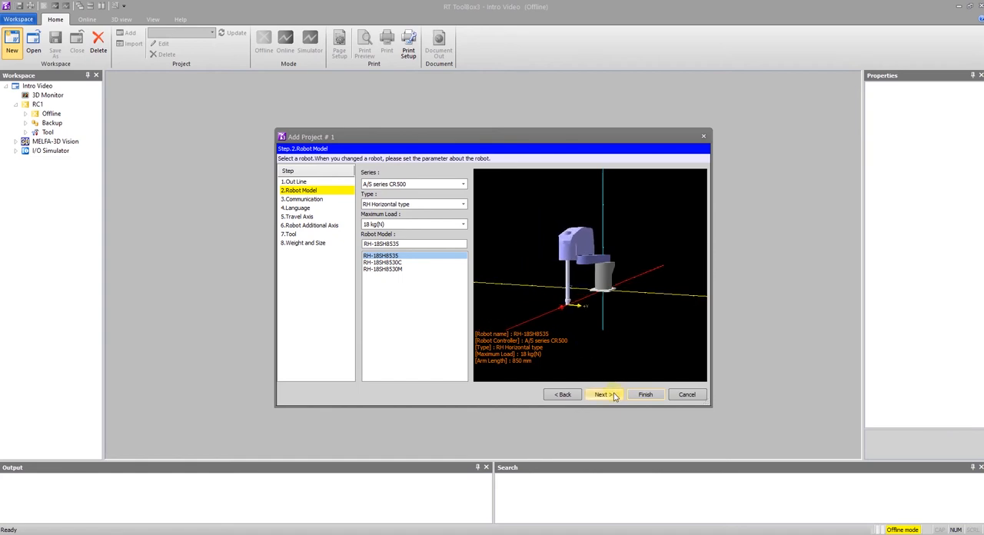
Set the communication method to TCP/IP and enter the controller IP address (160 ... 214)
click(603, 394)
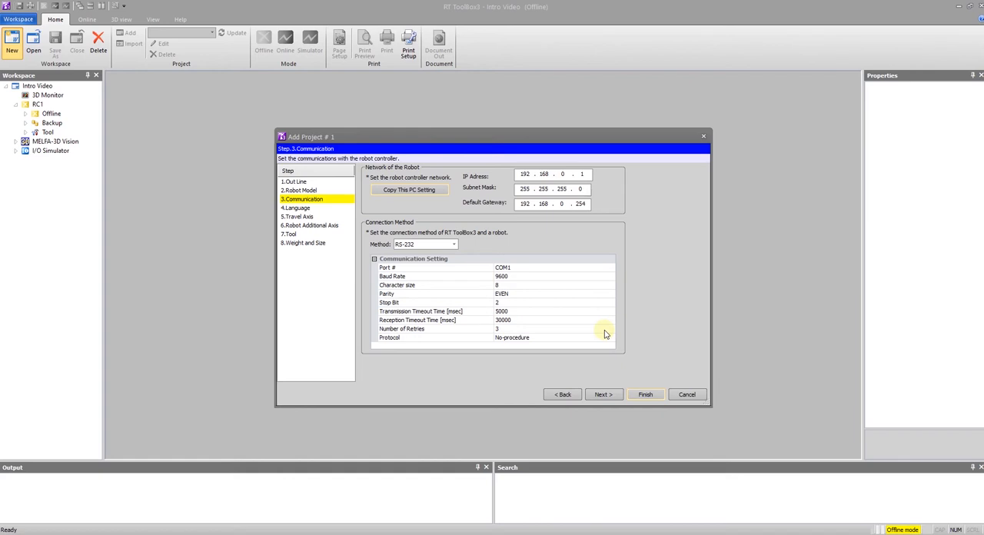
mouse_move(431, 255)
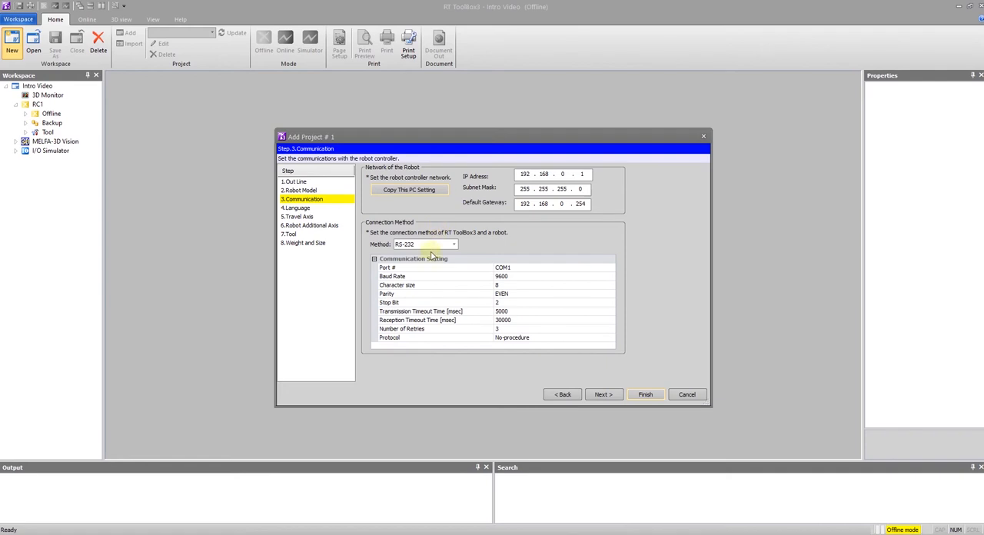
click(454, 243)
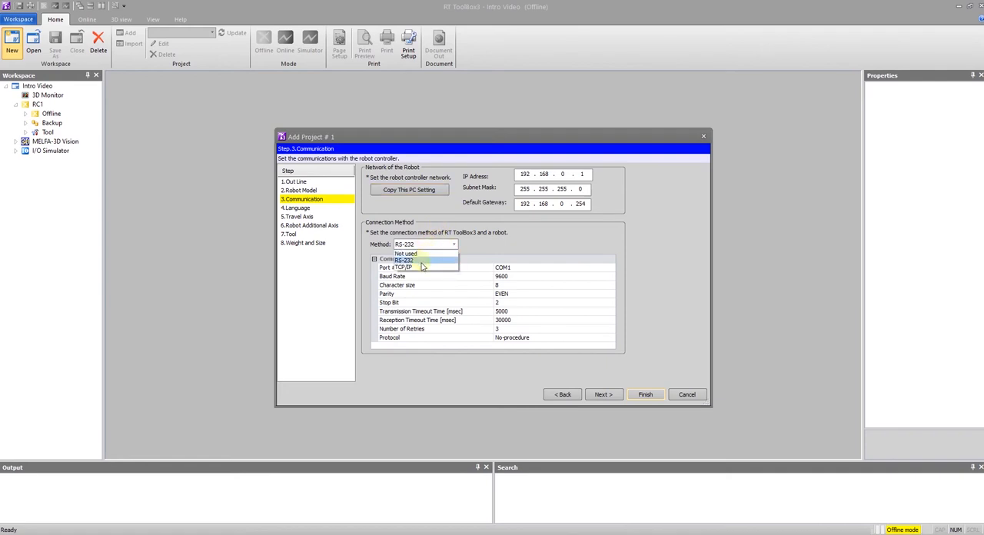
click(423, 268)
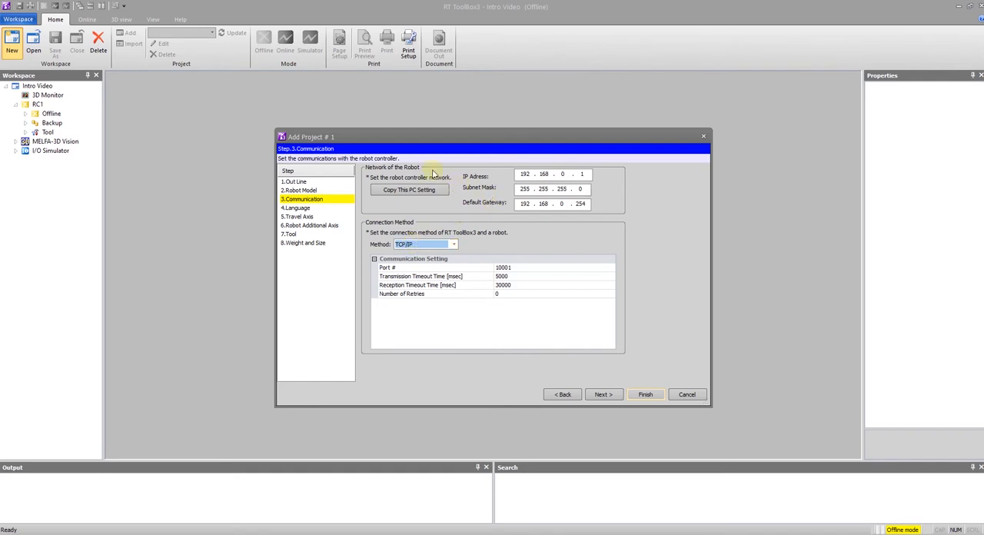
mouse_move(538, 243)
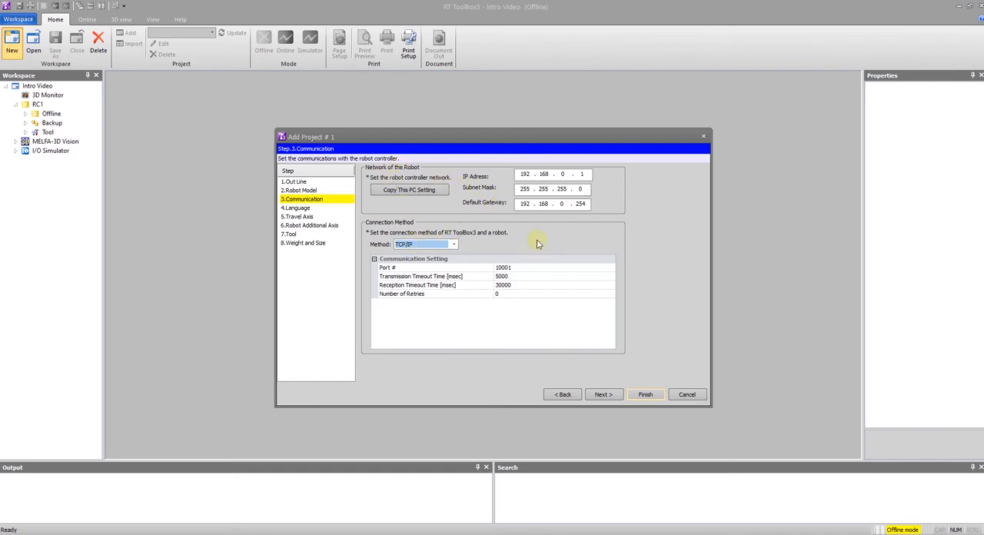
mouse_move(592, 225)
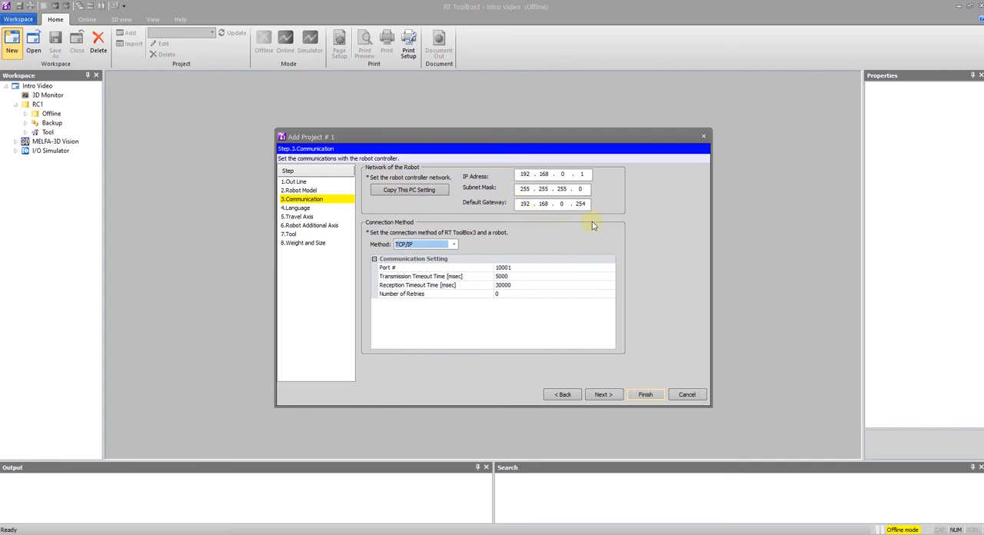
mouse_move(569, 231)
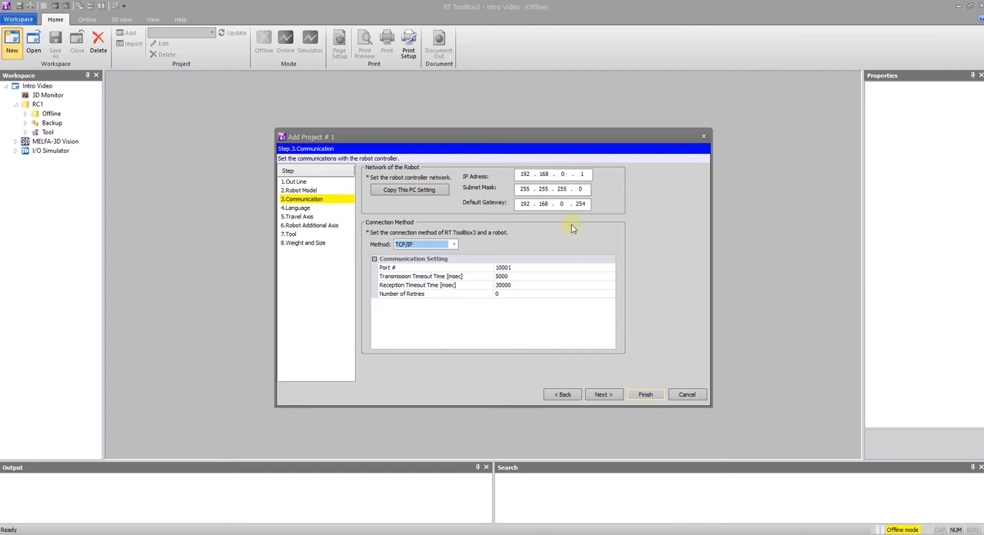
mouse_move(545, 237)
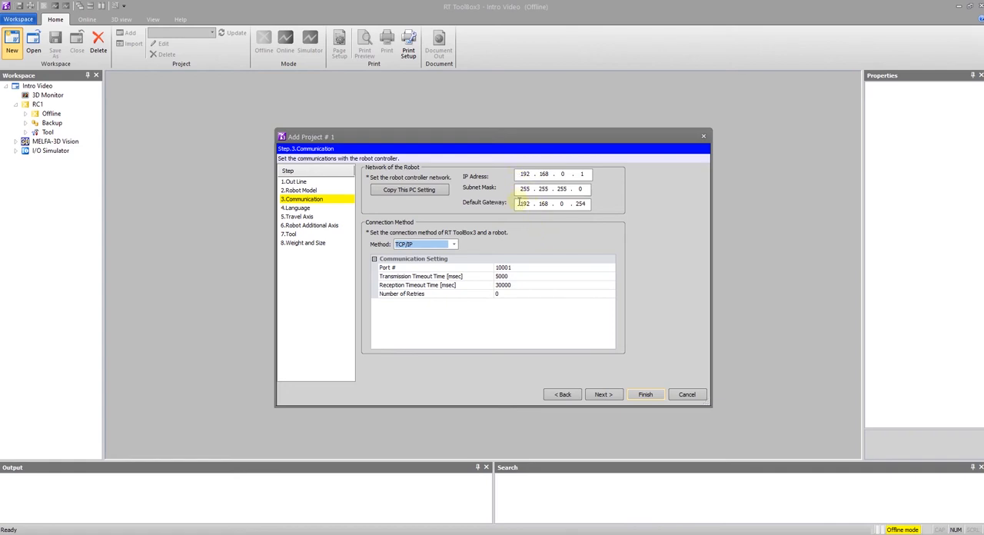
mouse_move(588, 245)
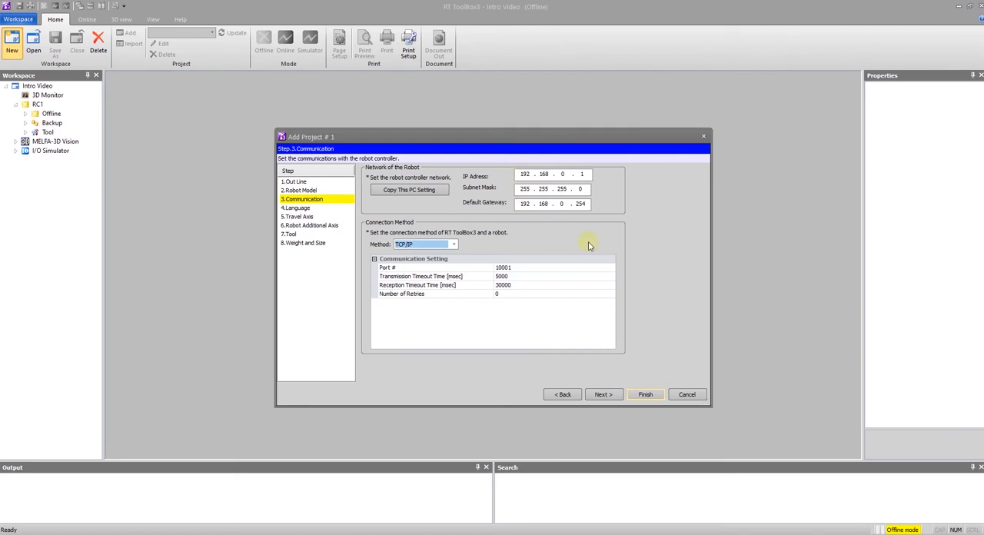
mouse_move(603, 393)
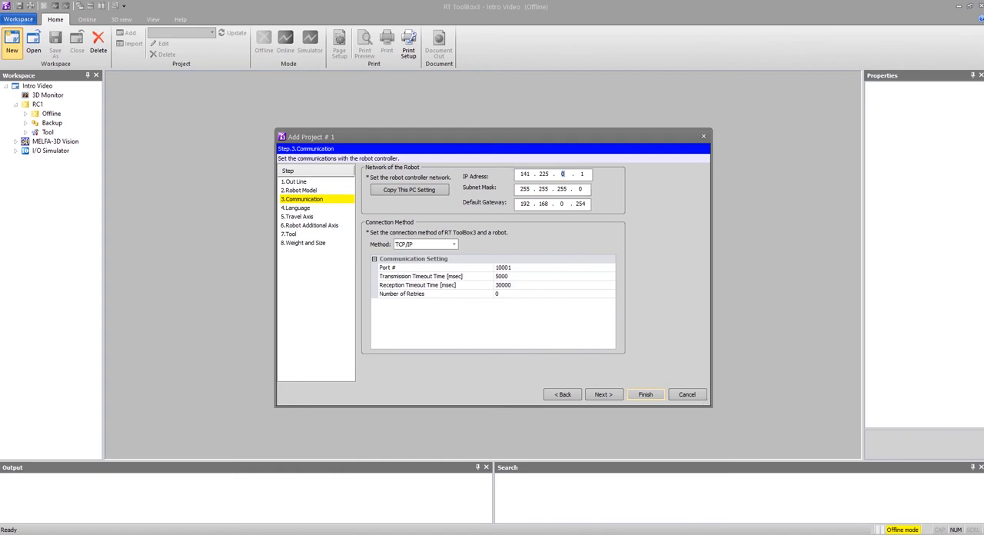
text(160)
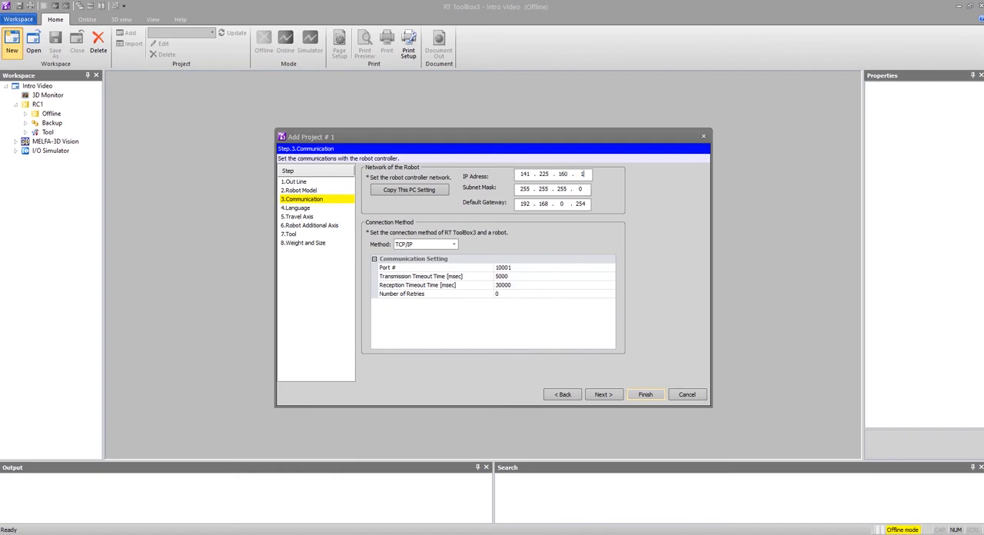
text(214)
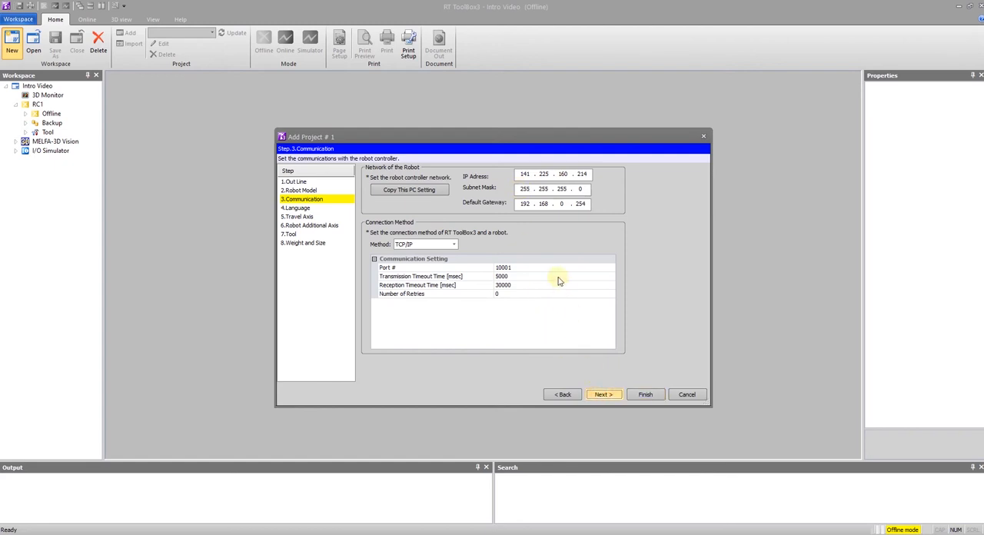
Advance to the Language step and keep MELFA-BASIC IV as the program language
click(603, 394)
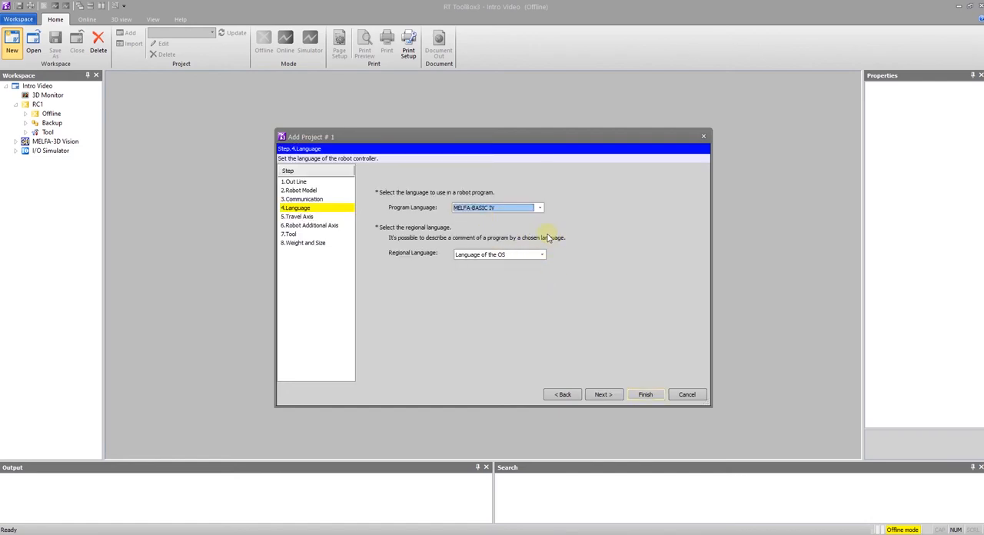
mouse_move(514, 232)
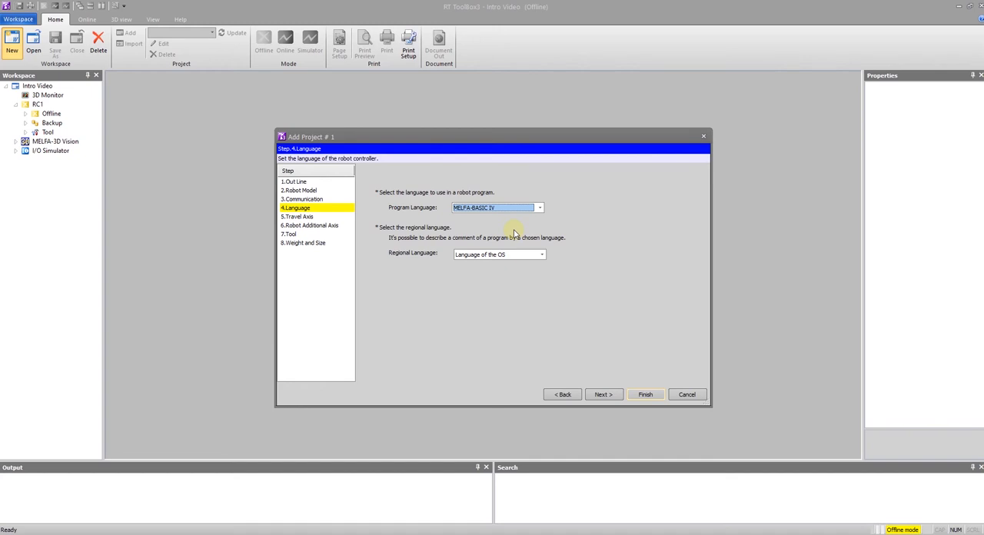
click(540, 208)
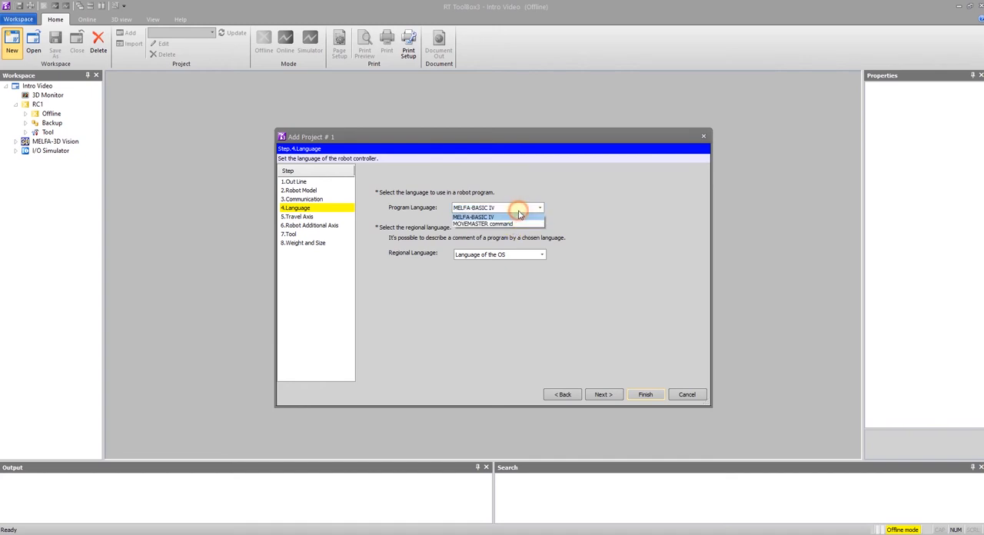
click(474, 216)
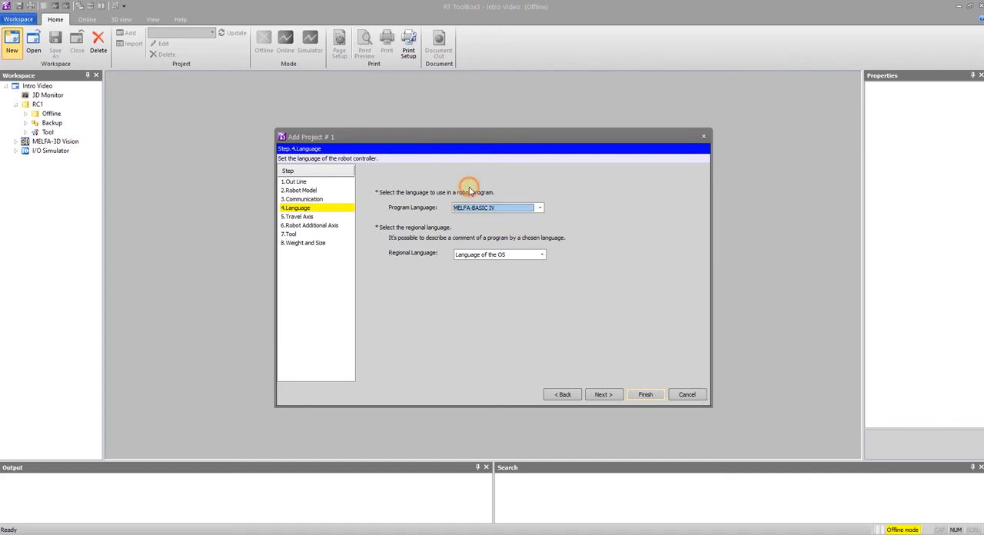
mouse_move(529, 373)
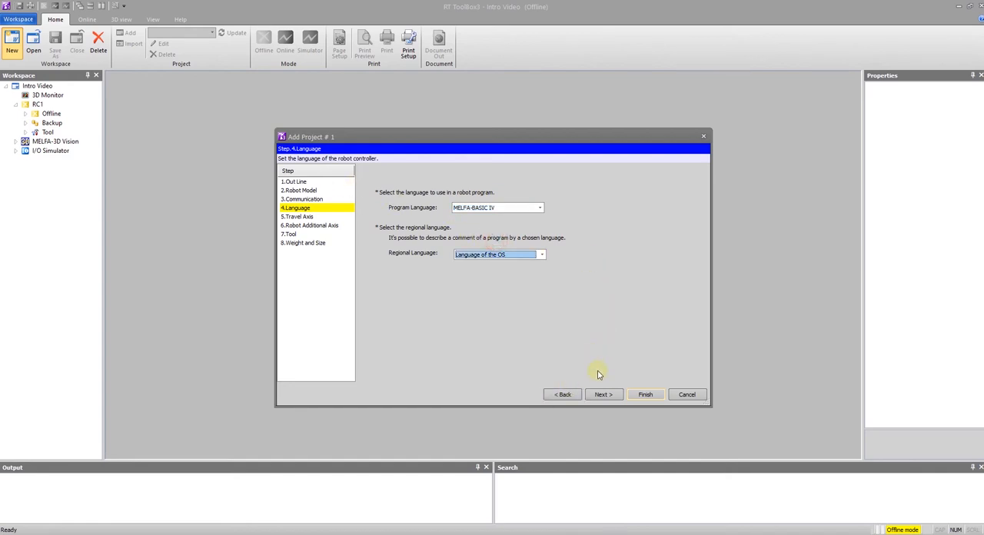
Advance the wizard through the travel axis, additional axis and tool steps with defaults
click(603, 393)
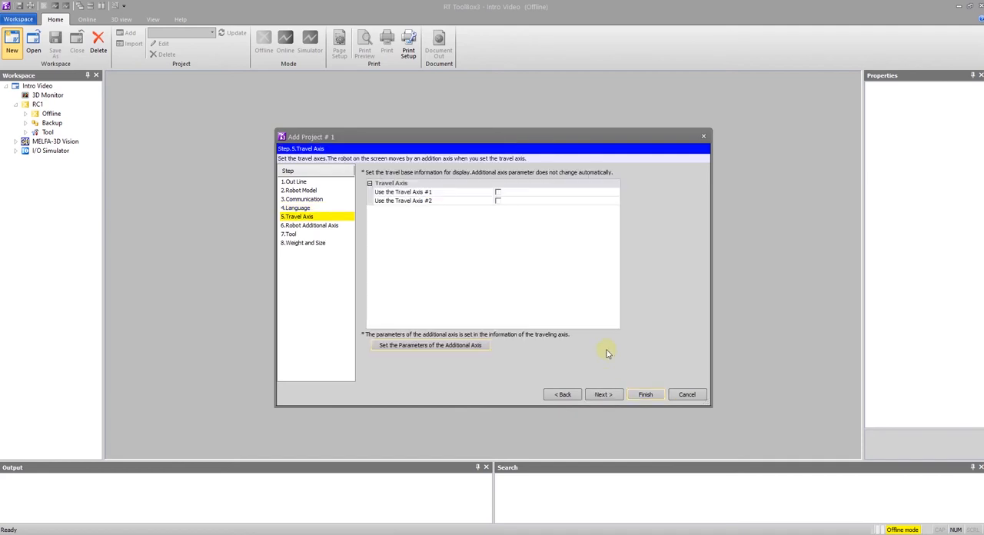
mouse_move(606, 347)
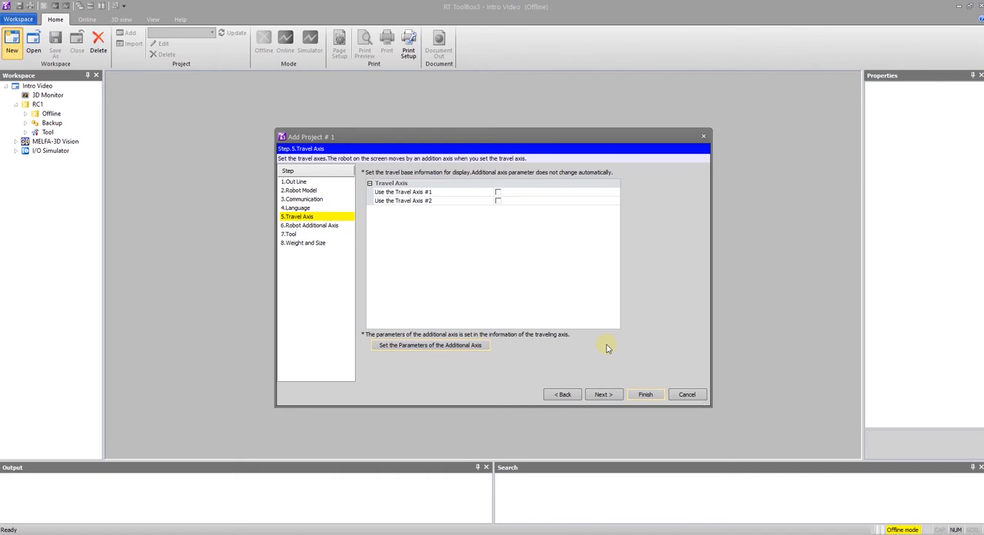
mouse_move(326, 233)
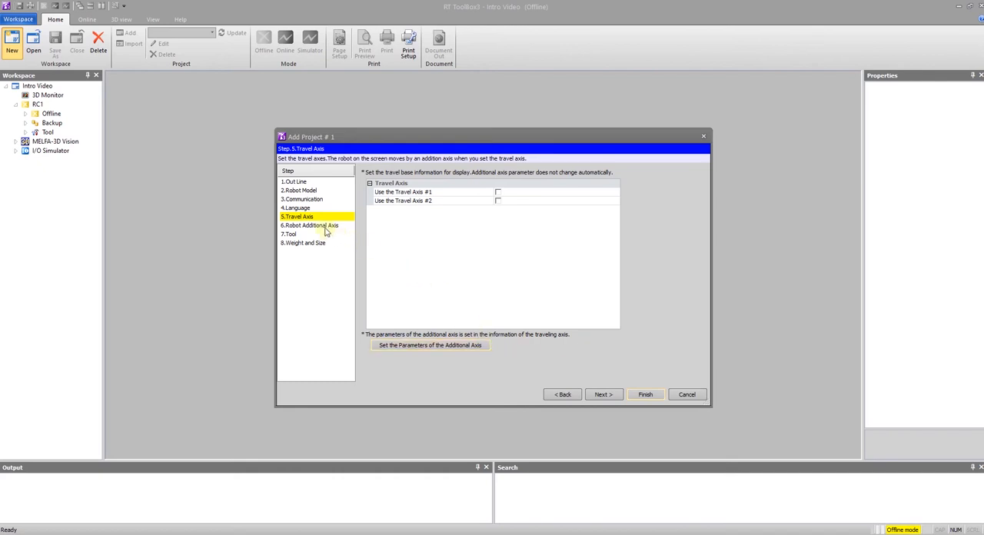
click(603, 394)
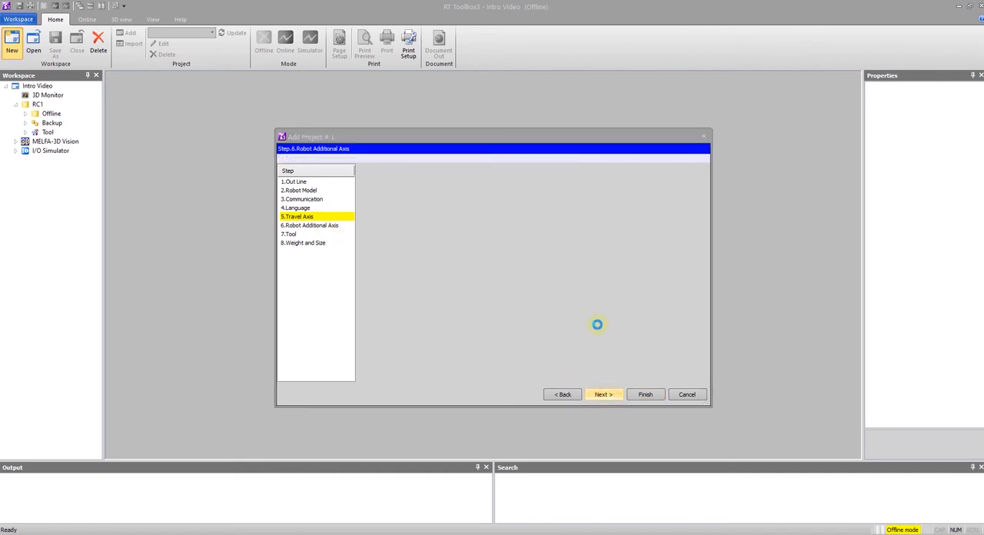
click(603, 394)
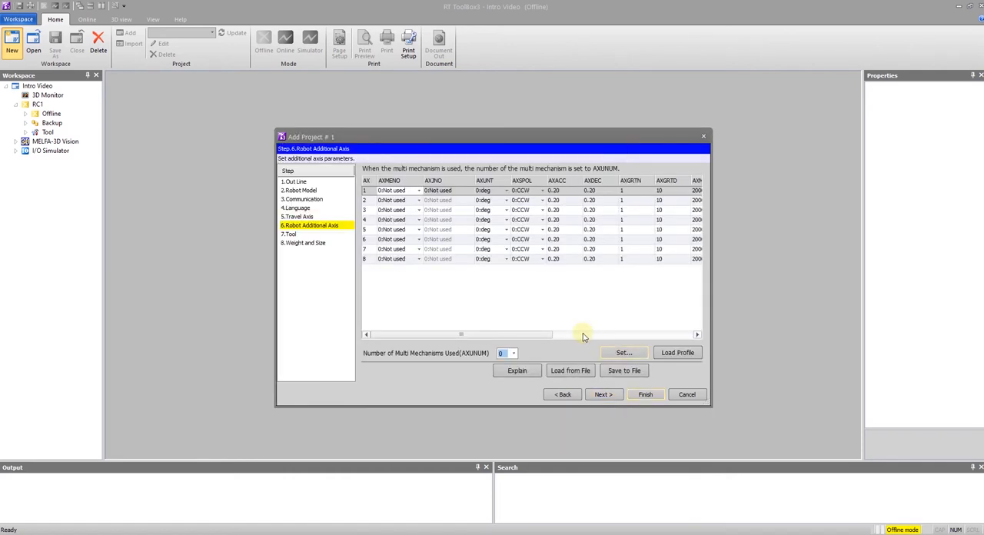
mouse_move(503, 299)
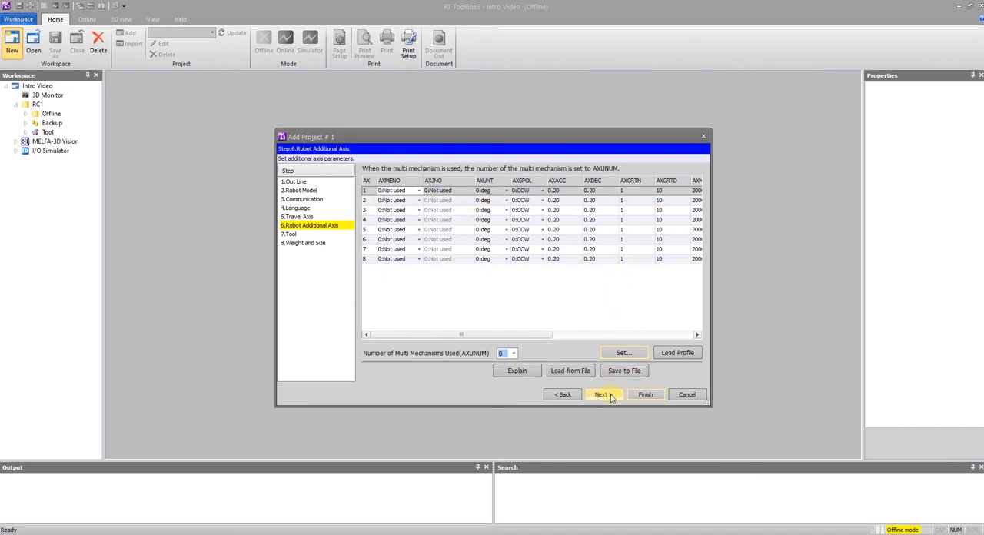
click(600, 394)
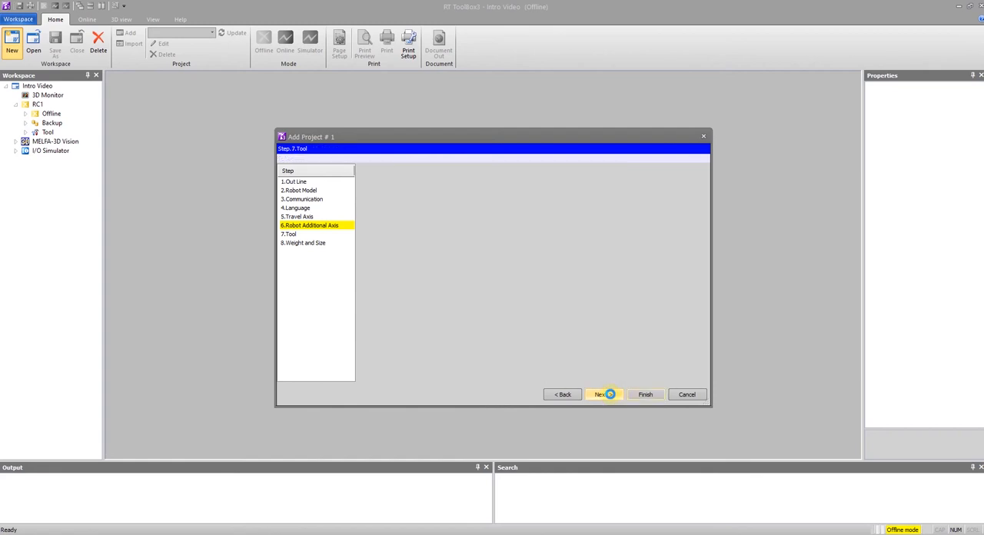
click(600, 394)
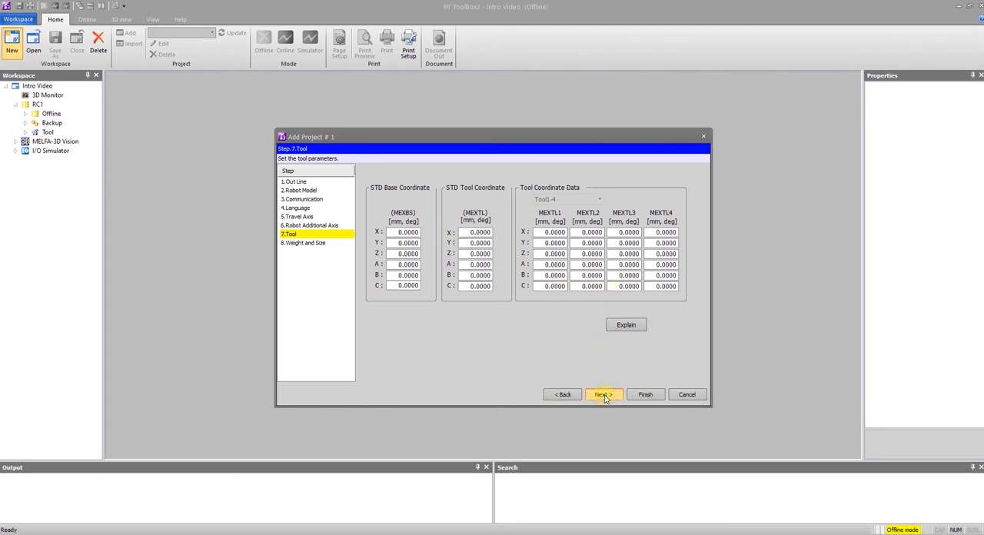
click(603, 393)
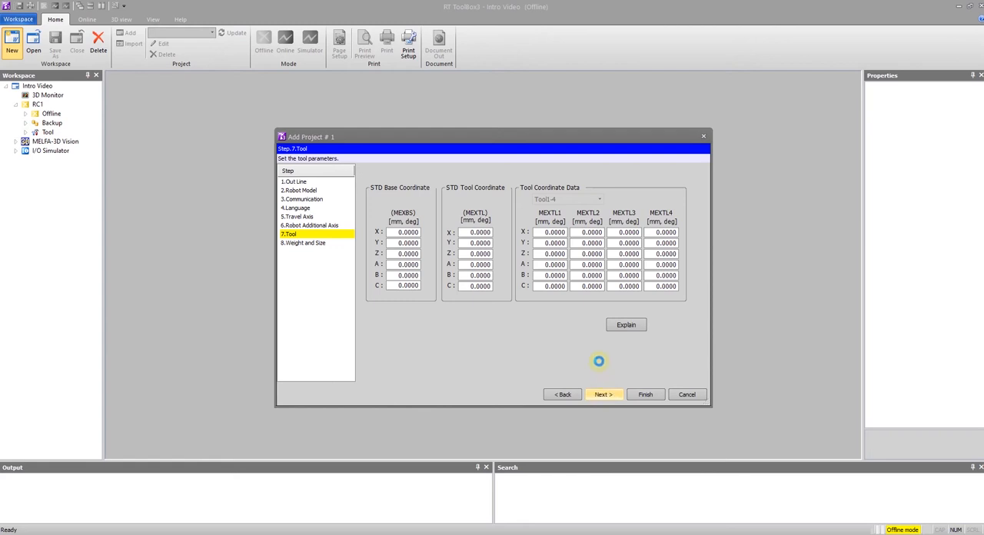
click(603, 394)
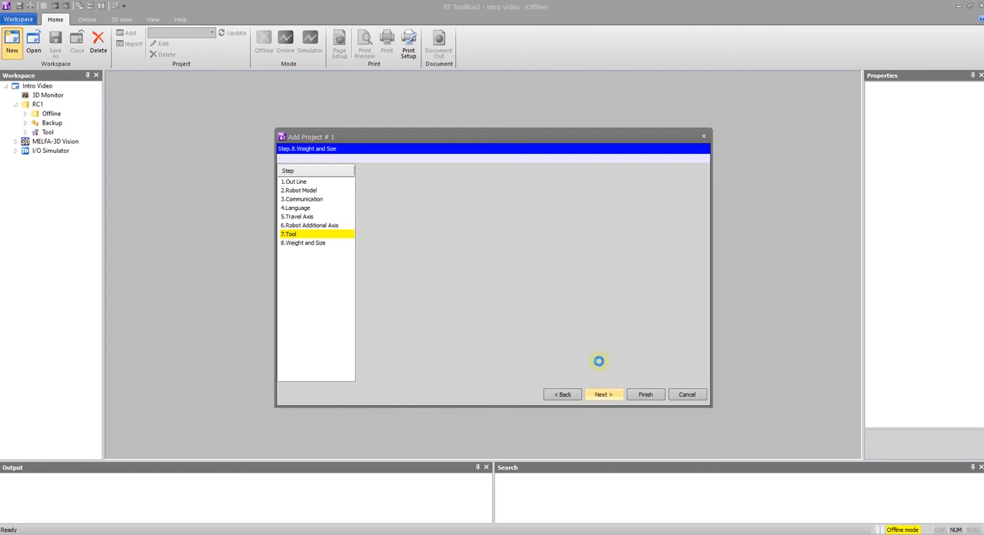
Reach the Weight and Size step leaving the work and hand mass tables at defaults
click(603, 393)
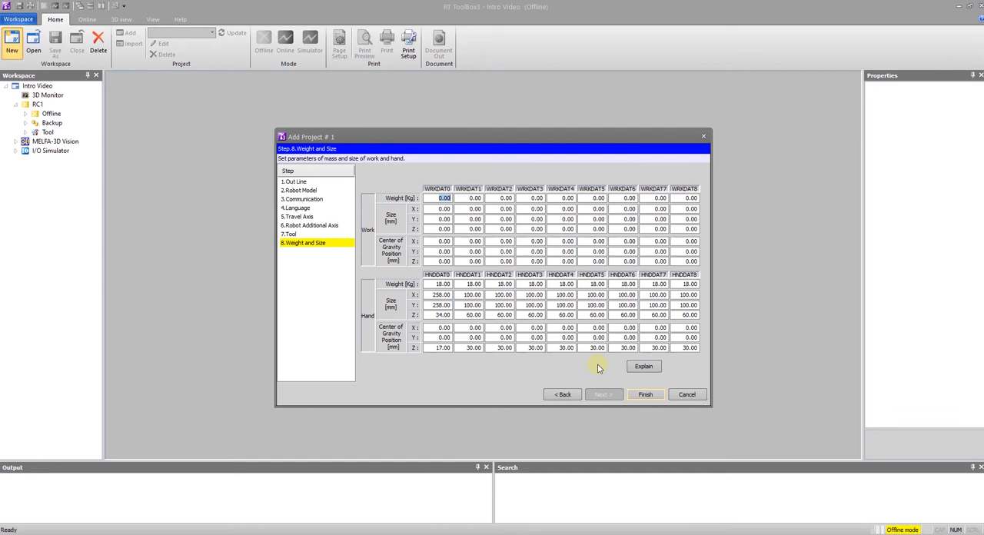
mouse_move(393, 317)
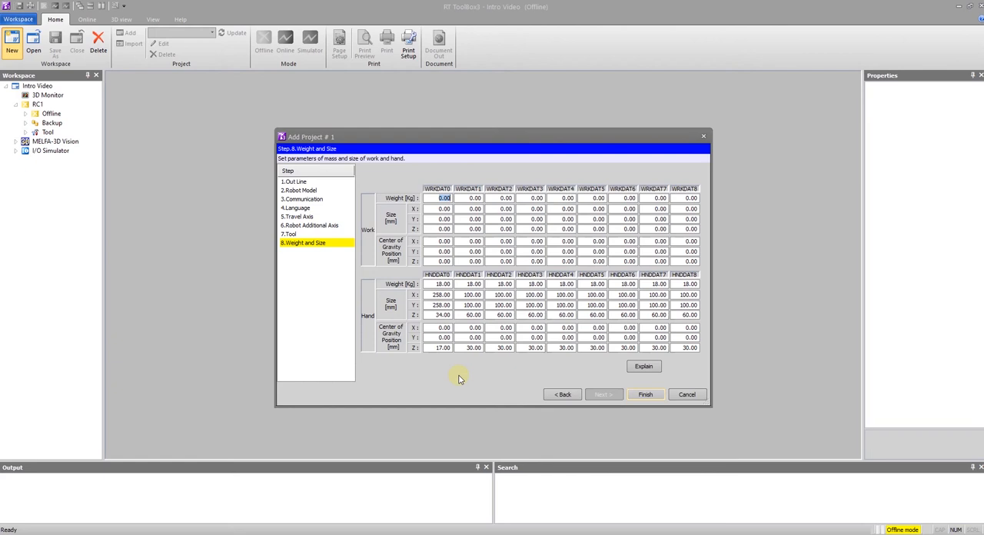
mouse_move(615, 391)
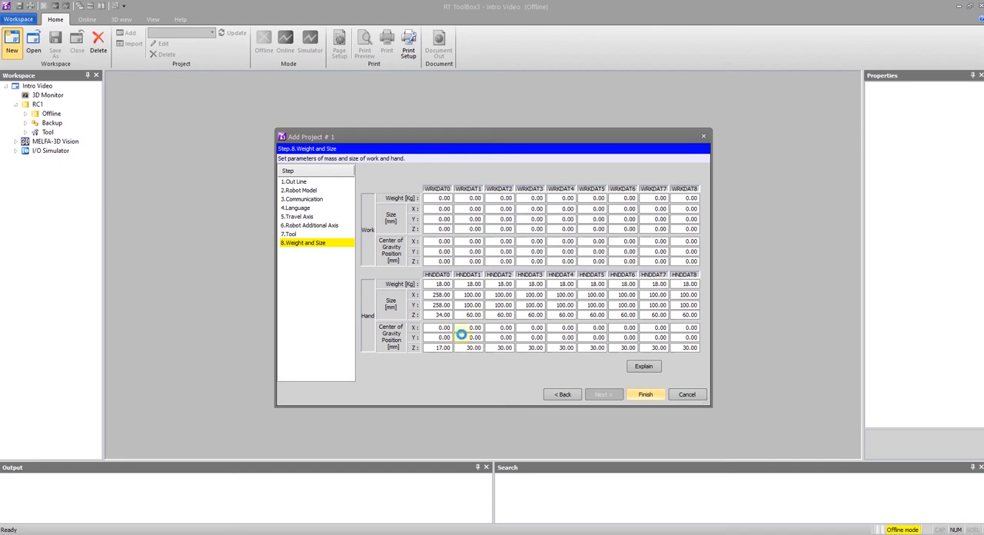
Finish the project in Simulation mode so the SCARA robot appears in the 3D monitor
click(645, 394)
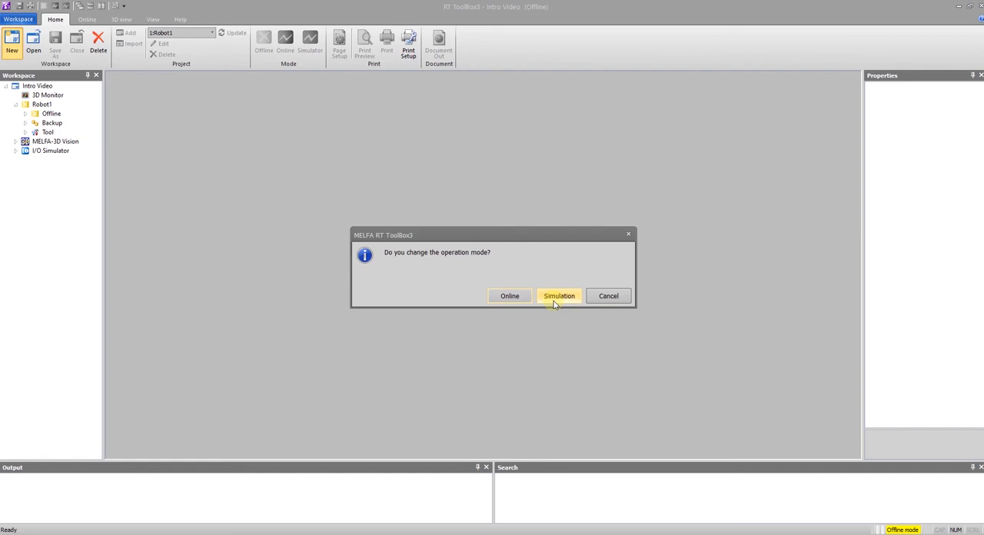
click(559, 295)
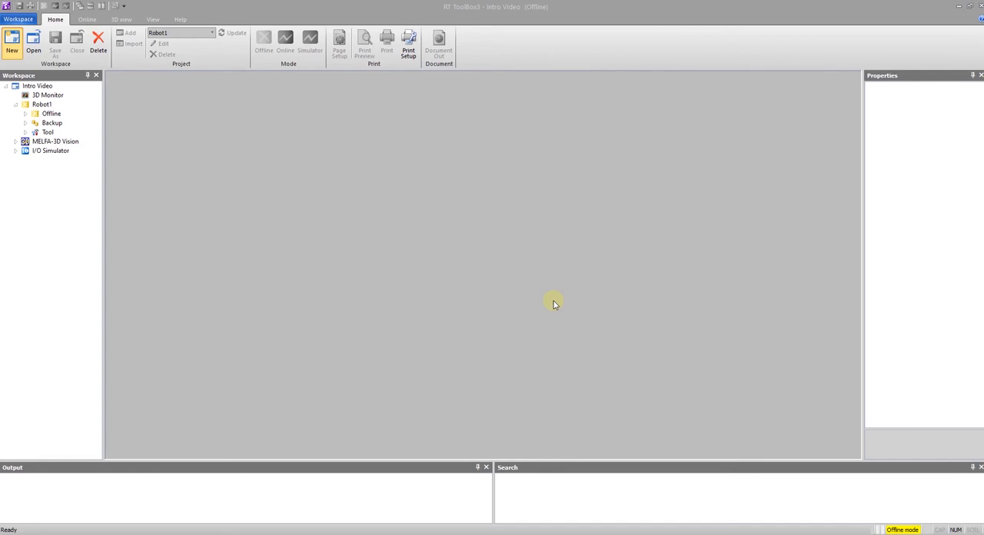
click(309, 43)
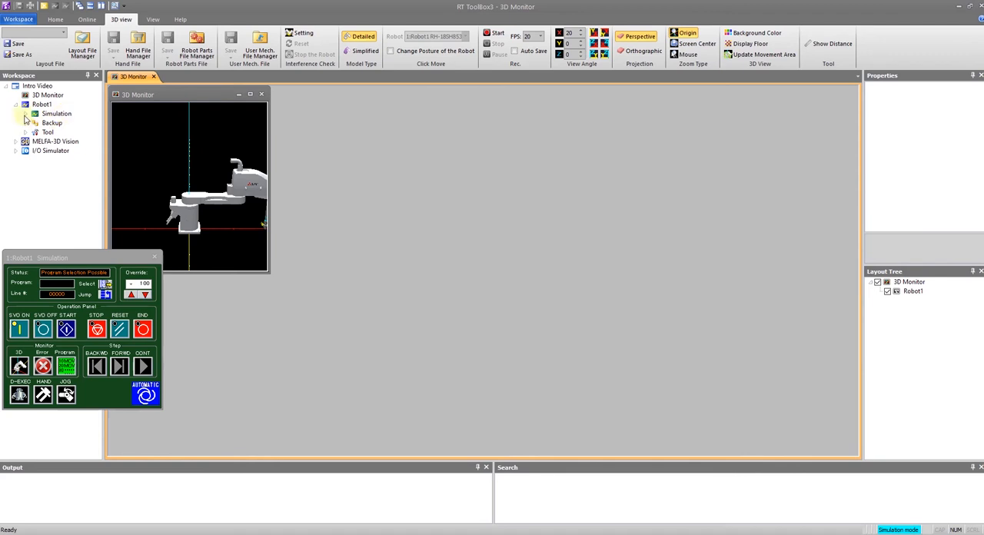
Expand Robot1's Simulation and Monitor branches, peeking at the signal monitor list
click(24, 114)
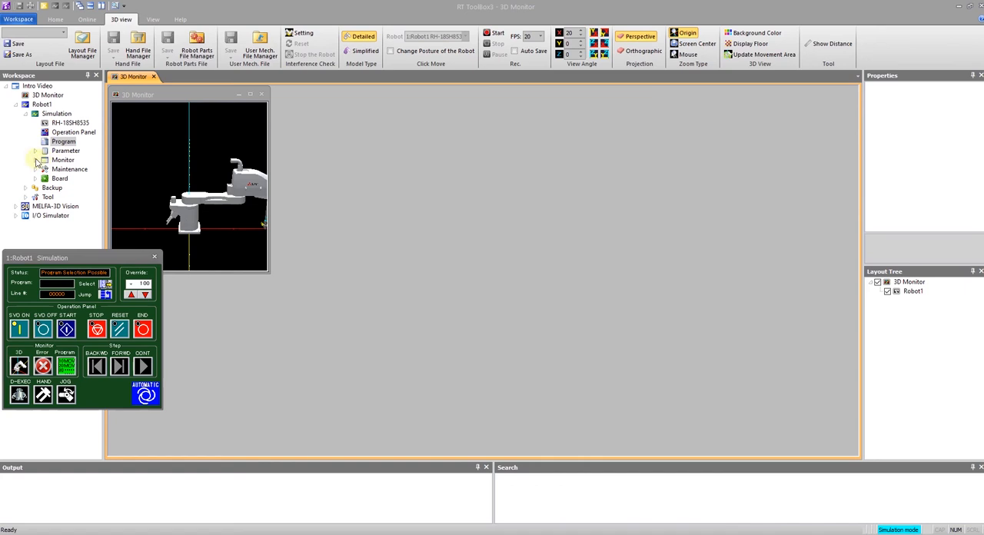
click(36, 160)
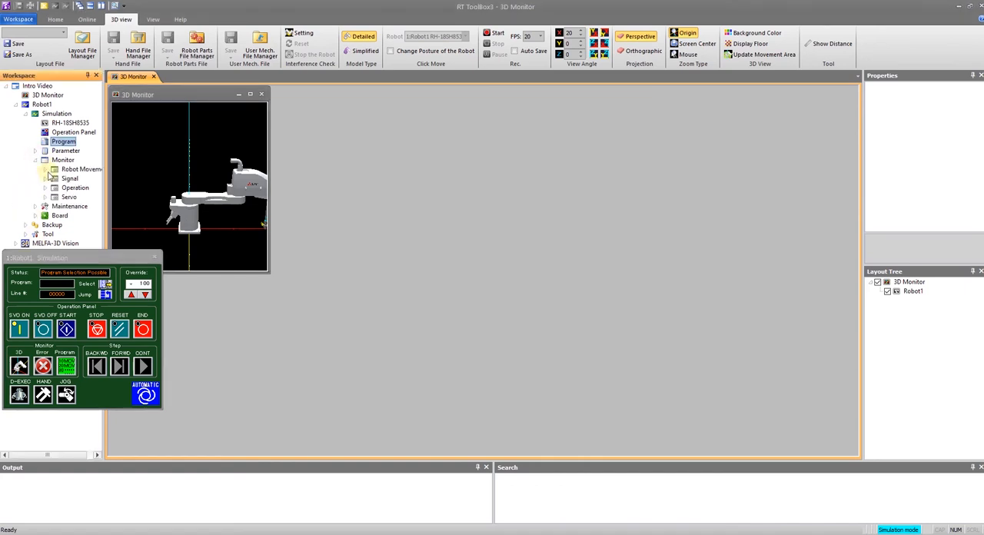
click(44, 178)
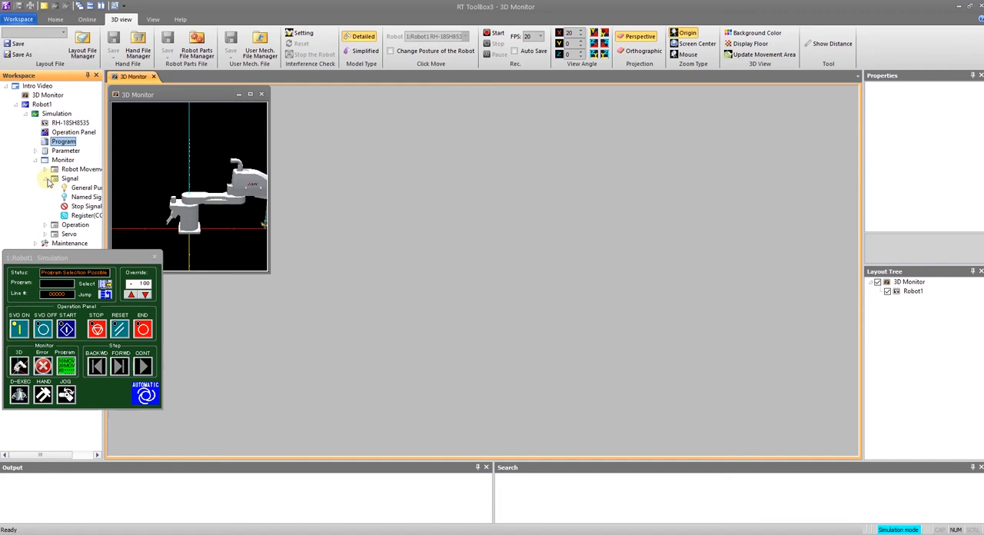
click(46, 178)
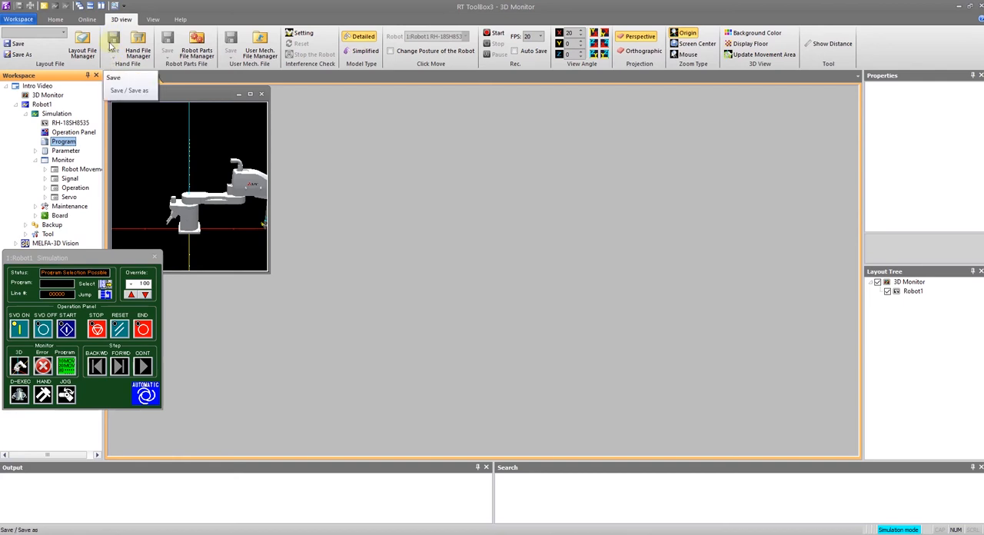
mouse_move(139, 46)
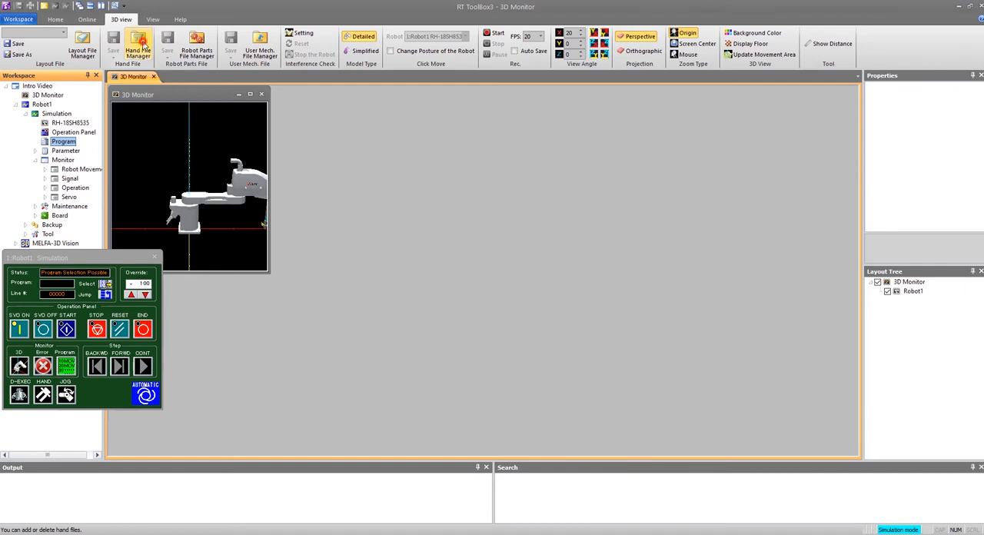
Check the Hand File Manager from the 3D view ribbon and close it
click(138, 48)
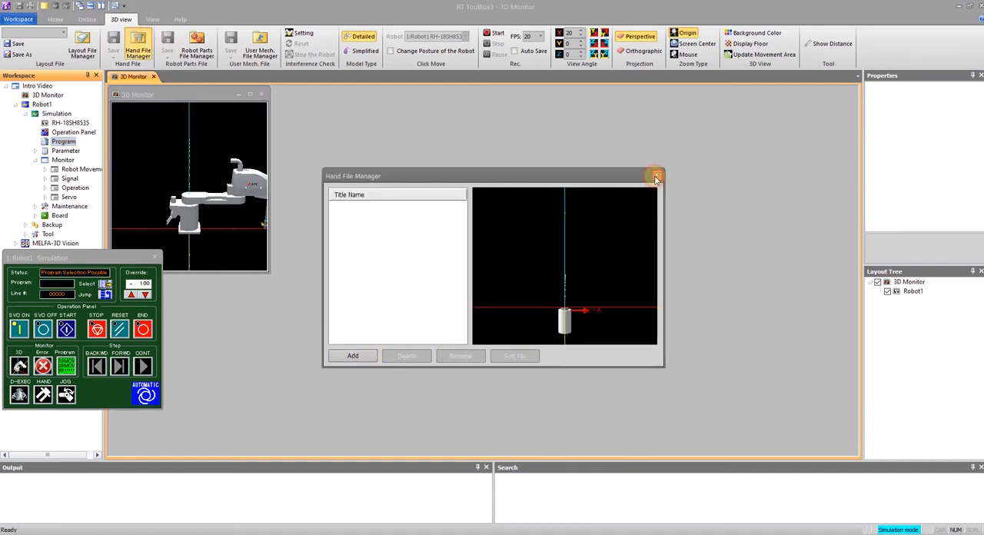
click(655, 175)
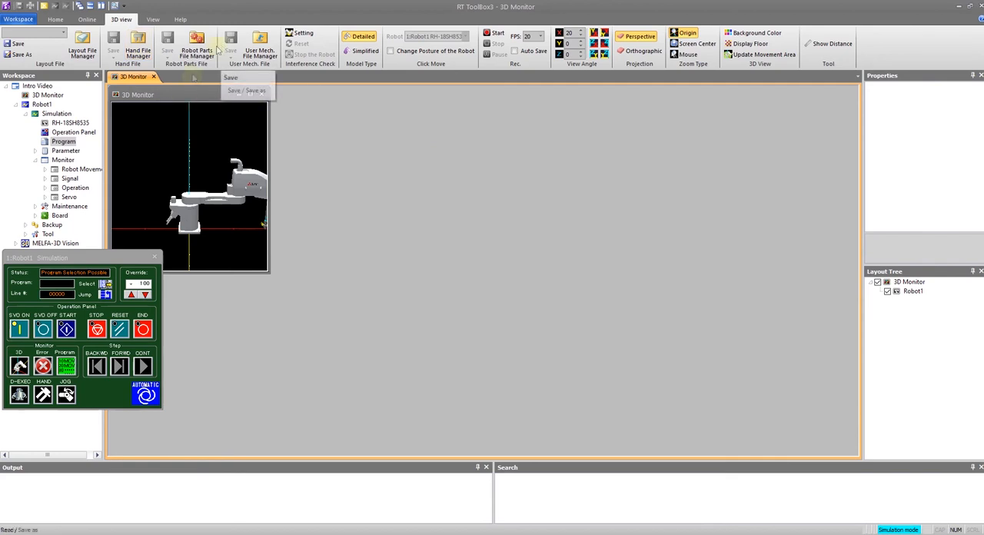
mouse_move(197, 45)
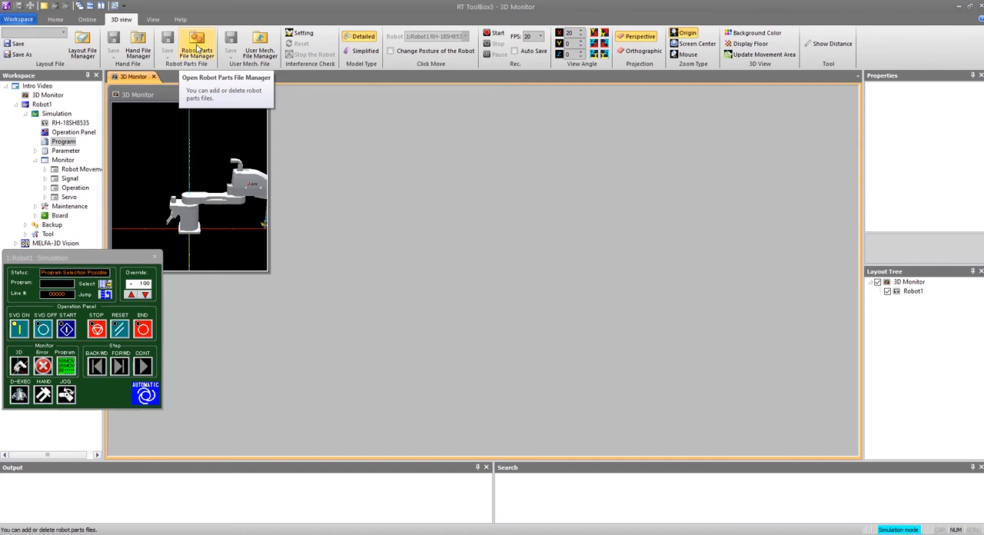
mouse_move(193, 102)
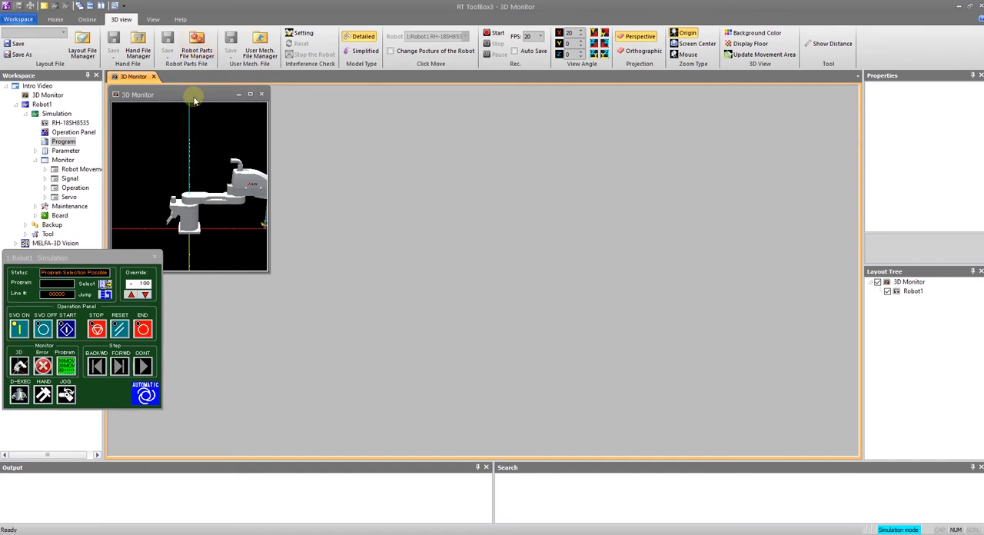
mouse_move(268, 151)
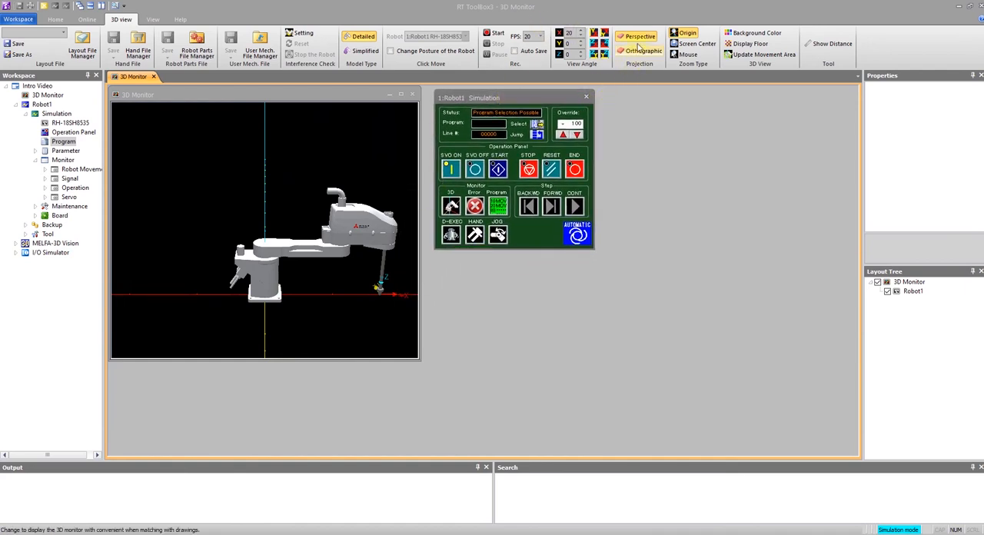
mouse_move(639, 51)
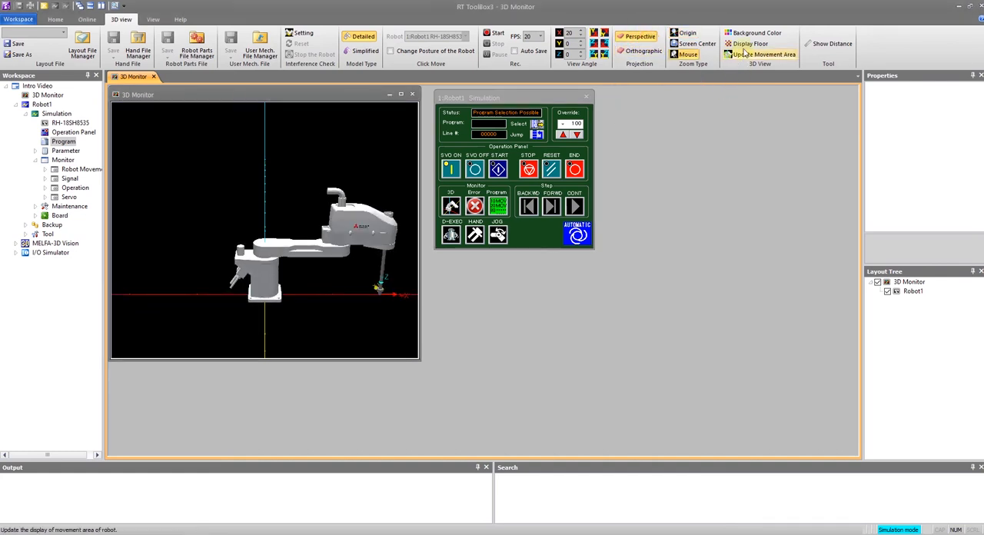
Turn on Display Floor so the SCARA robot stands on a checkered floor
click(729, 43)
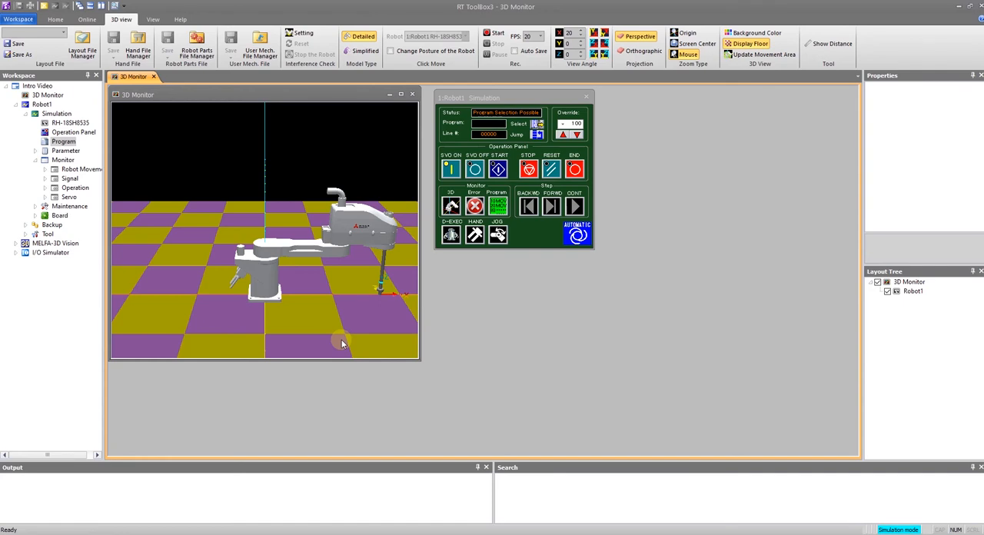
mouse_move(345, 330)
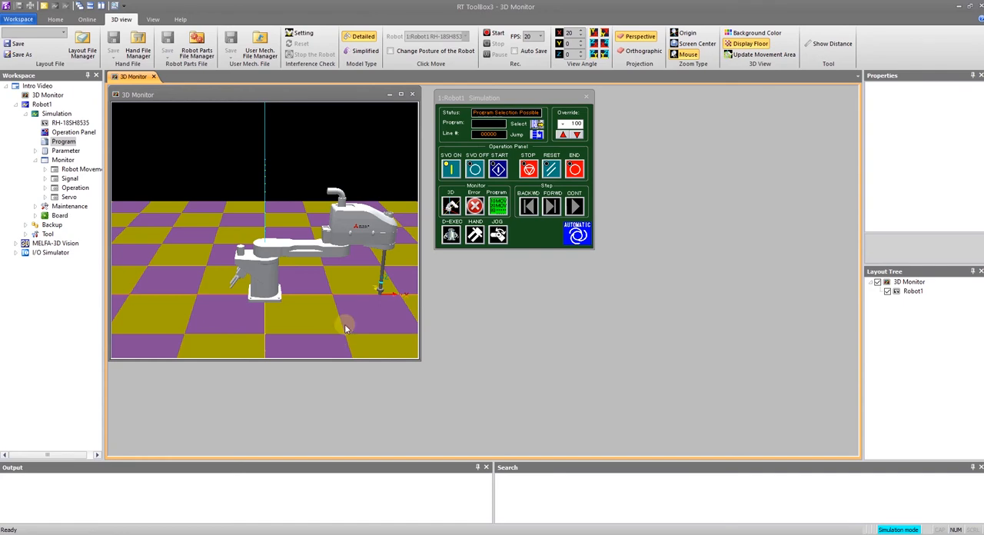
mouse_move(643, 109)
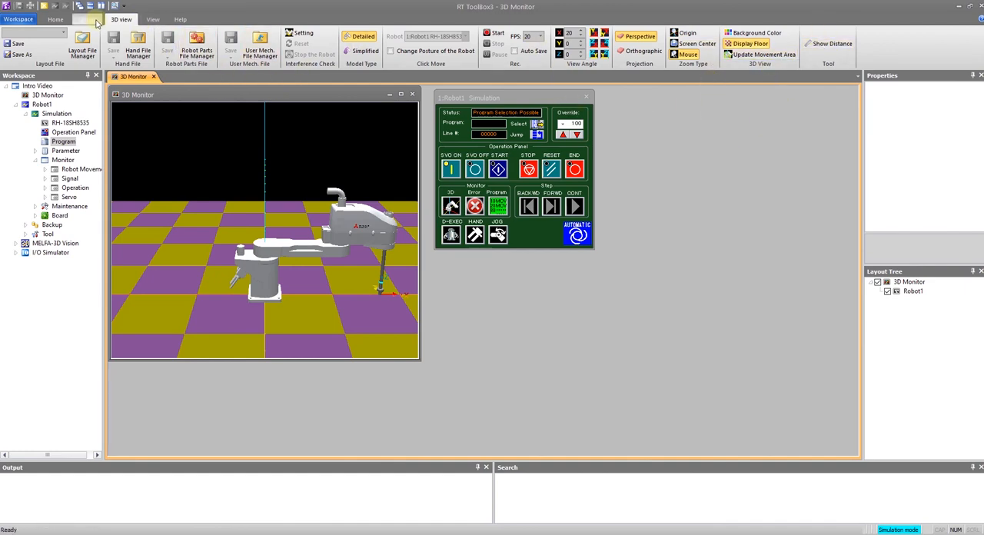
Show the Online ribbon and review the Offline, Online and Start command descriptions
click(86, 18)
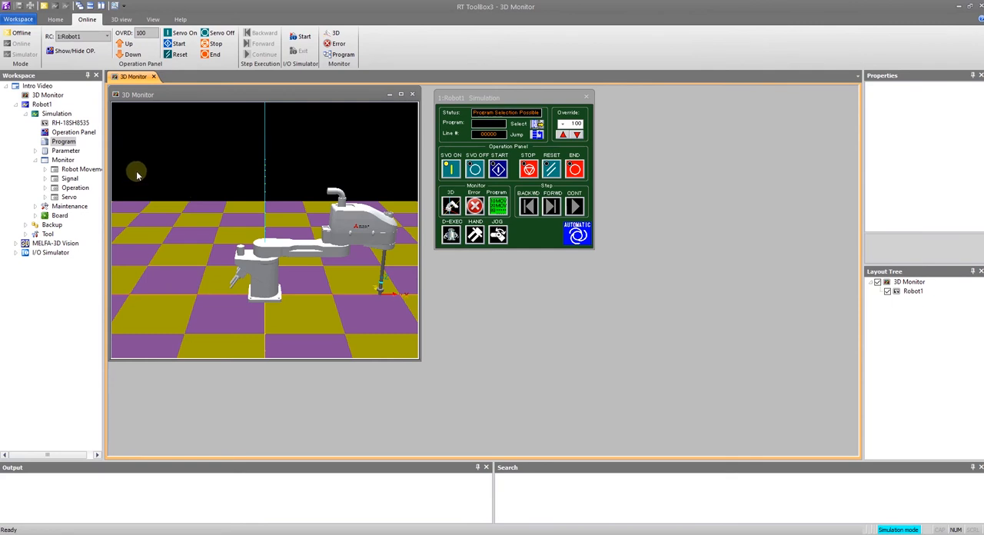
click(22, 32)
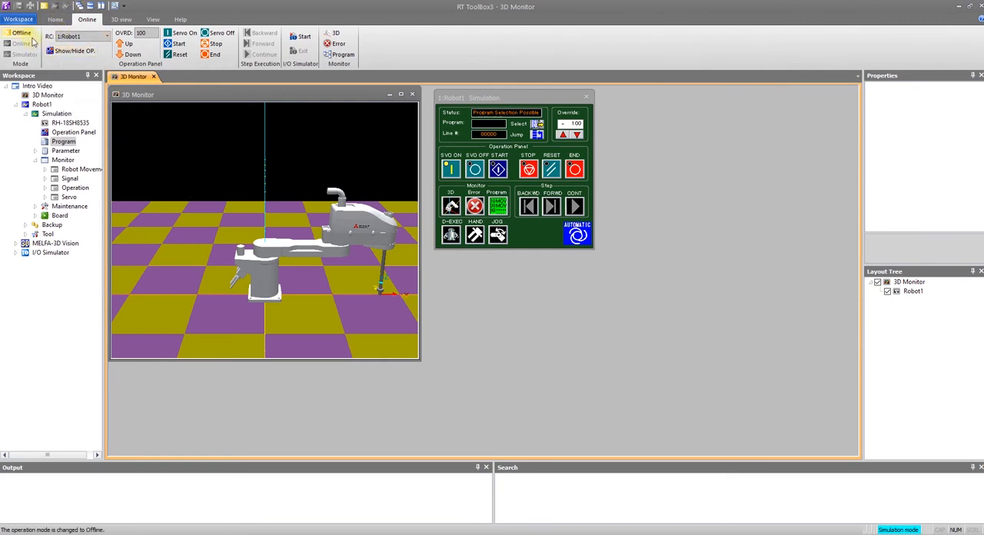
mouse_move(22, 34)
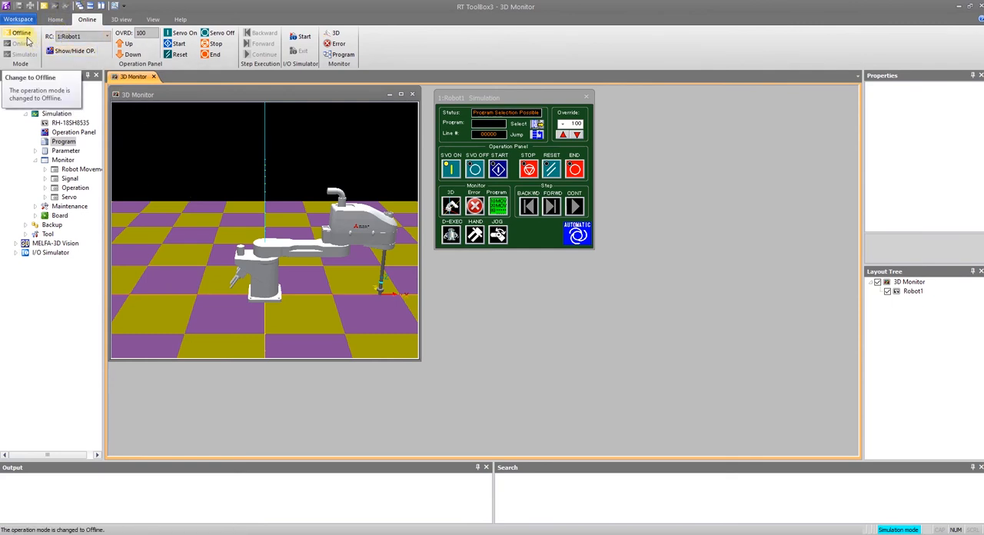
click(22, 43)
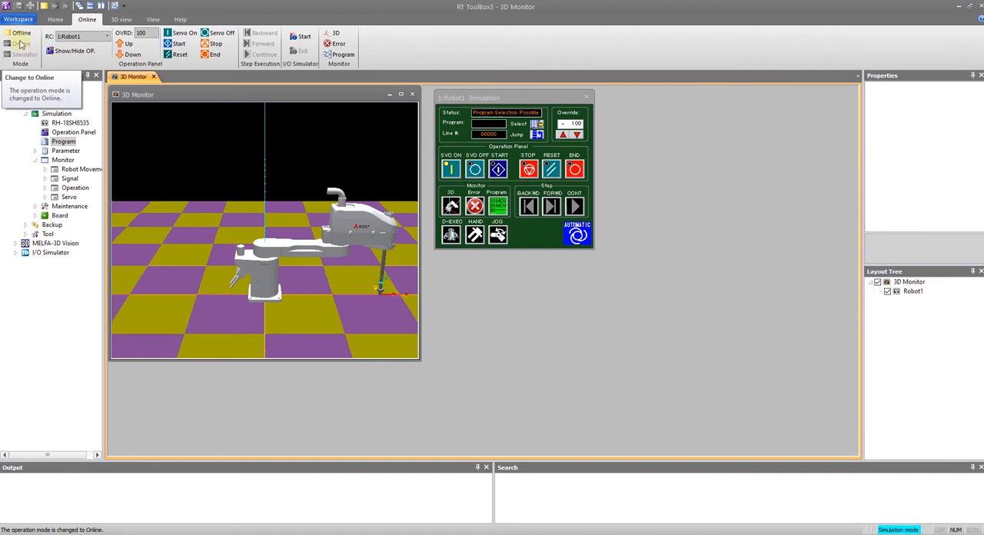
click(21, 43)
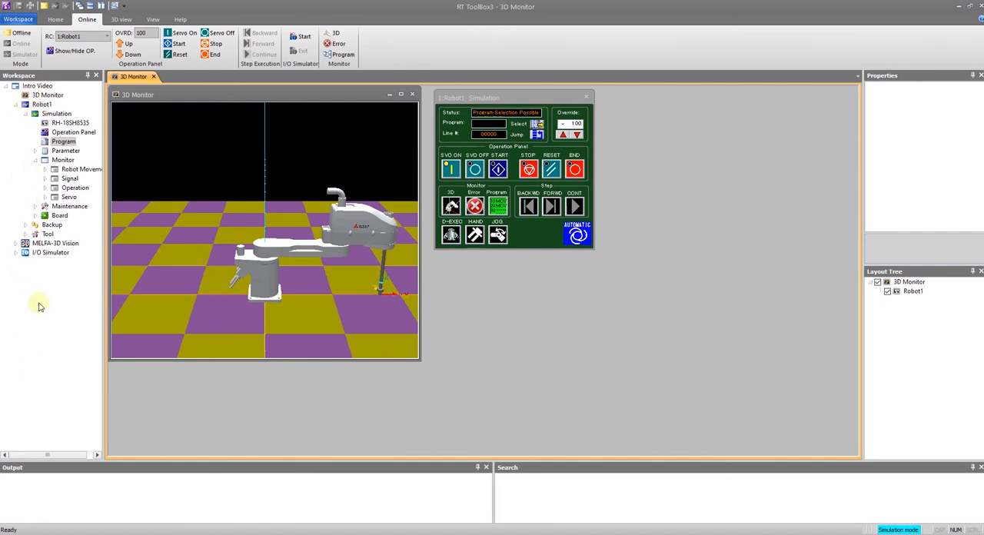
click(106, 37)
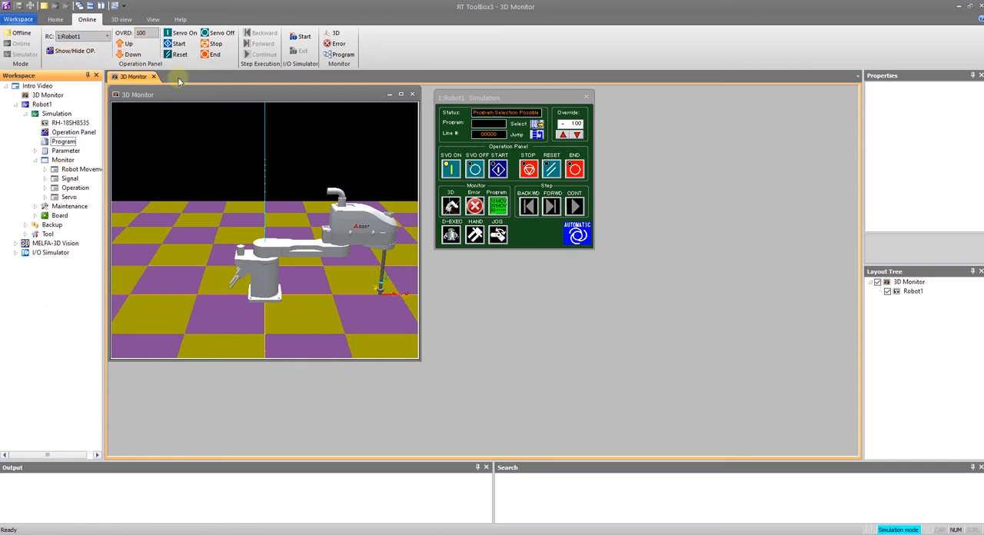
mouse_move(178, 43)
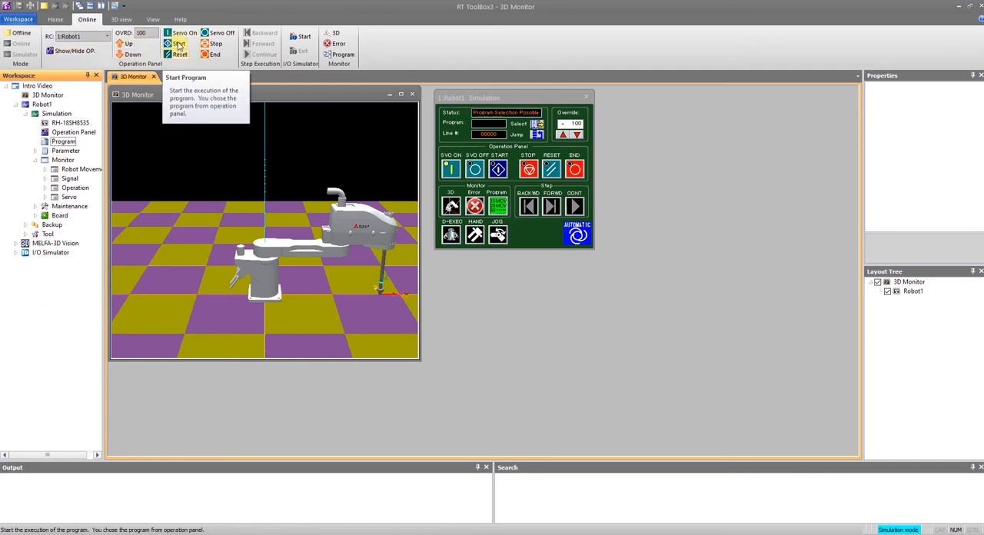
mouse_move(214, 43)
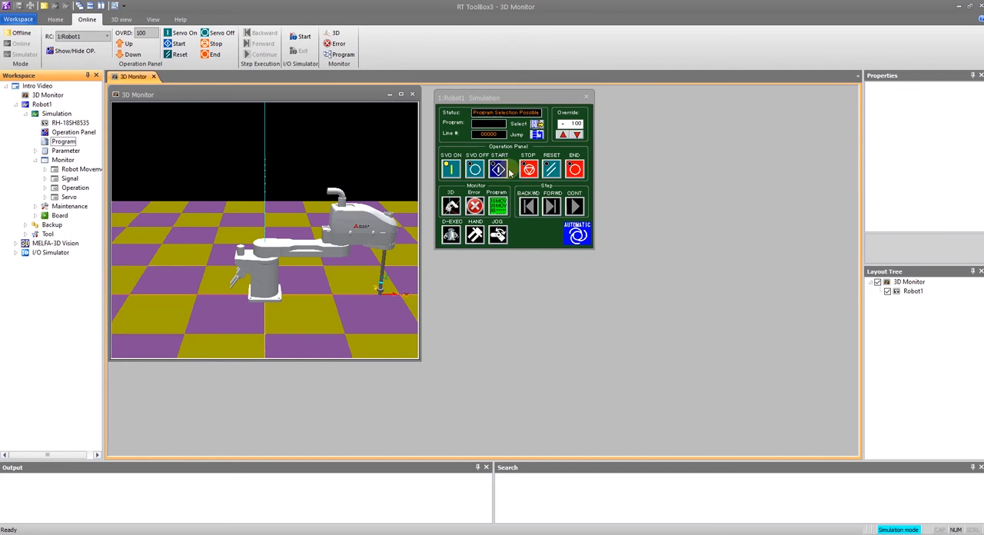
mouse_move(384, 193)
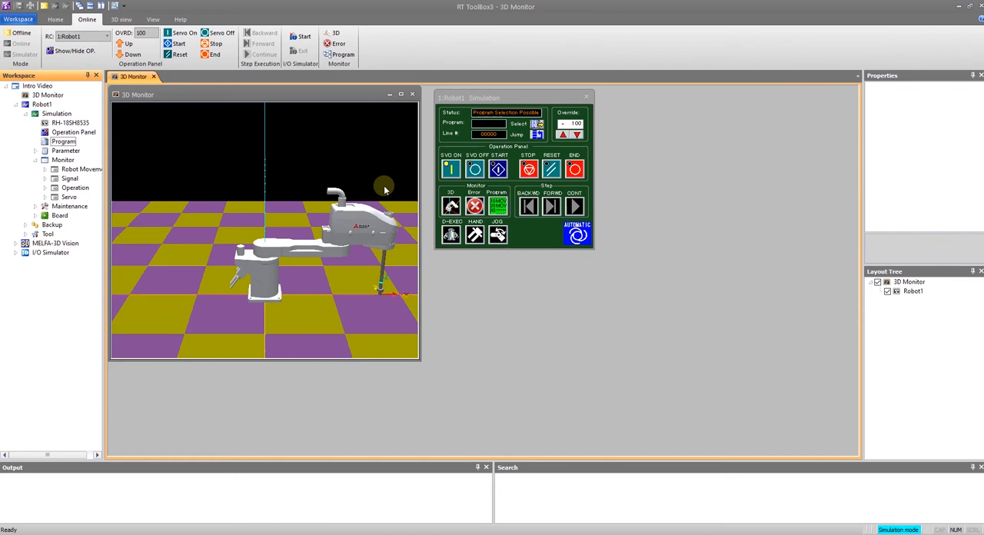
mouse_move(56, 19)
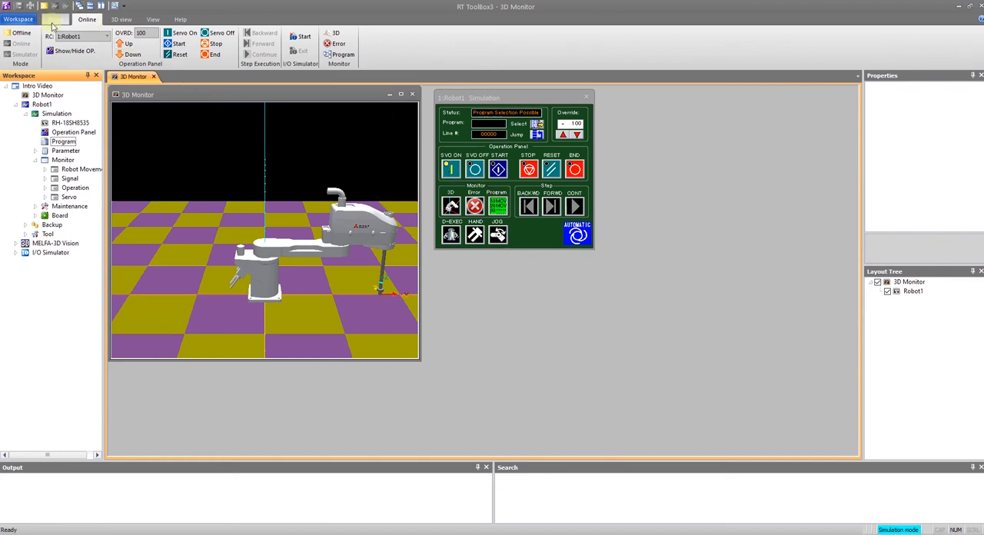
click(56, 18)
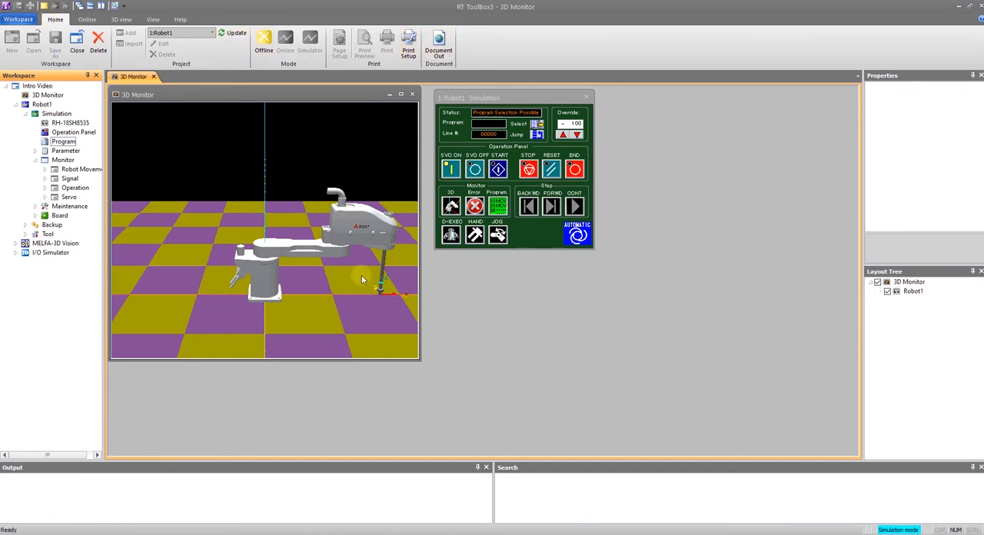
mouse_move(12, 40)
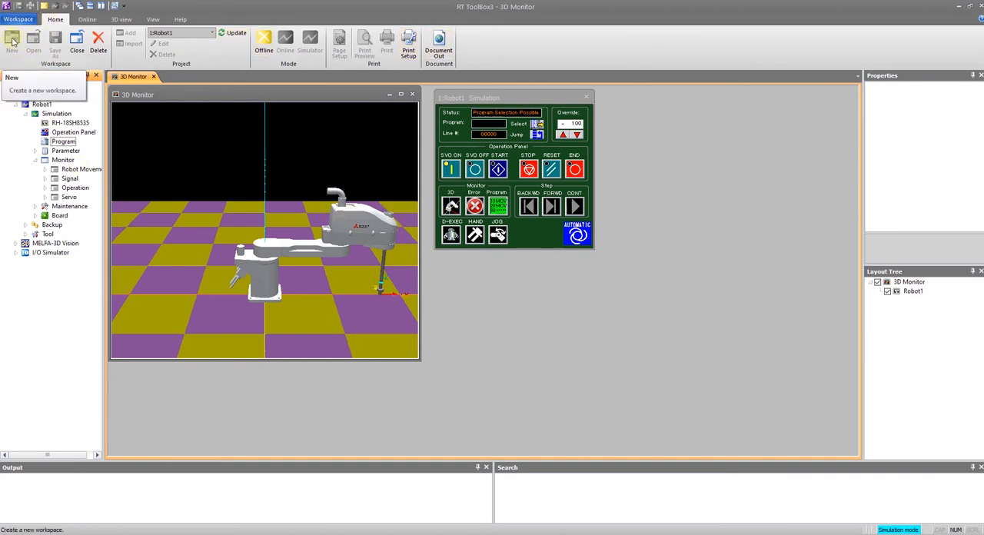
click(12, 38)
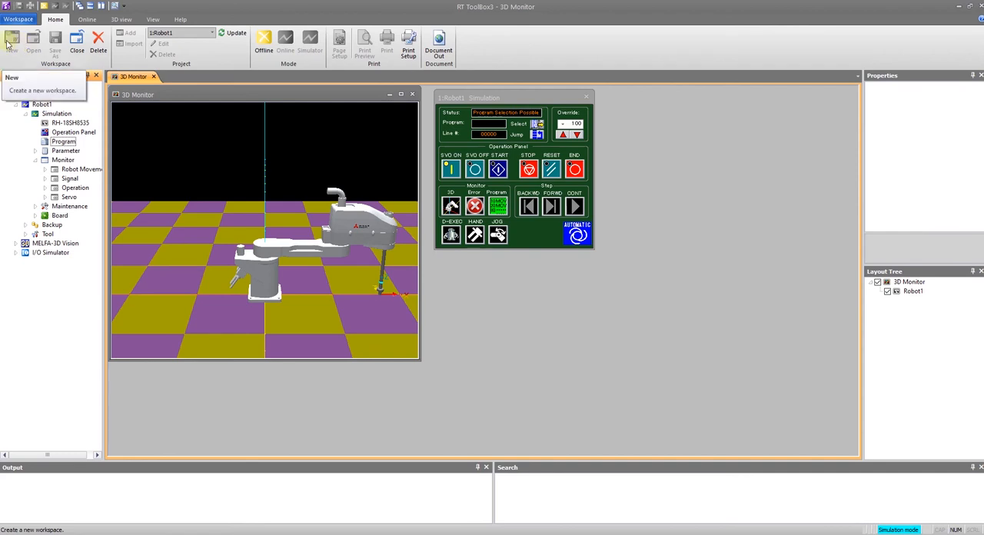
click(265, 43)
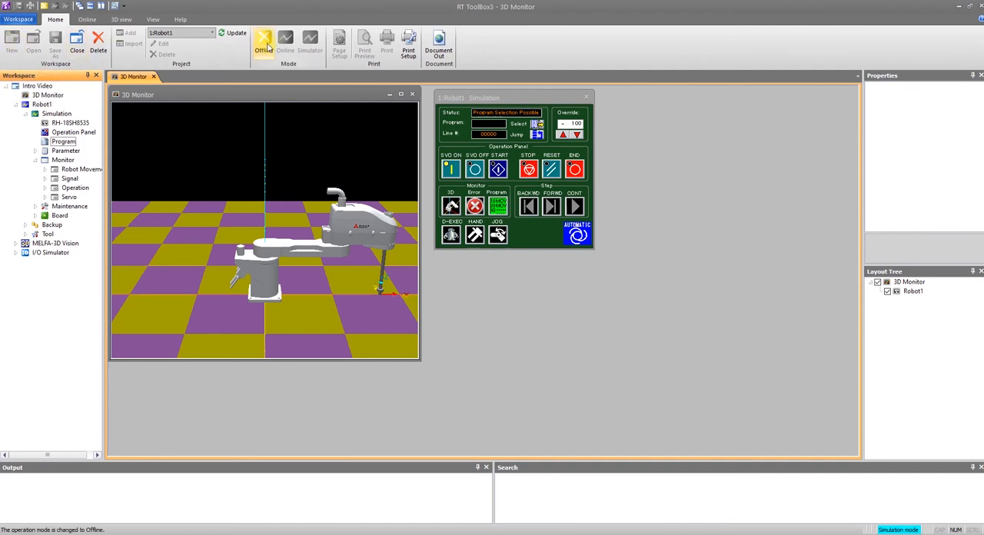
mouse_move(387, 43)
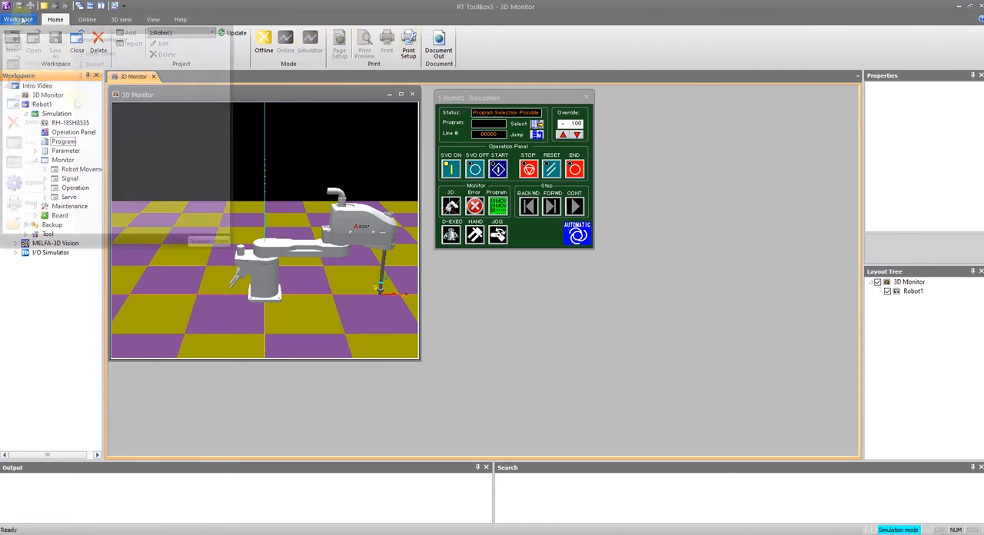
click(19, 18)
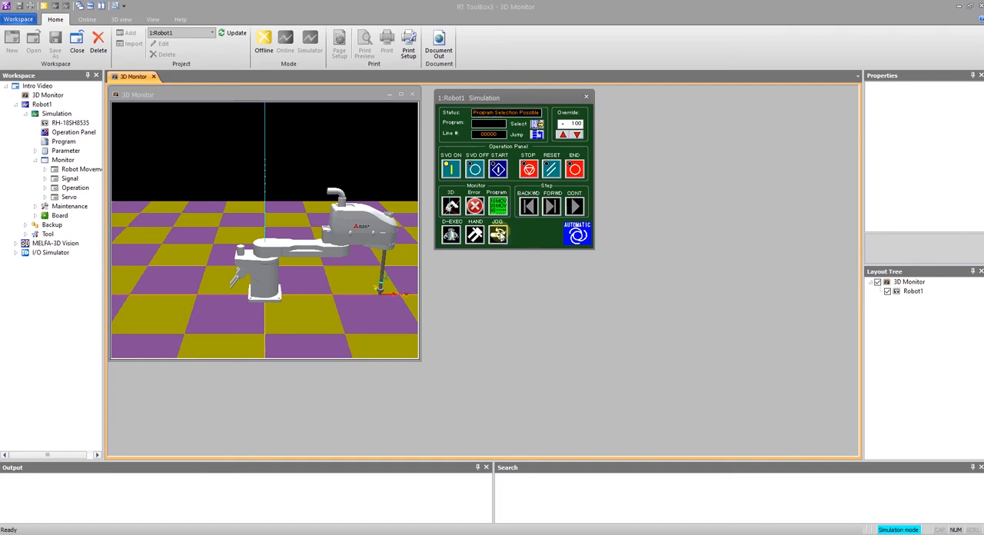
Expand the jog section of the simulation operation panel and reveal the jog mode choices
click(499, 234)
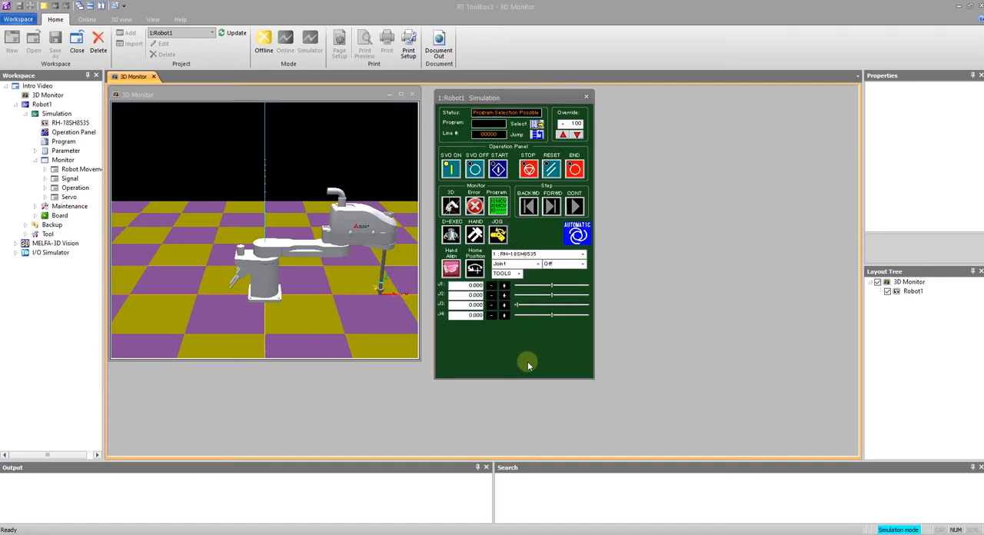
mouse_move(550, 346)
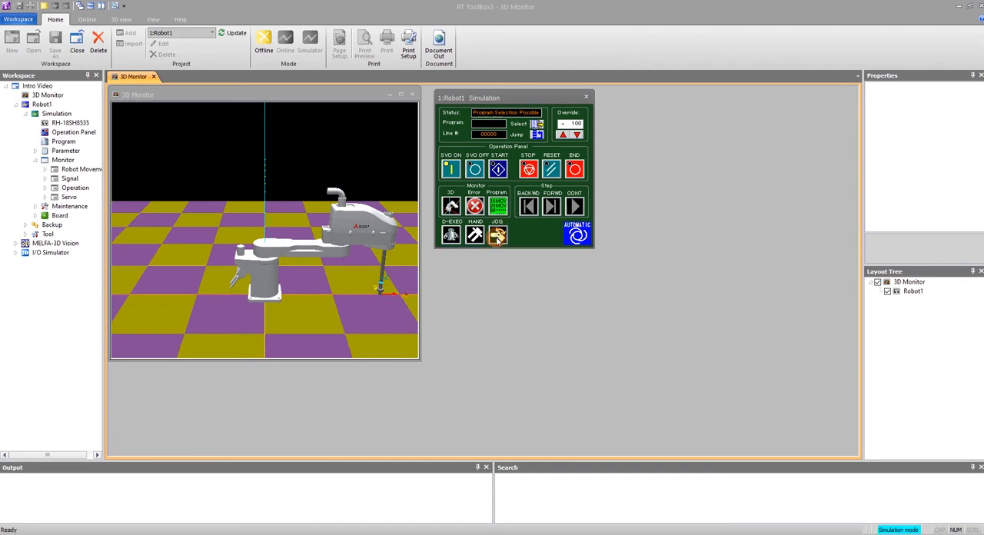
click(498, 234)
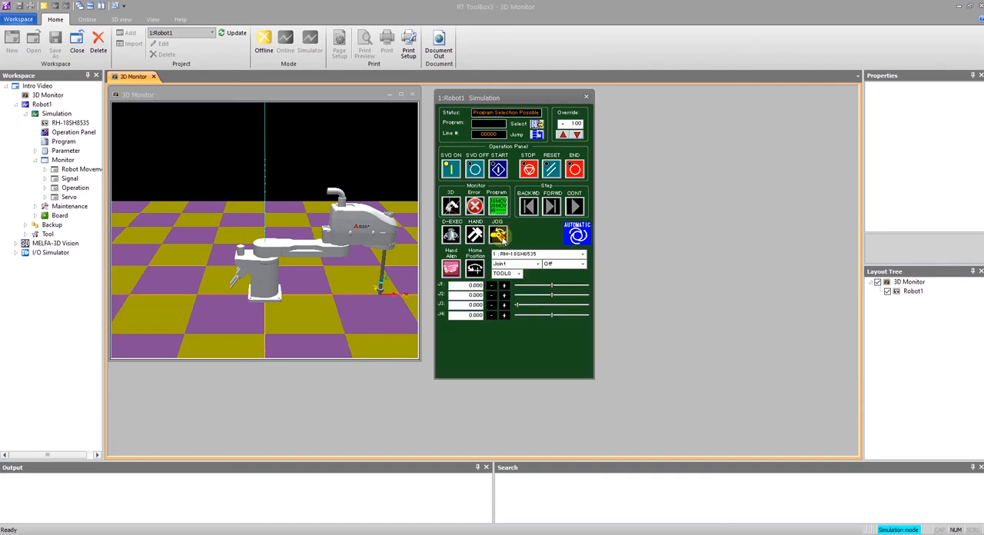
click(499, 236)
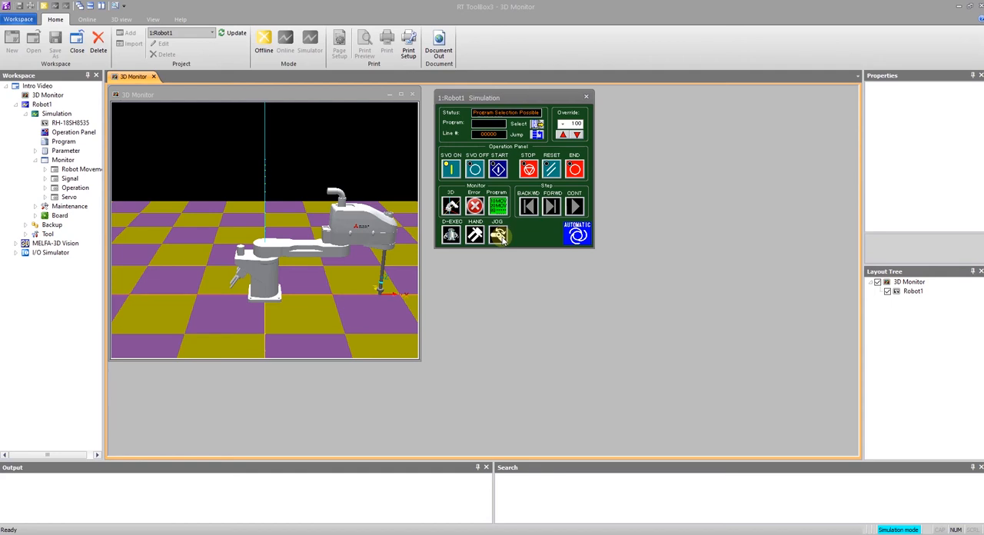
click(498, 235)
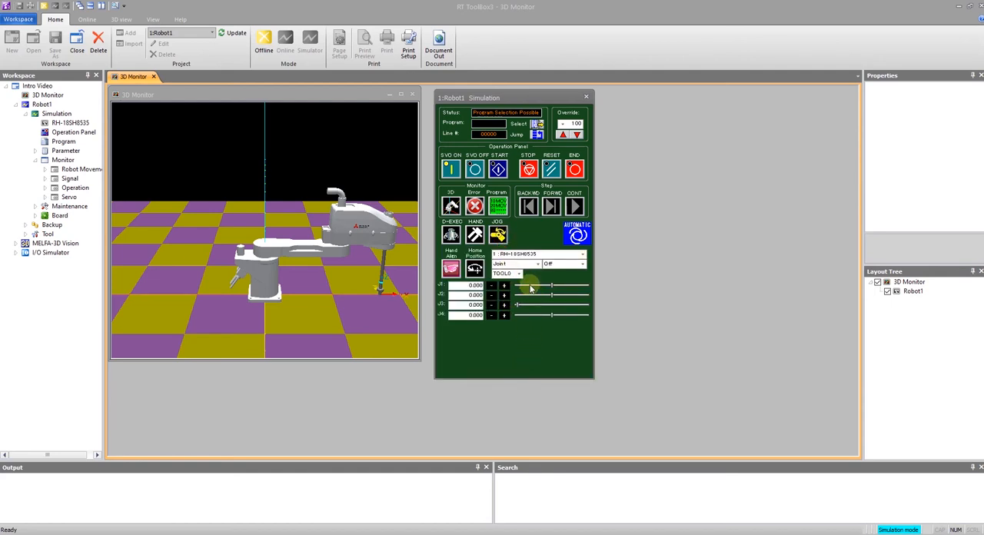
click(537, 264)
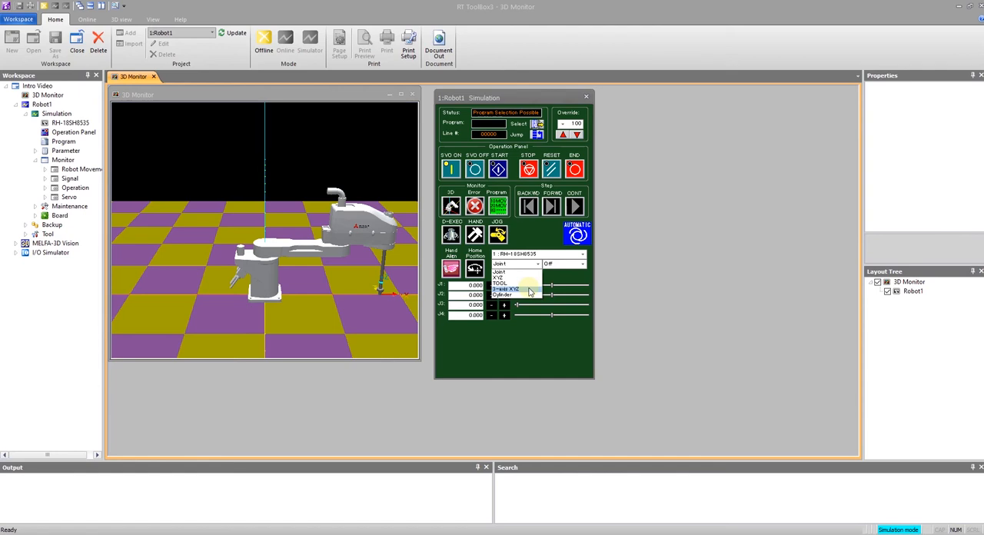
mouse_move(526, 275)
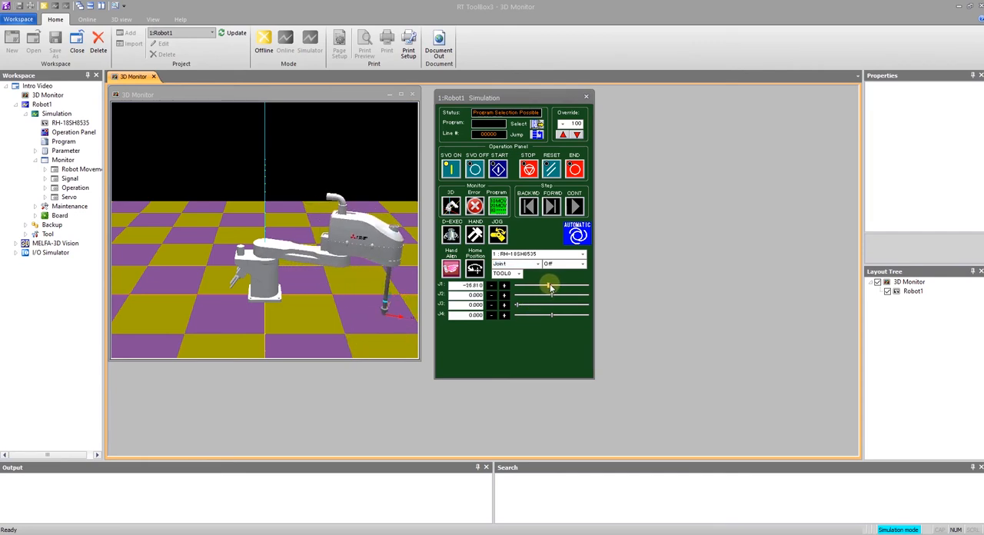
Jog a joint with the +/- buttons to swing the SCARA arm through several poses
drag(547, 286, 547, 286)
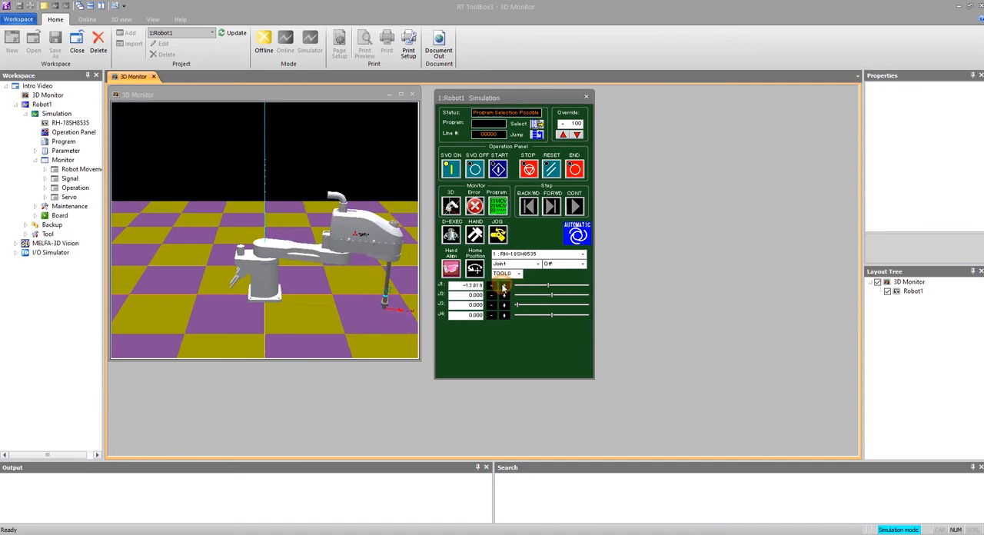
click(505, 286)
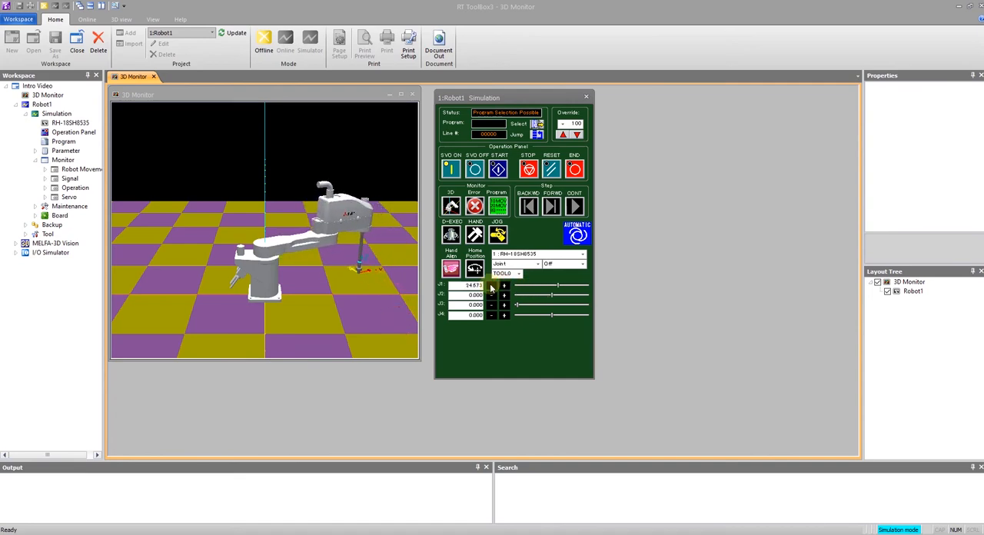
click(492, 286)
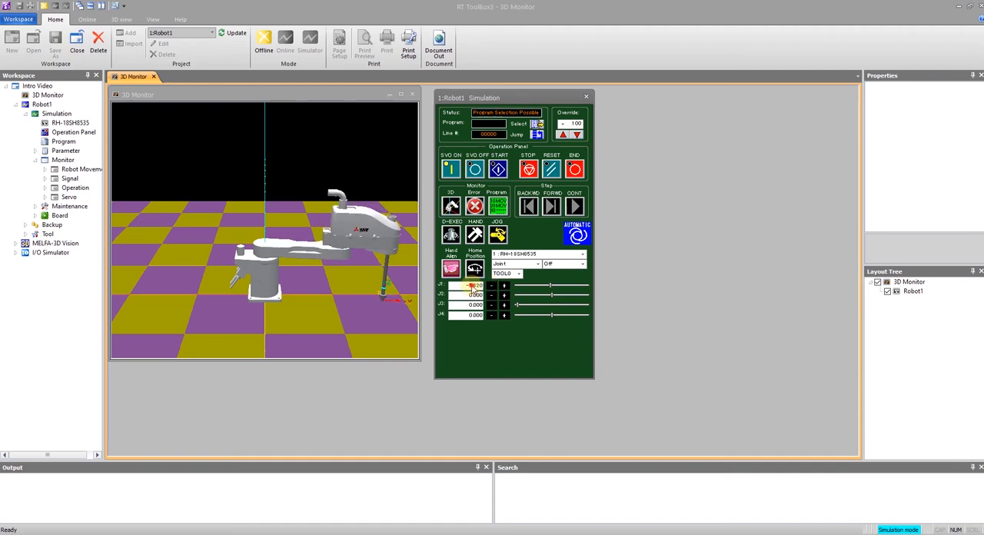
Move the arm via Position Jump, then switch the jog mode from joint to XYZ coordinates
click(489, 286)
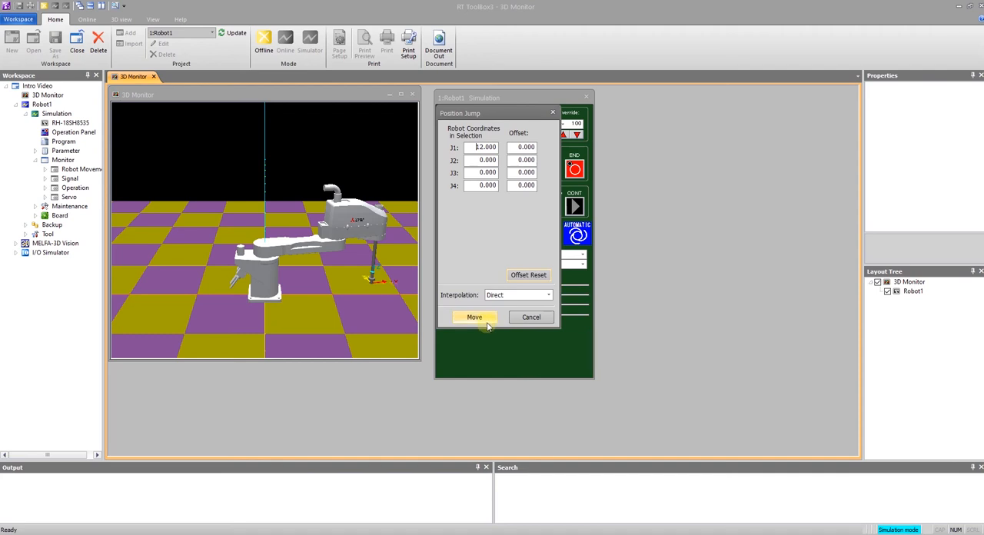
click(474, 316)
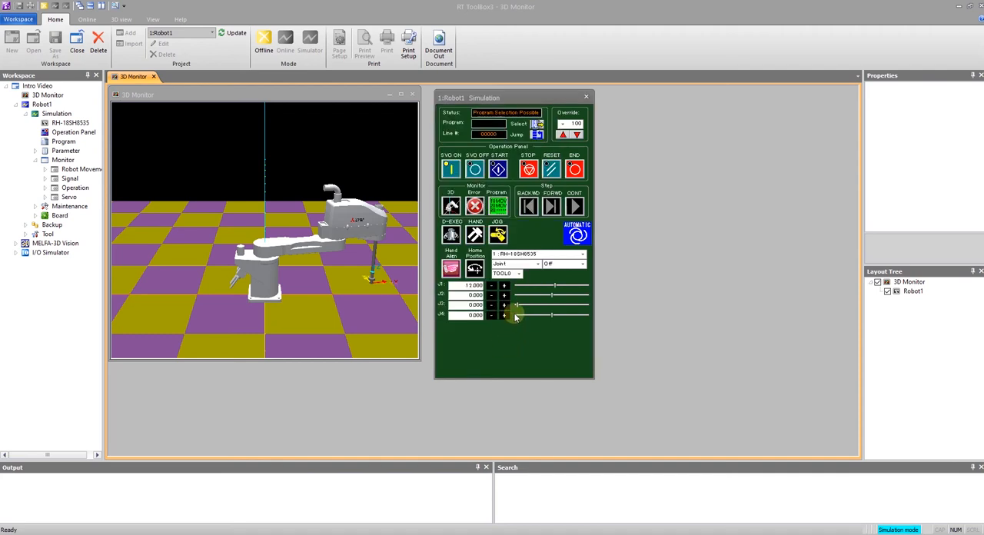
click(535, 265)
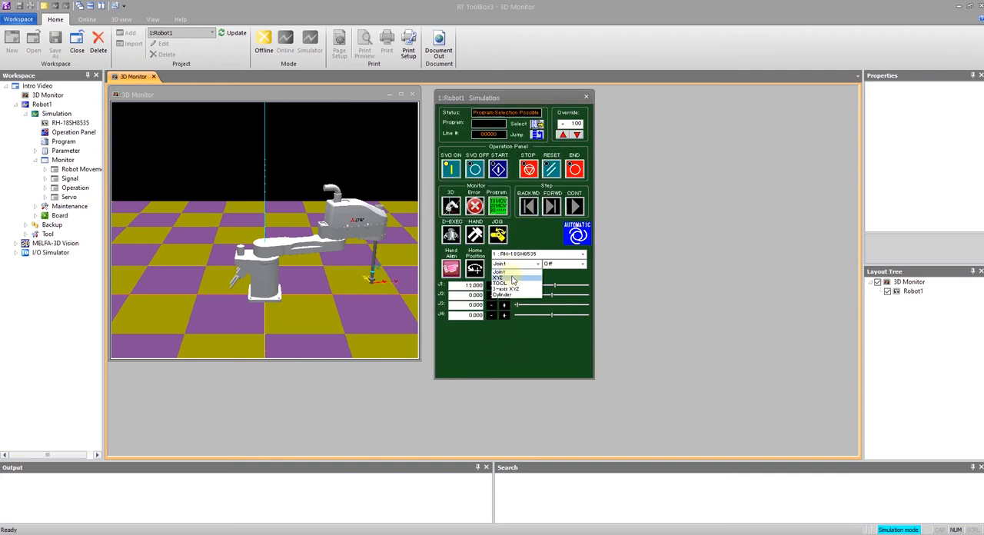
click(502, 277)
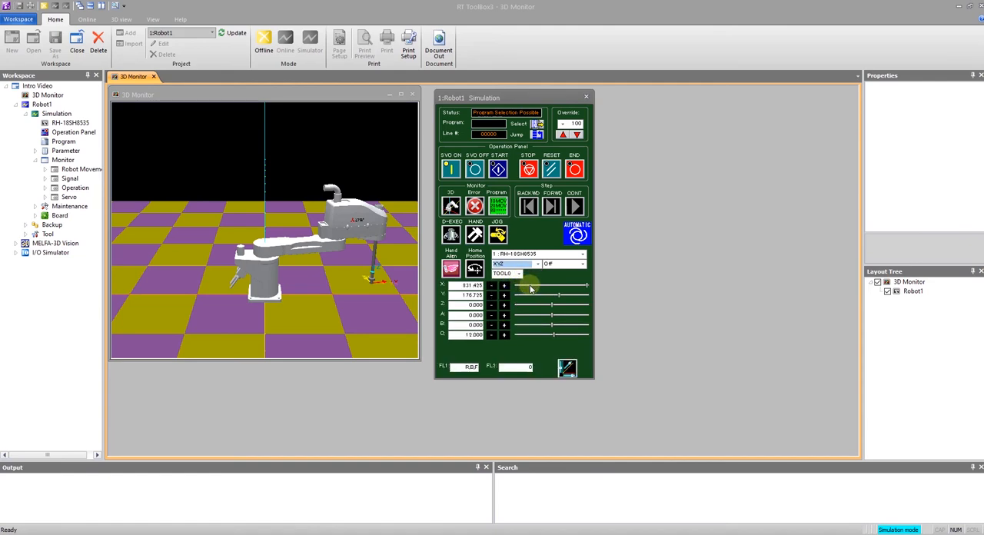
mouse_move(538, 310)
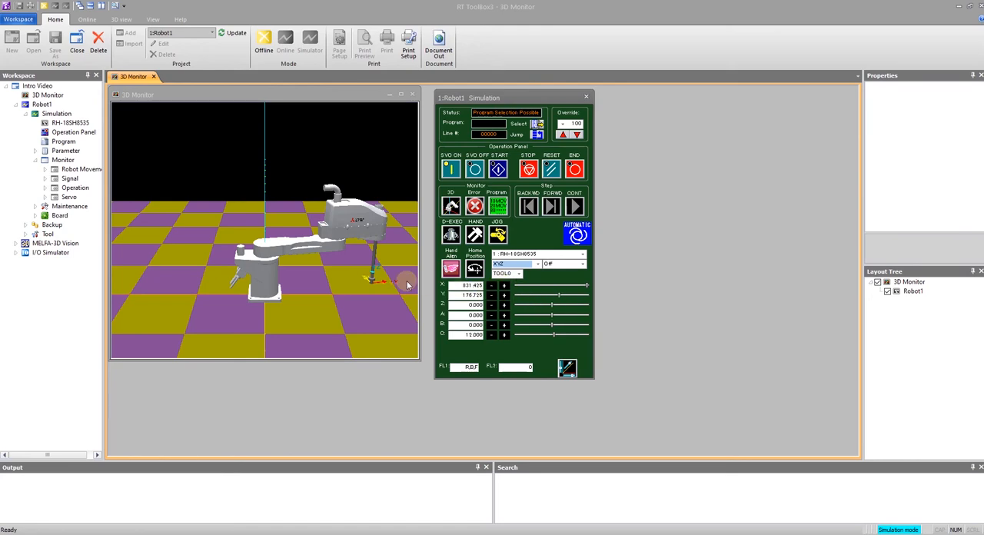
mouse_move(373, 285)
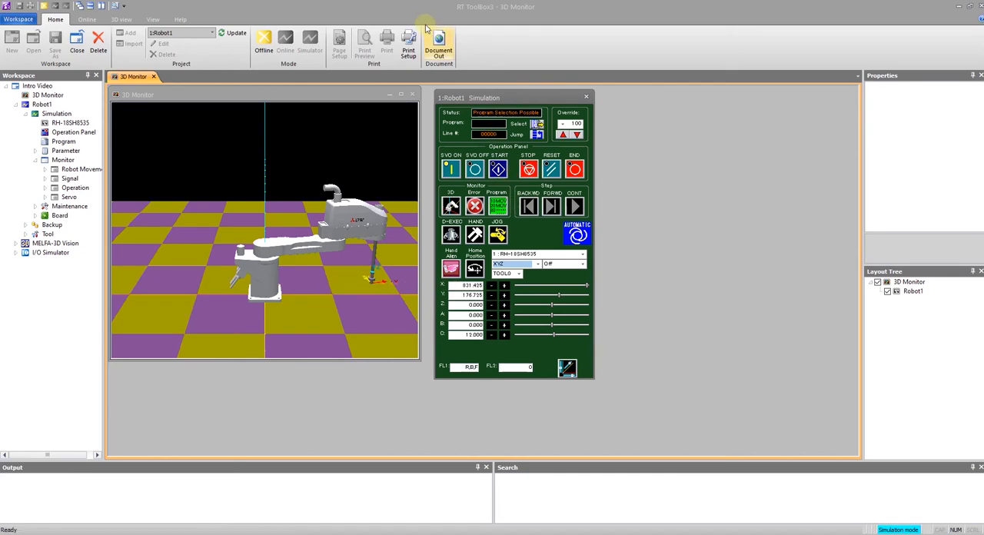
click(120, 18)
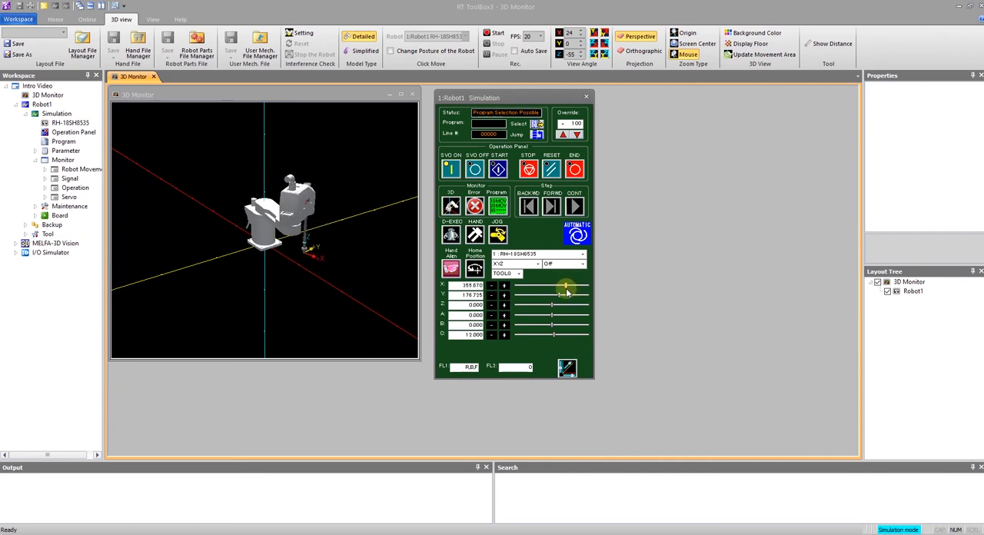
drag(567, 289, 576, 289)
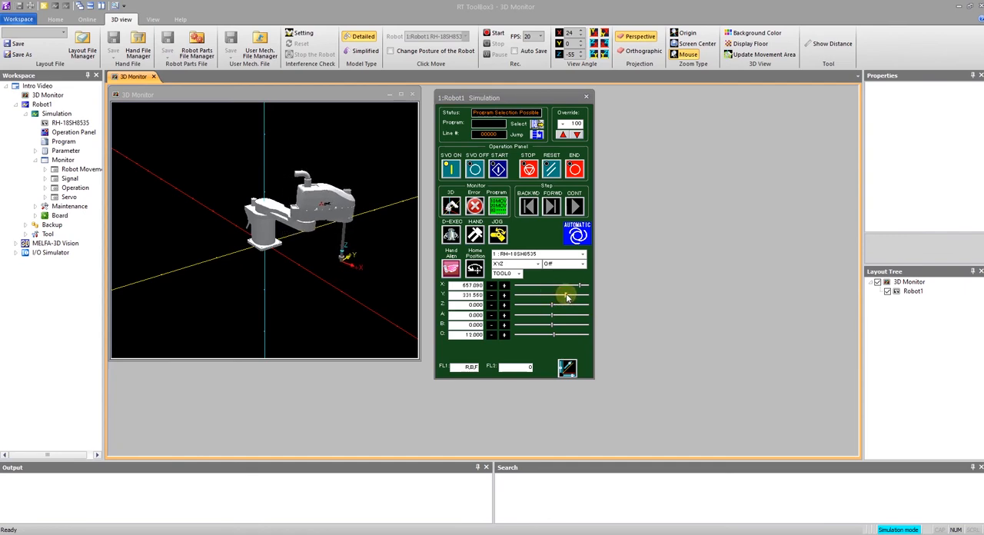
drag(566, 295, 541, 295)
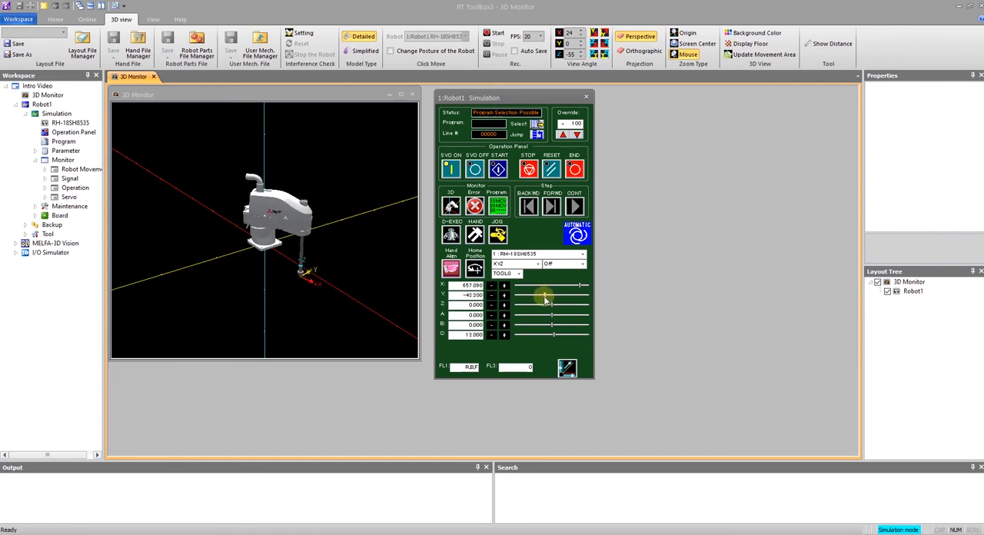
click(490, 296)
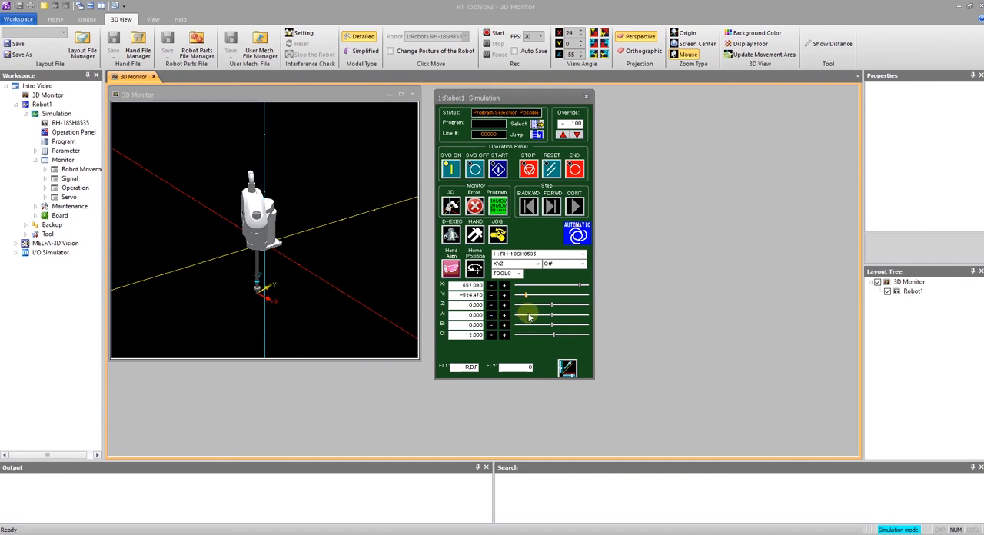
drag(526, 295, 551, 295)
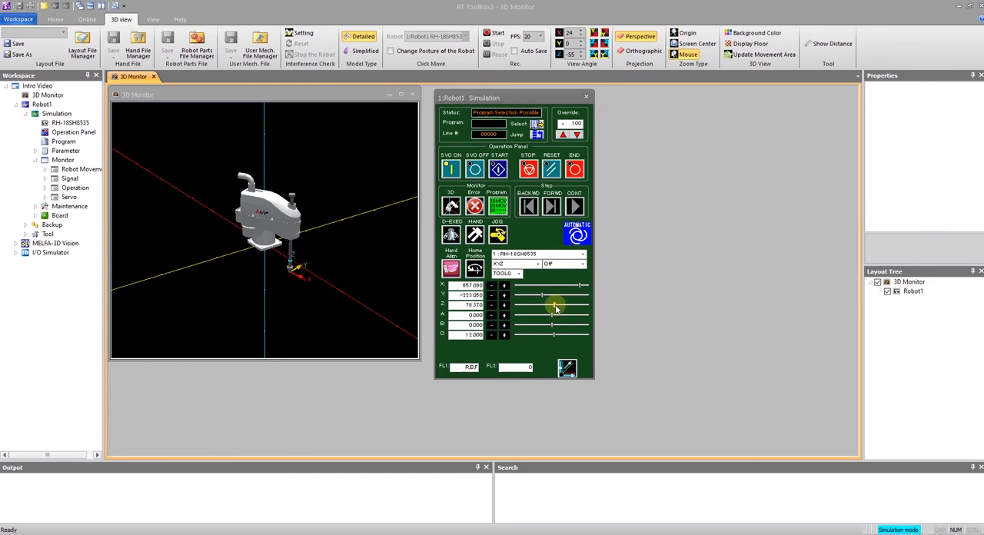
mouse_move(613, 313)
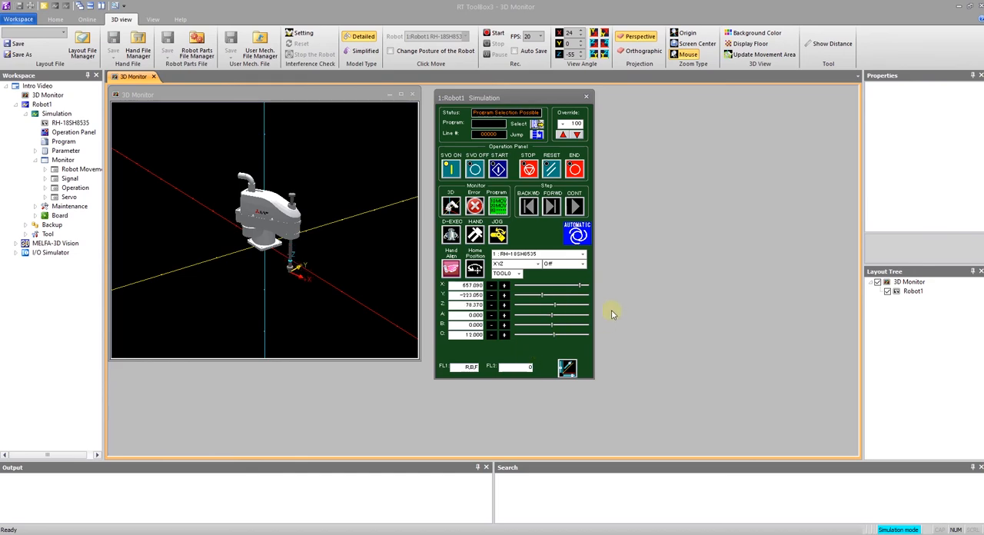
mouse_move(348, 268)
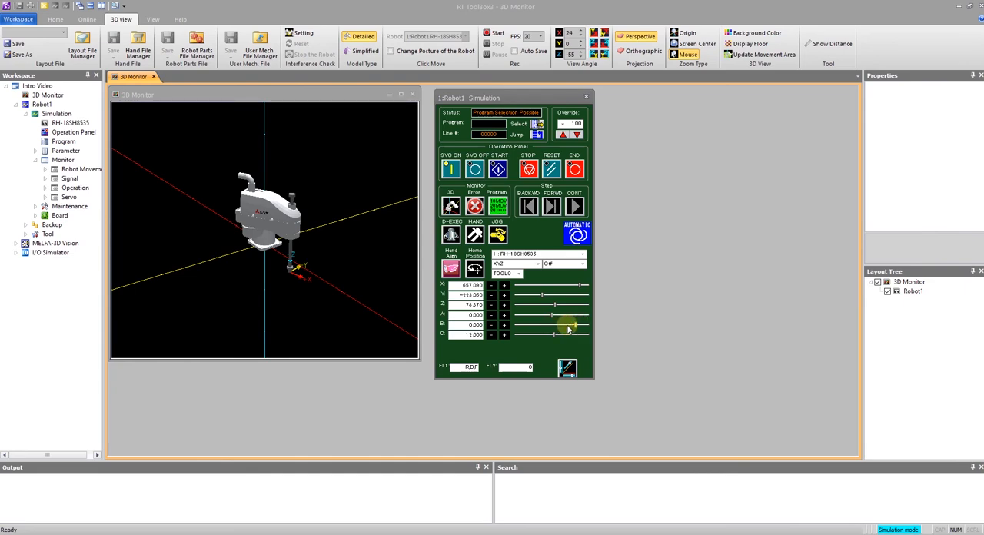
mouse_move(557, 339)
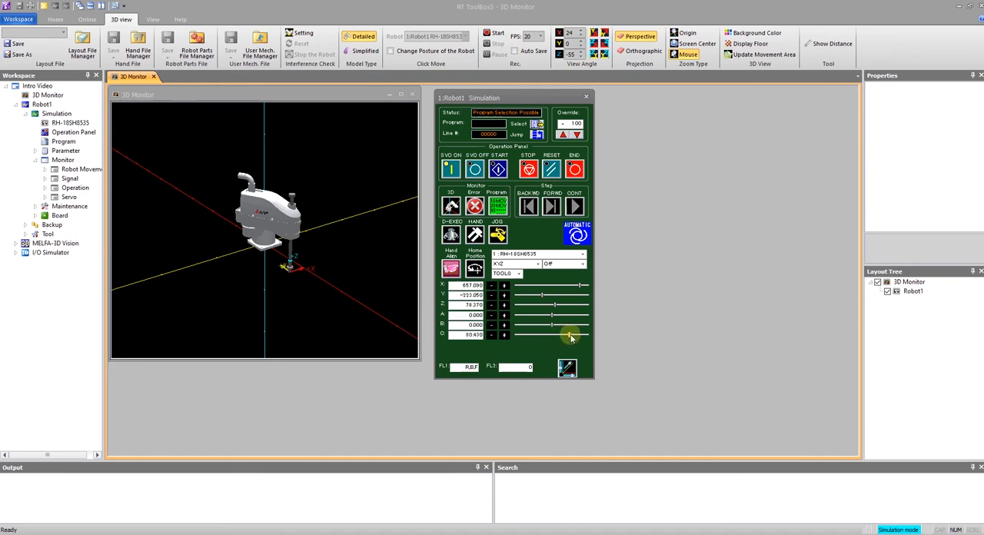
Orbit the 3D monitor around the SCARA arm to side-on and overhead angles
click(570, 335)
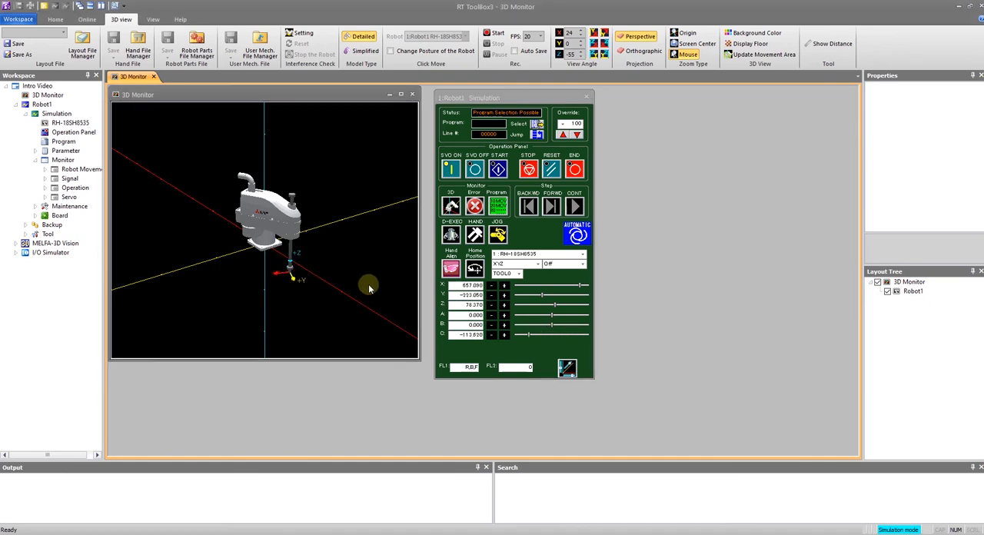
mouse_move(262, 231)
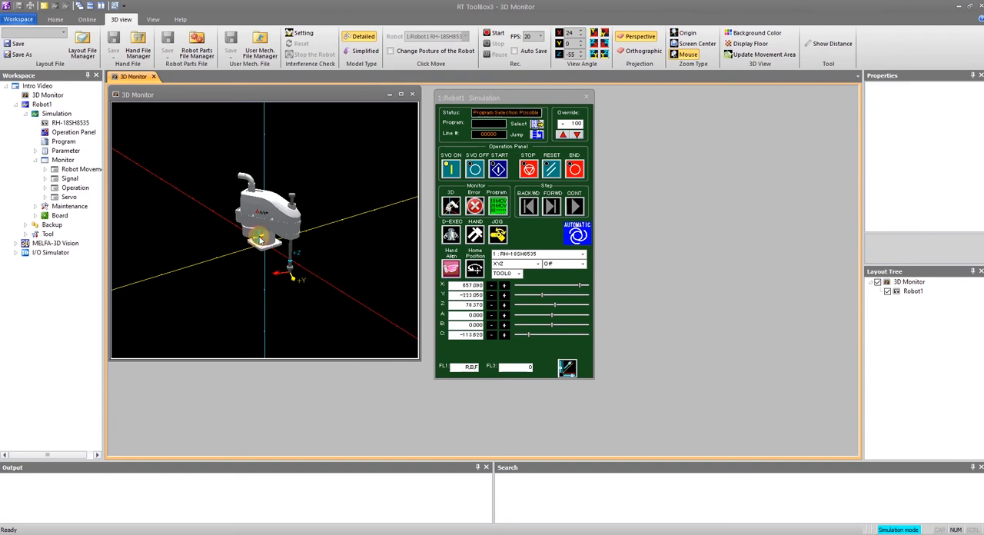
drag(264, 231, 295, 238)
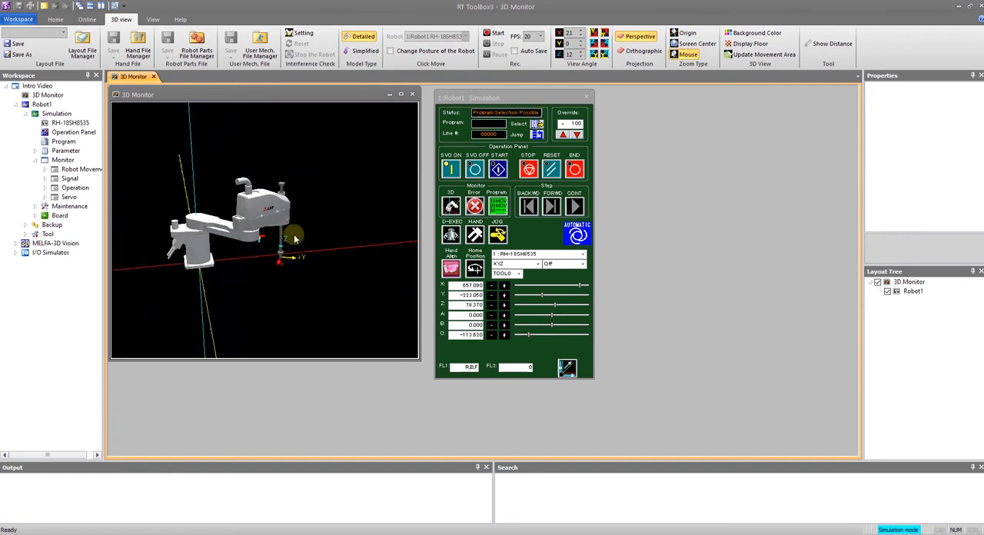
drag(292, 234, 254, 243)
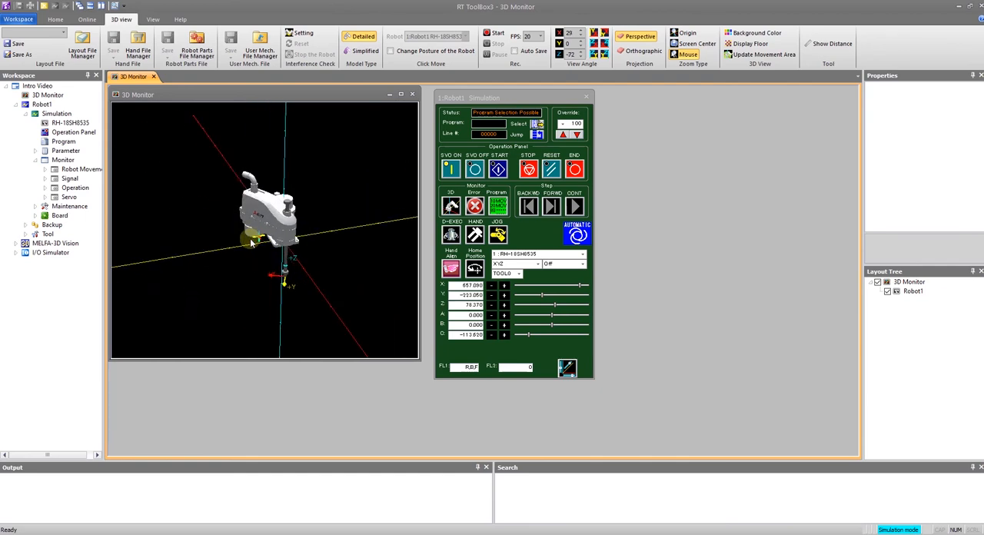
drag(254, 240, 280, 203)
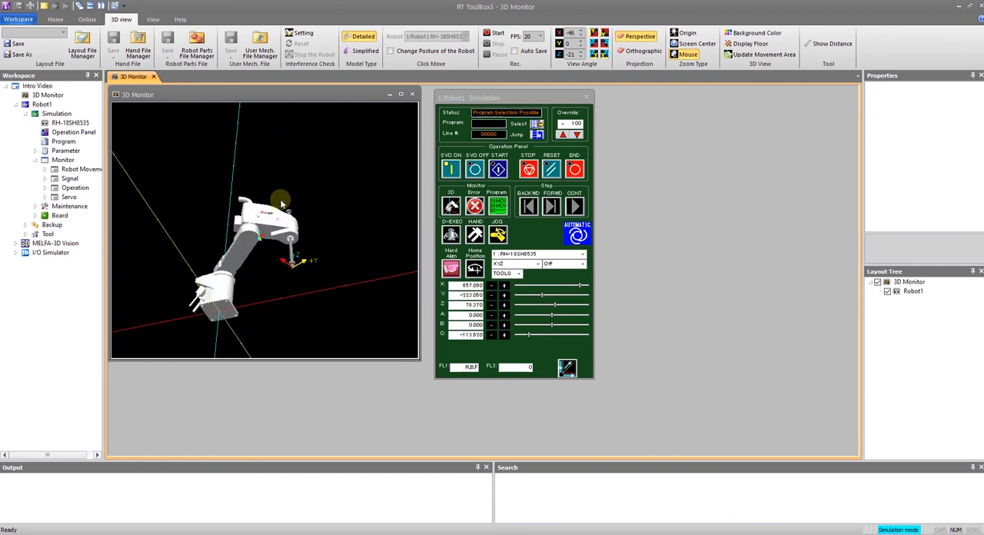
drag(280, 203, 274, 248)
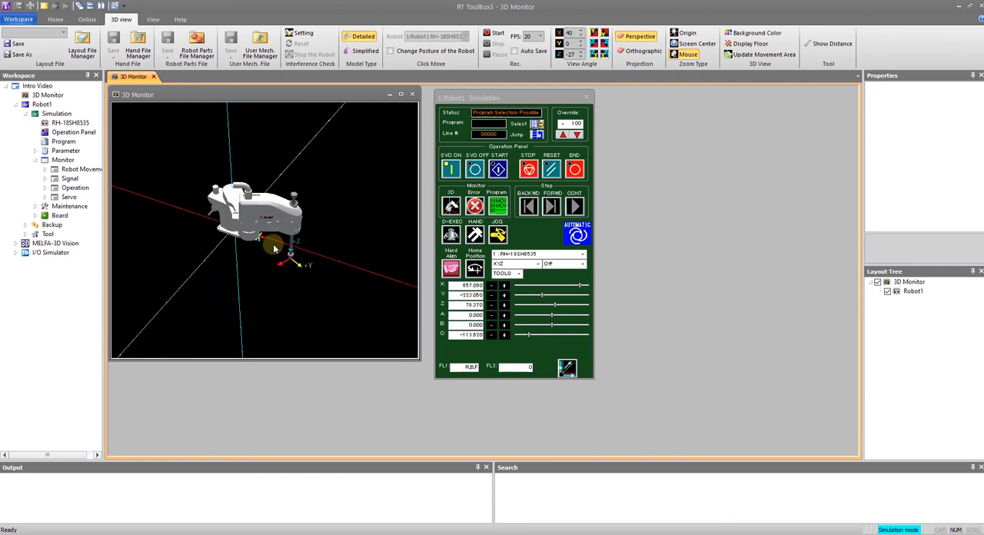
drag(273, 246, 300, 265)
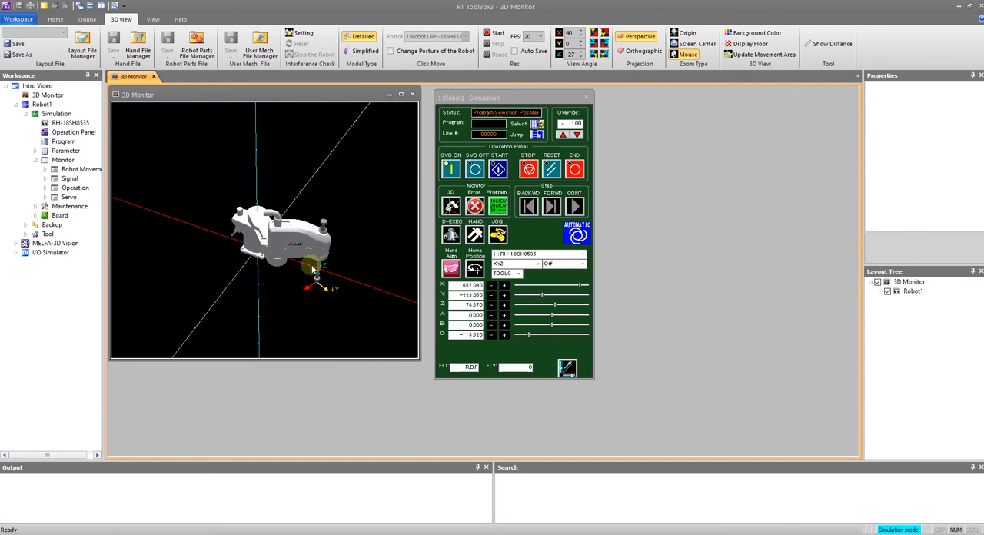
drag(315, 269, 291, 256)
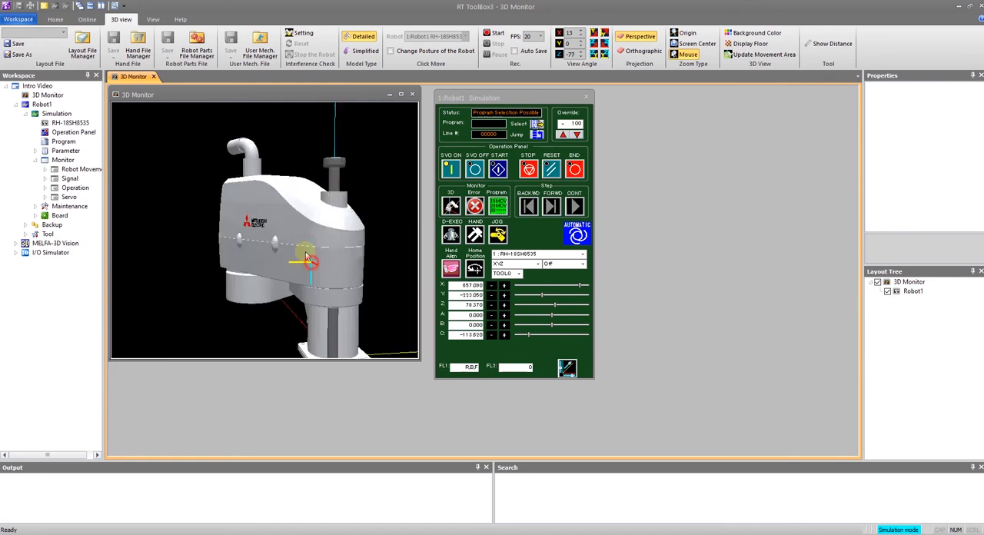
Zoom and tilt the view until the whole arm is framed at an angled side view
drag(308, 258, 126, 261)
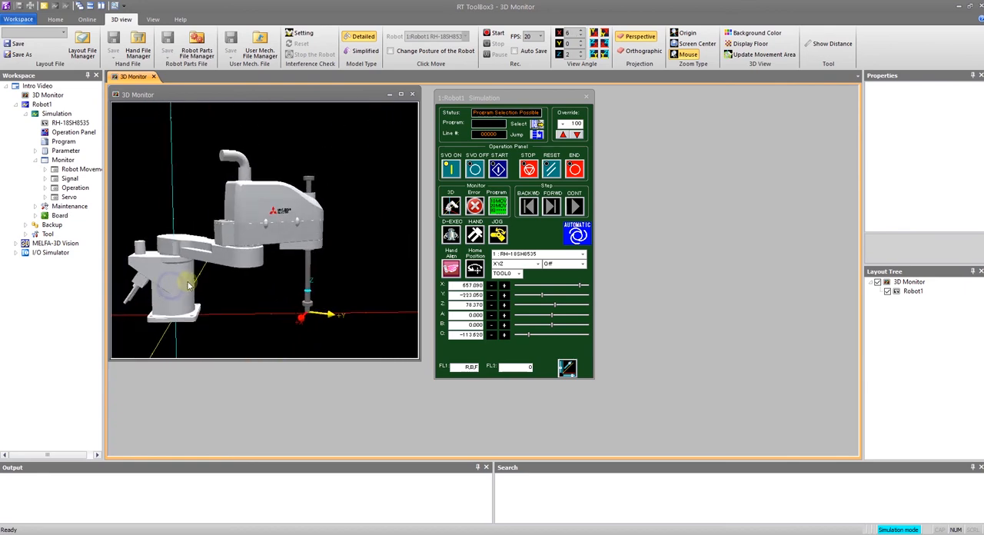
drag(188, 286, 166, 209)
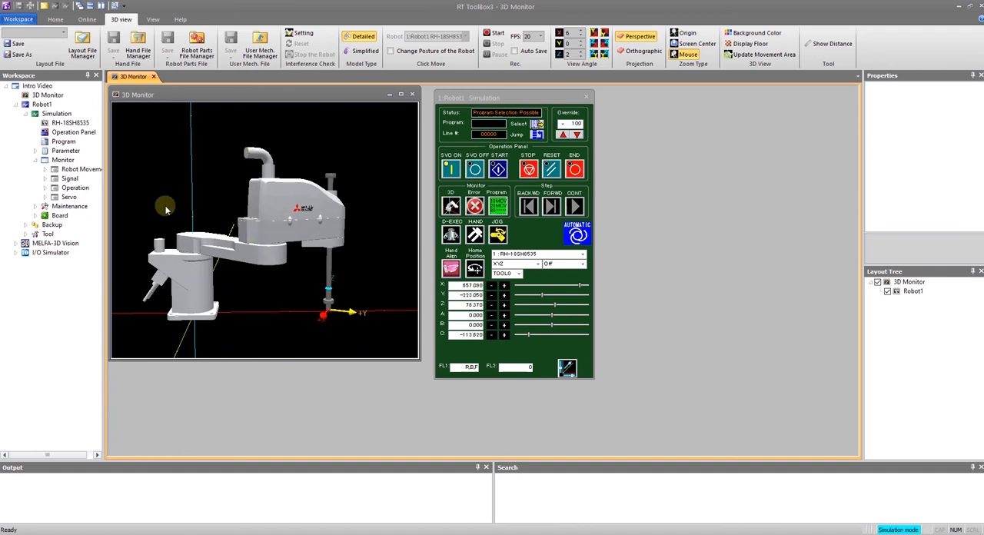
mouse_move(285, 265)
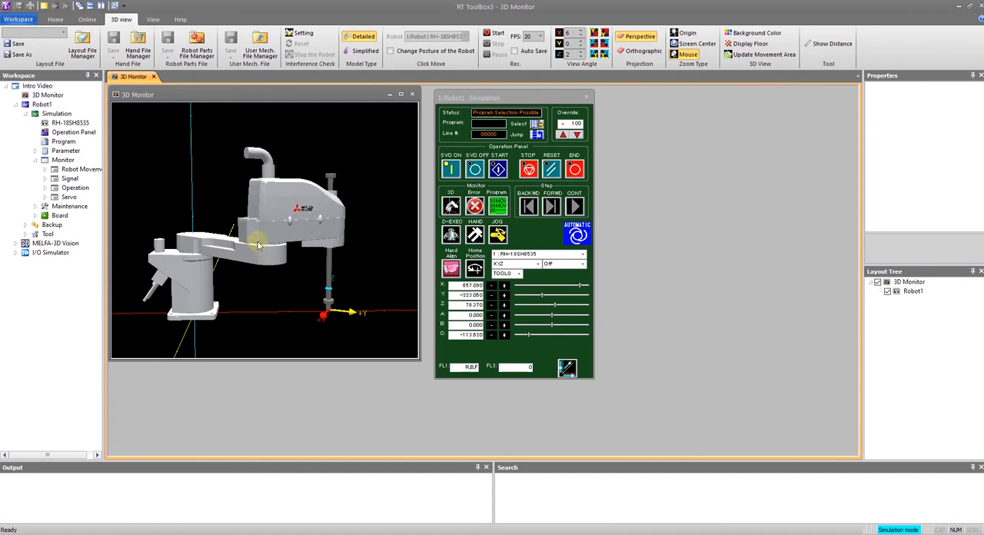
mouse_move(265, 278)
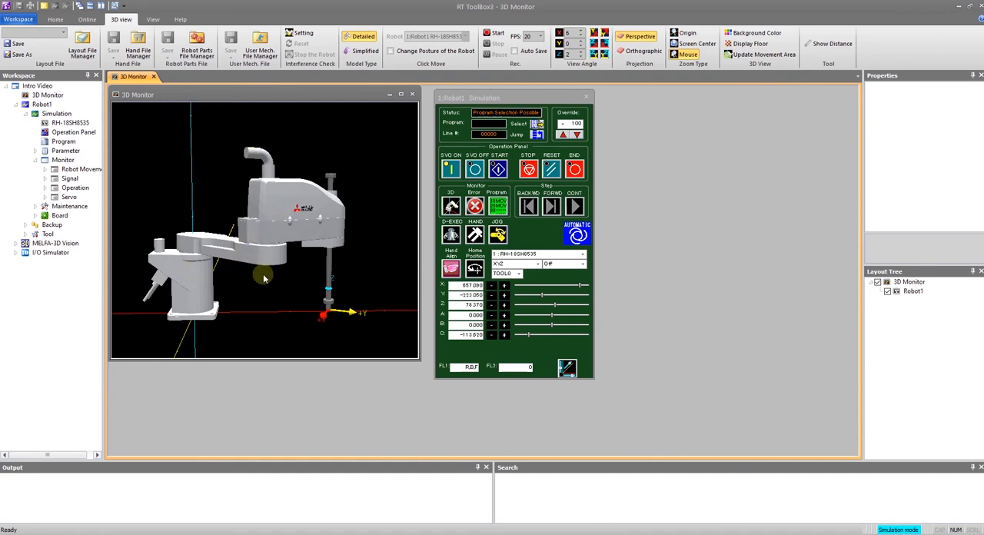
mouse_move(300, 254)
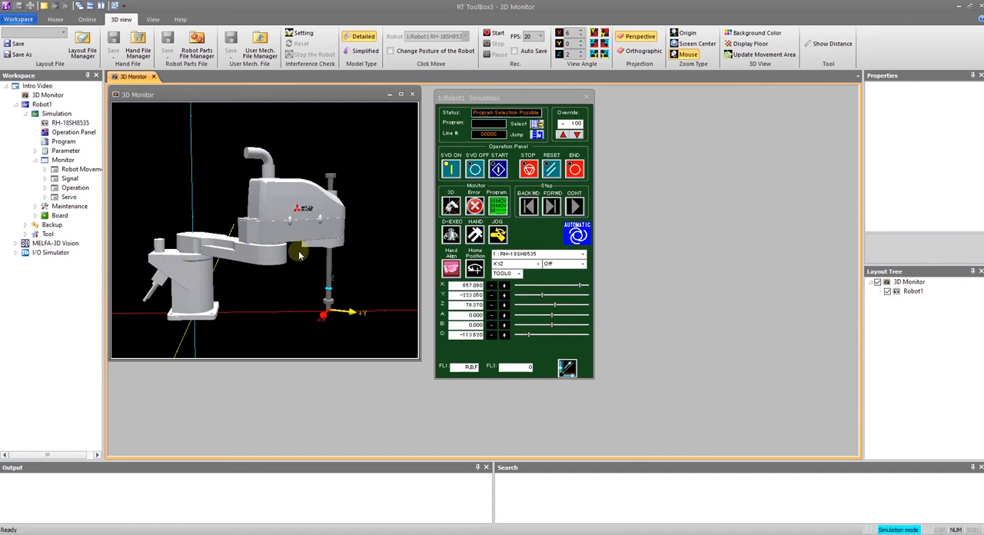
drag(300, 253, 280, 249)
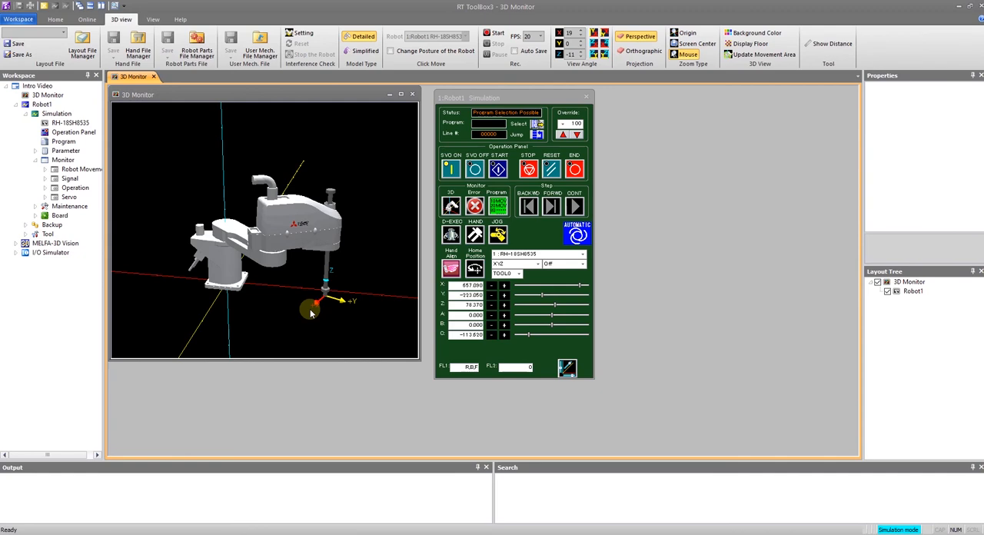
mouse_move(373, 323)
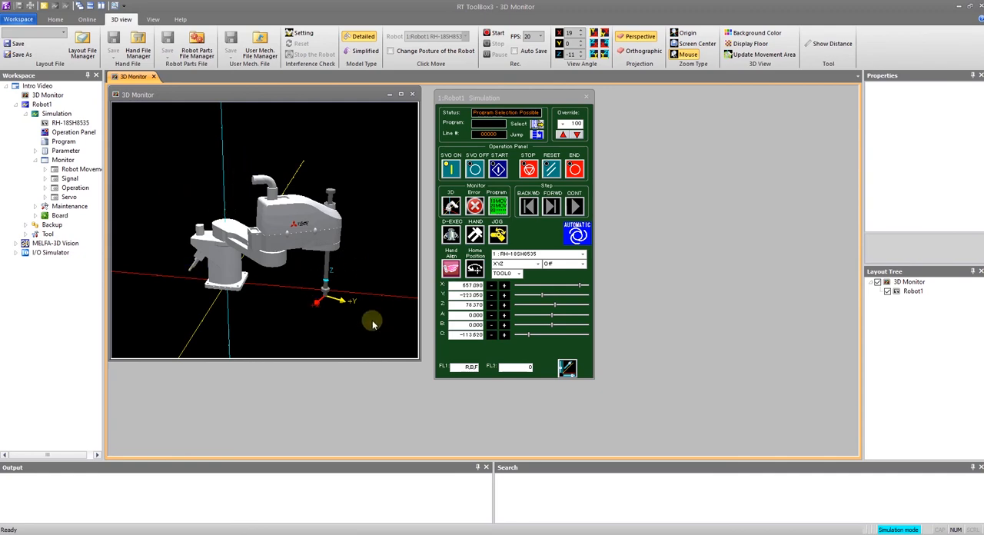
mouse_move(146, 179)
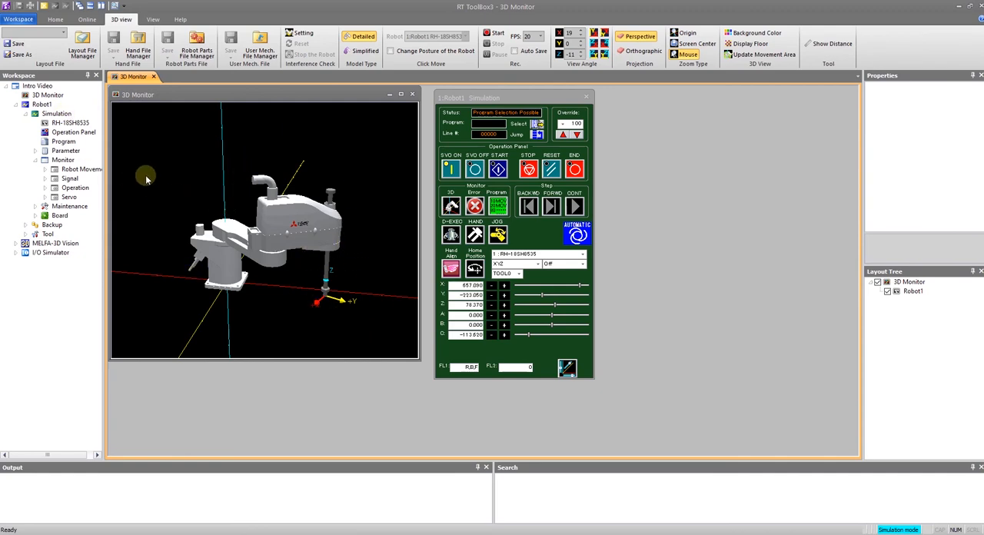
mouse_move(346, 219)
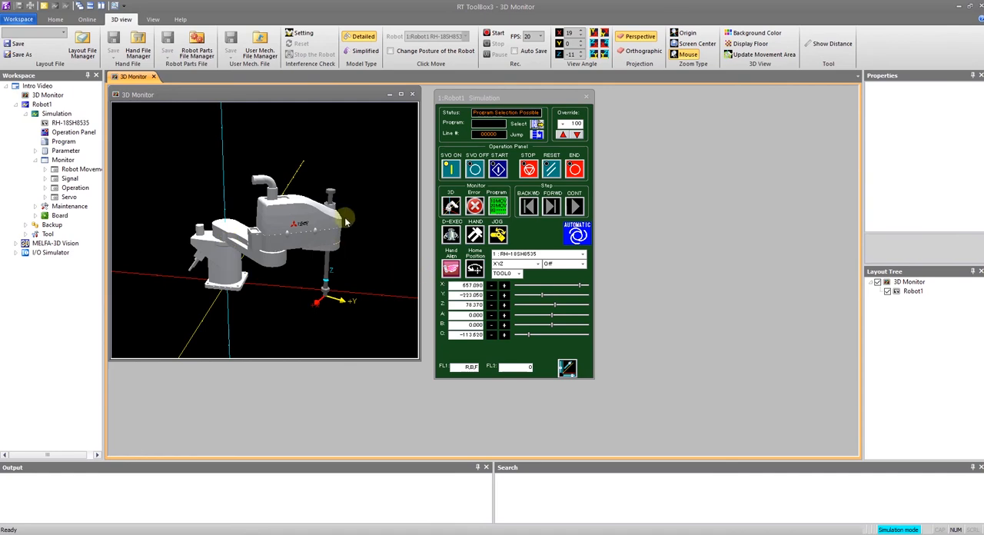
mouse_move(317, 221)
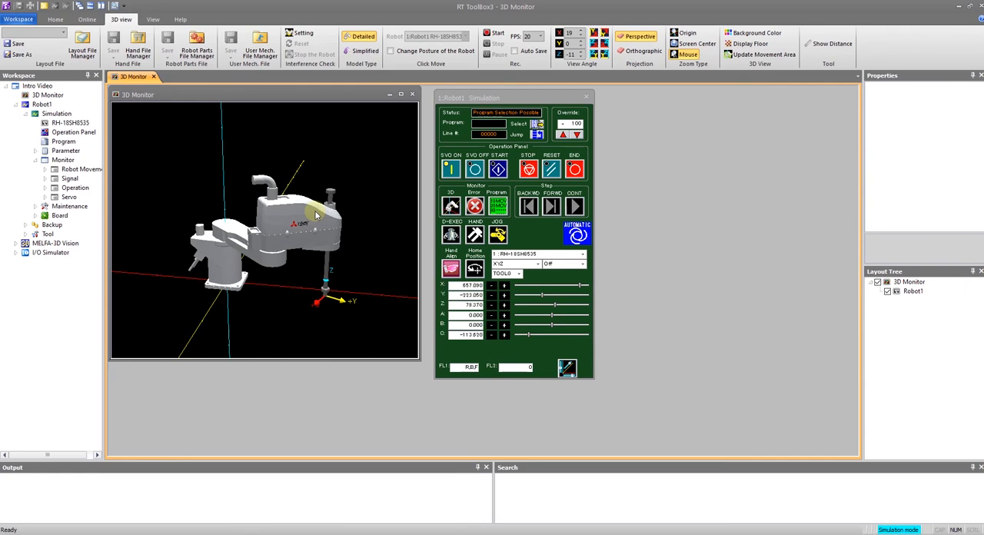
mouse_move(301, 254)
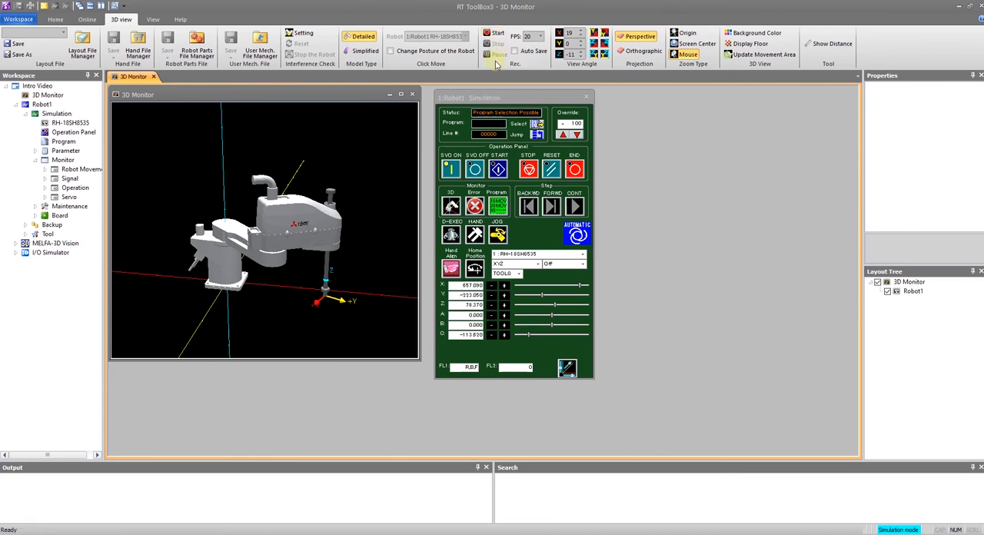
mouse_move(522, 51)
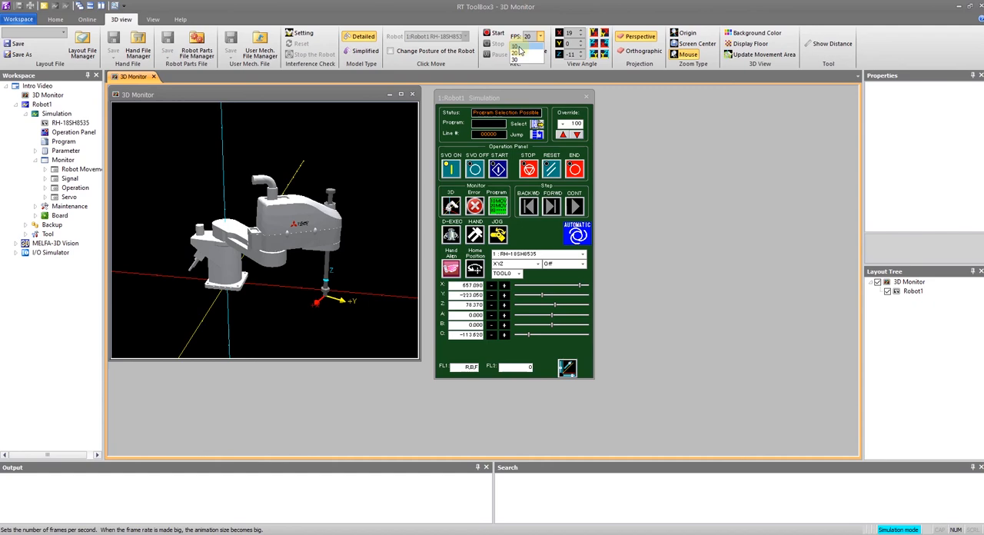
Choose the FPS frame rate for the 3D monitor recording in the Rec group
click(535, 37)
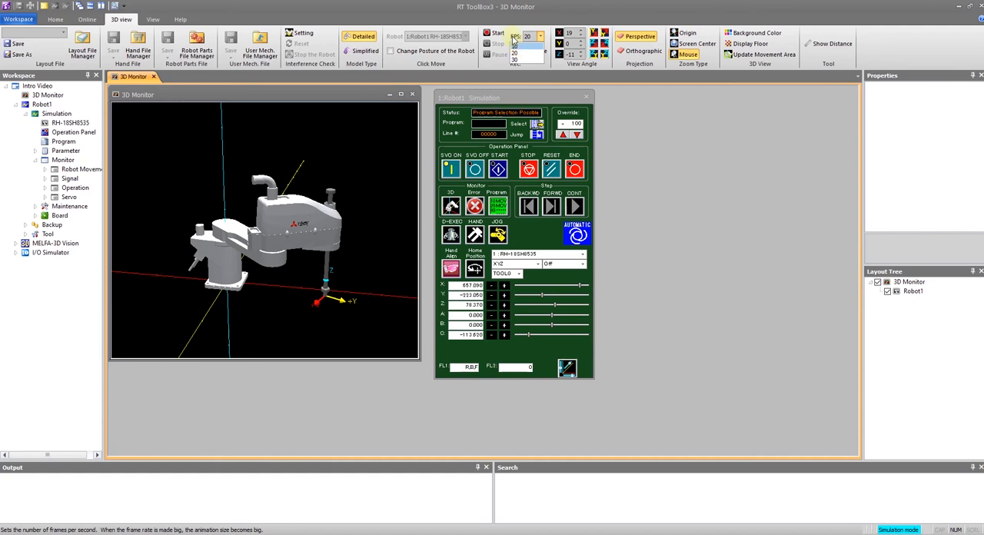
click(533, 58)
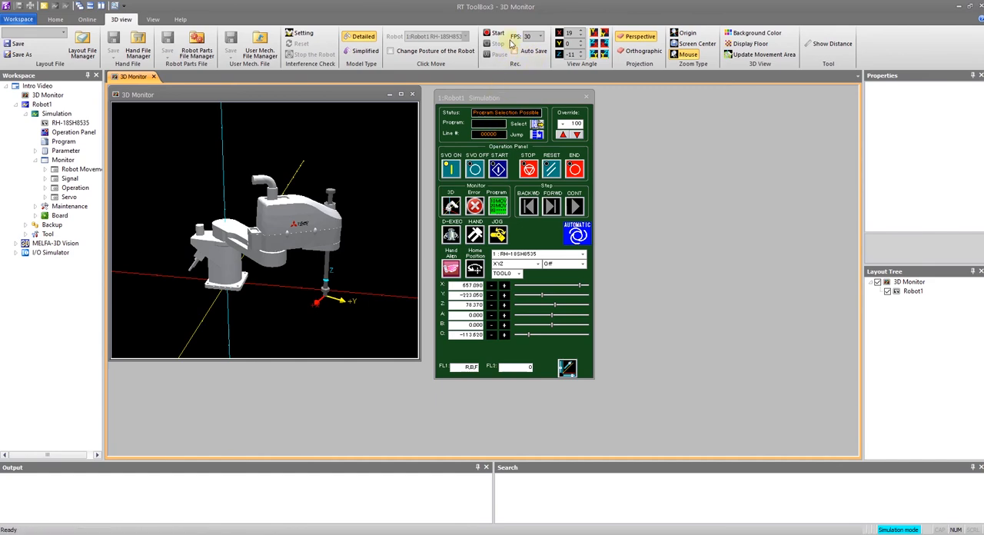
Start recording the 3D monitor and jog two joints to swing the arm into new postures
click(496, 37)
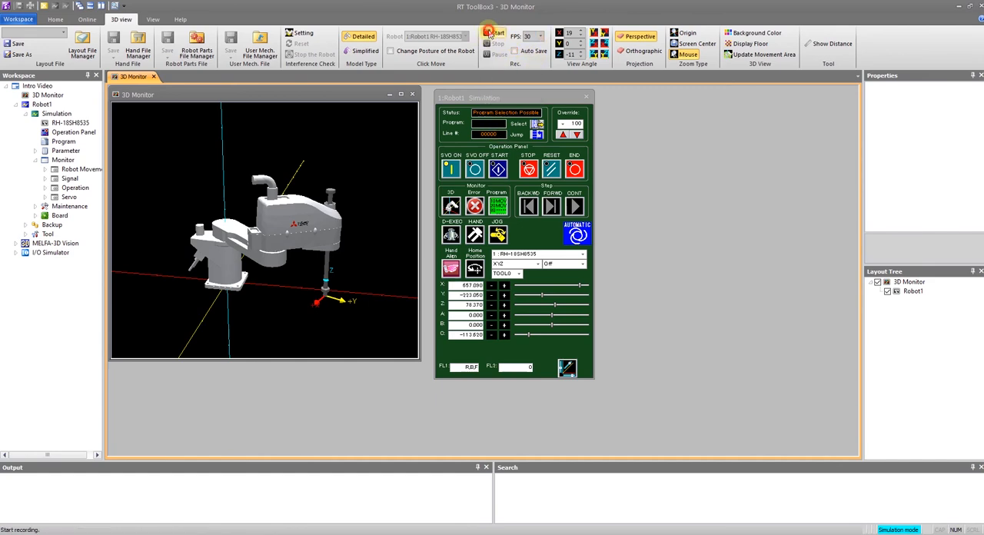
click(493, 34)
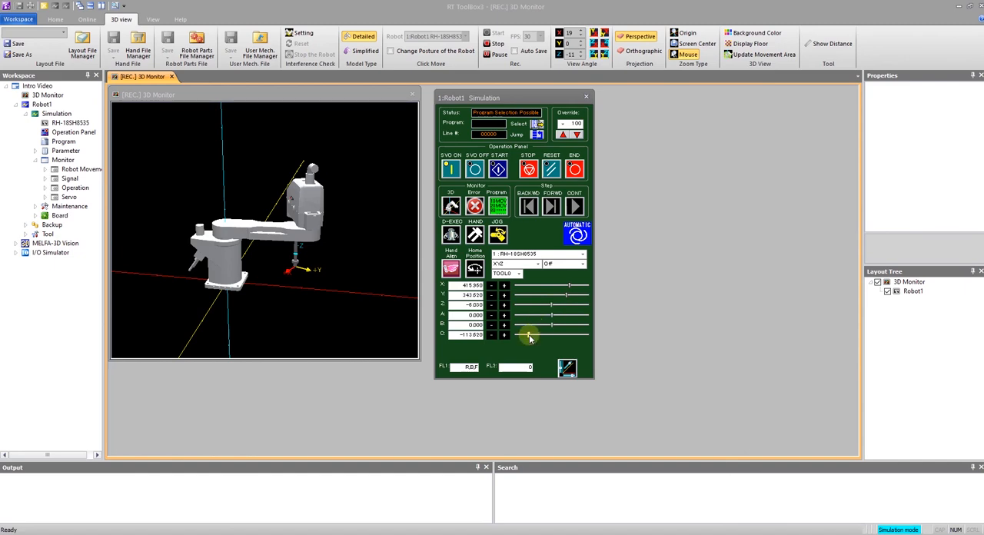
drag(529, 335, 569, 289)
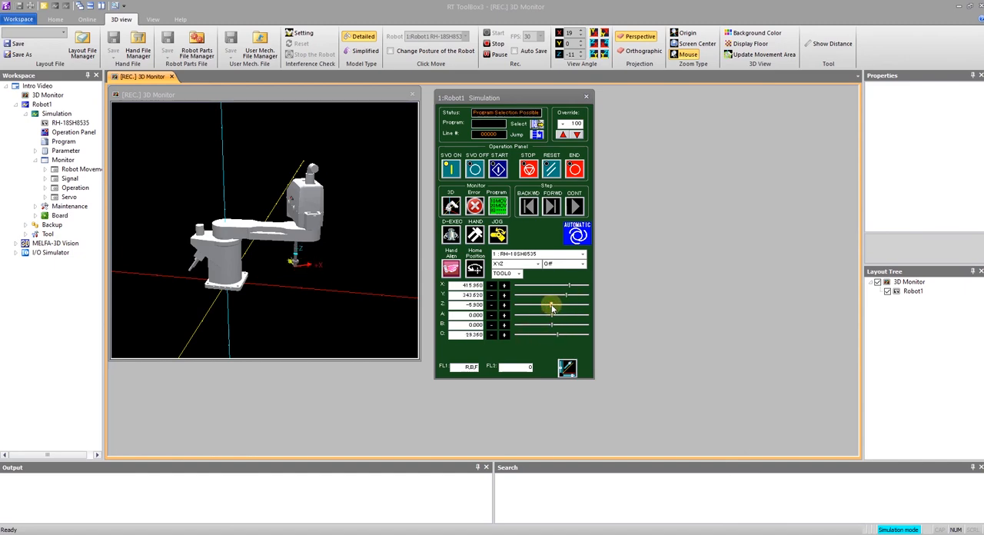
drag(551, 308, 567, 290)
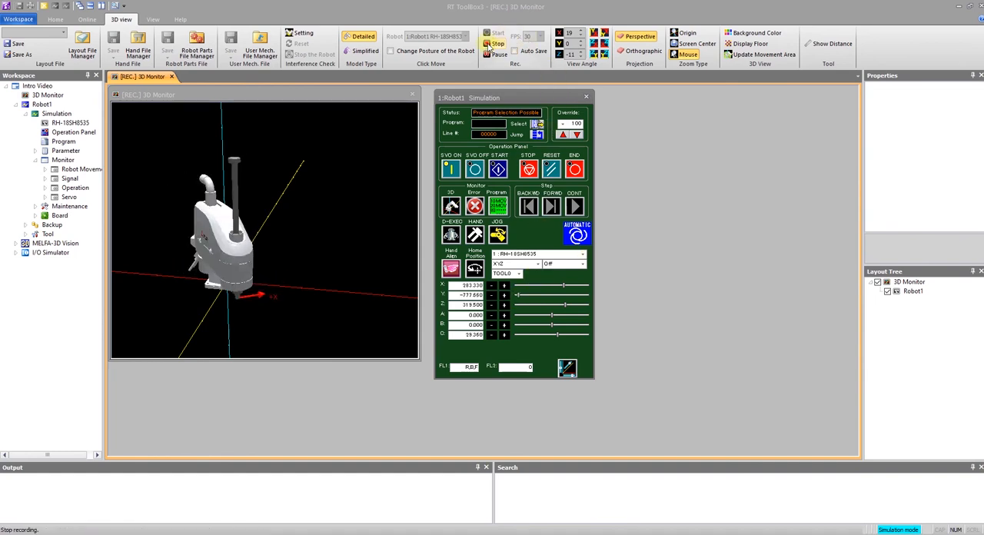
Stop the recording and save it as the AVI 'intro demo' in the Intro Video videos folder
click(495, 43)
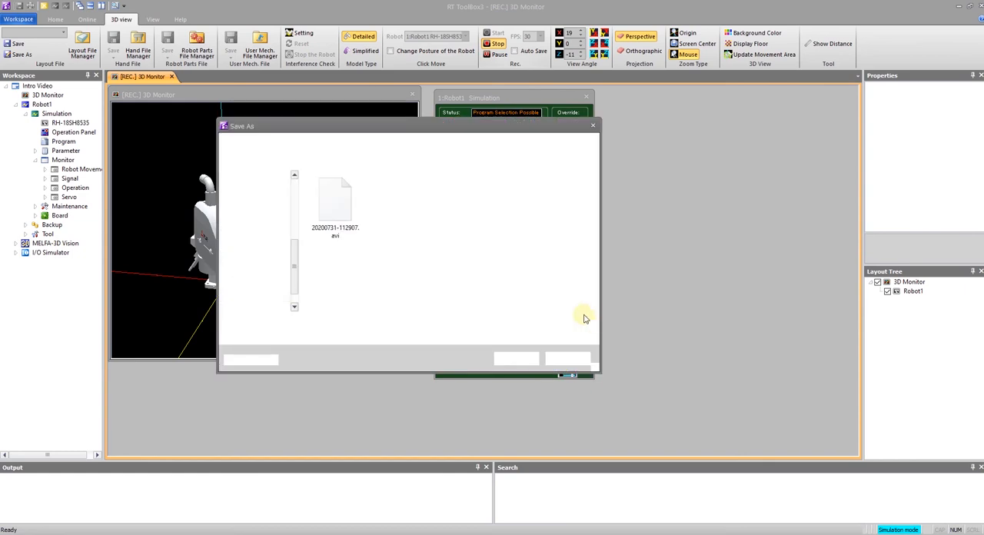
click(243, 360)
text(intro demo)
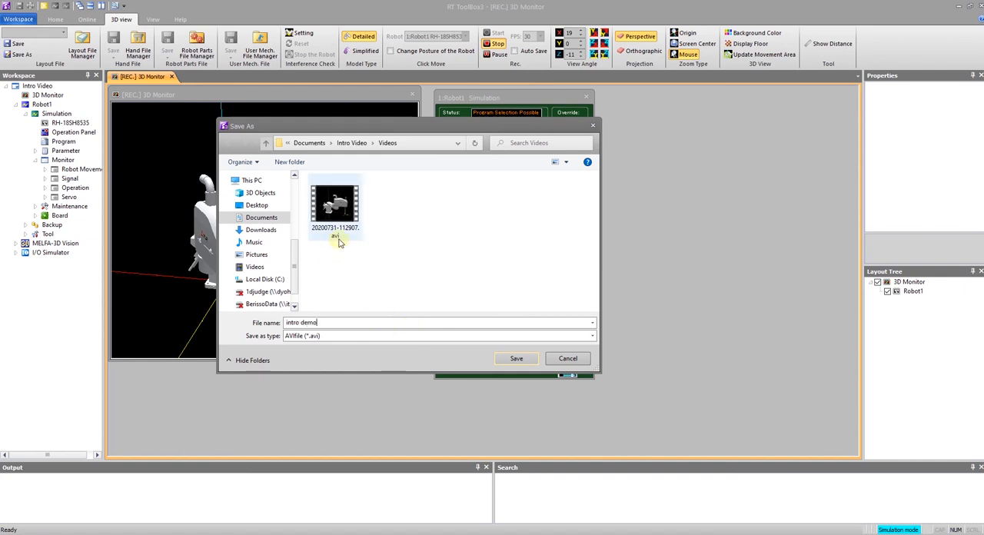
click(515, 358)
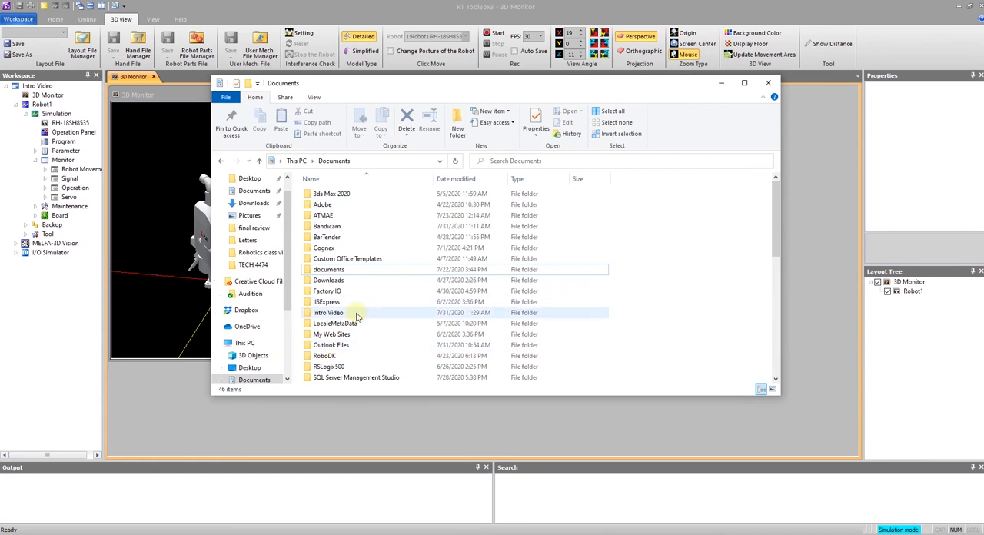
mouse_move(361, 313)
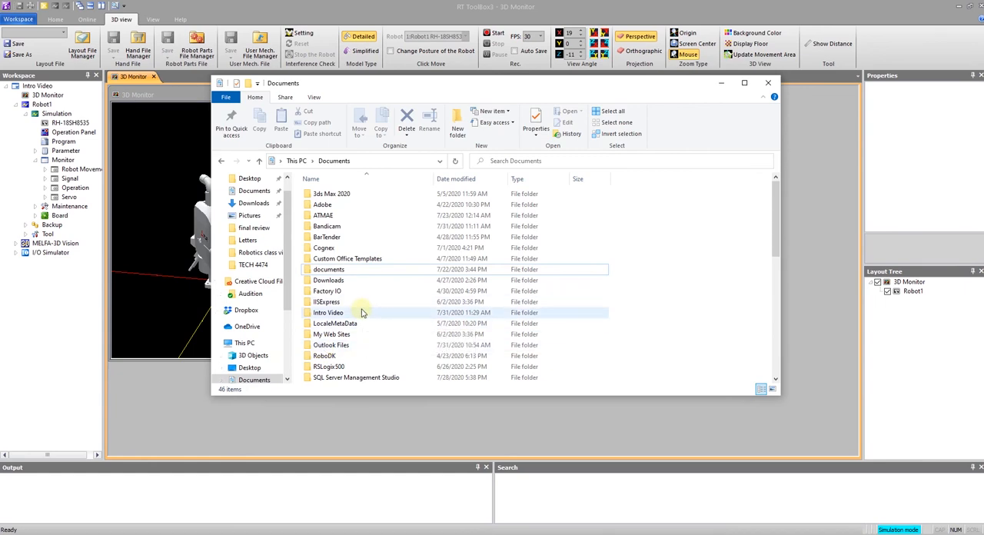
mouse_move(361, 314)
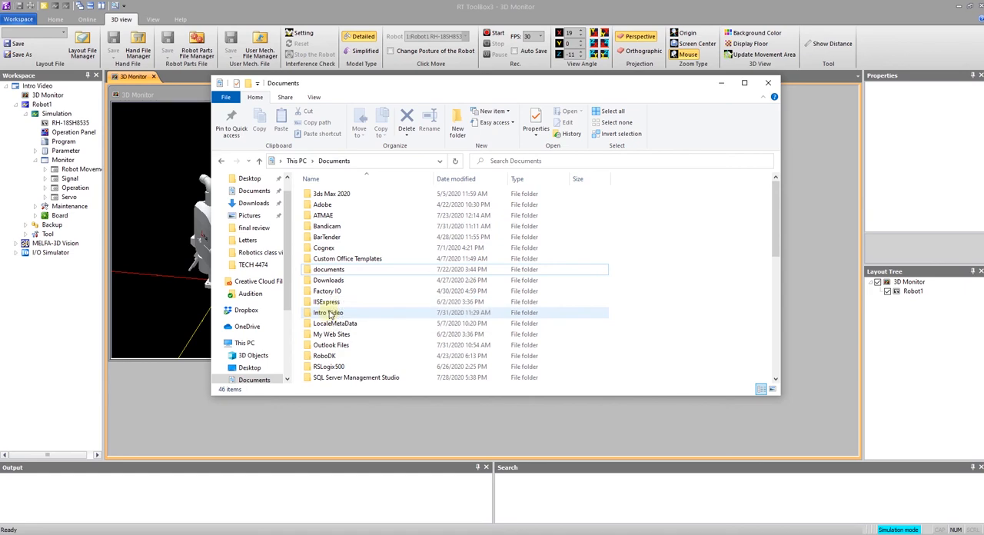
Locate intro demo.avi in Intro Video\Videos and open it with VLC media player
double_click(329, 312)
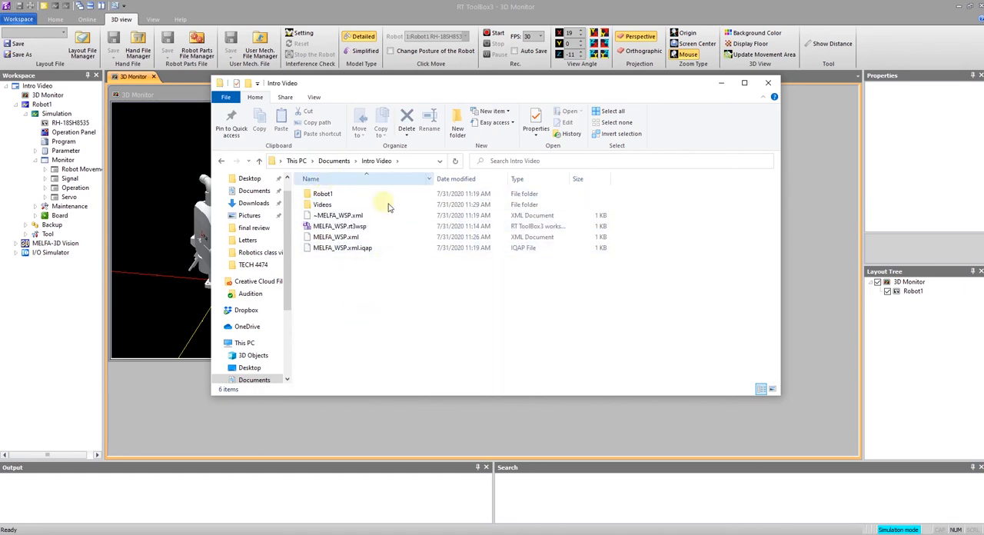
double_click(323, 203)
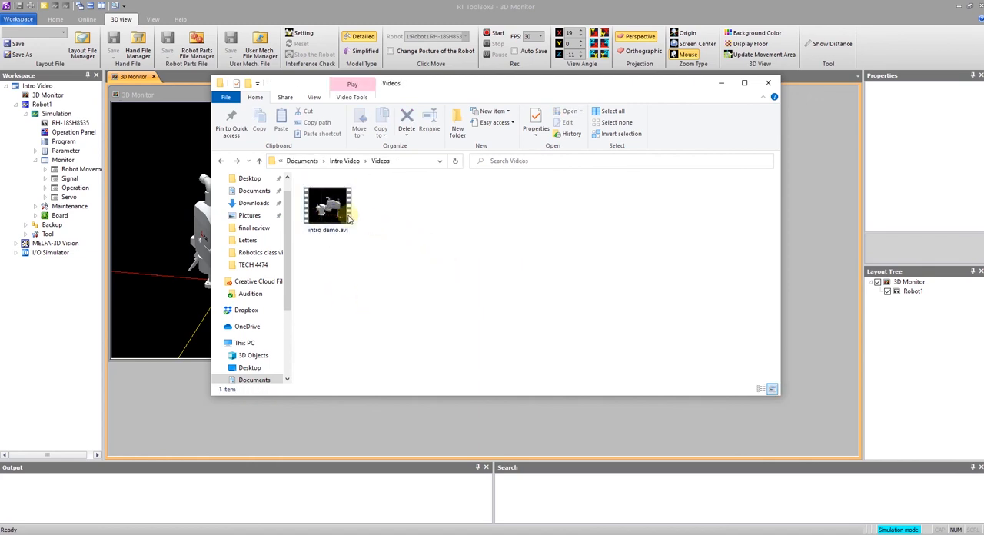
mouse_move(331, 224)
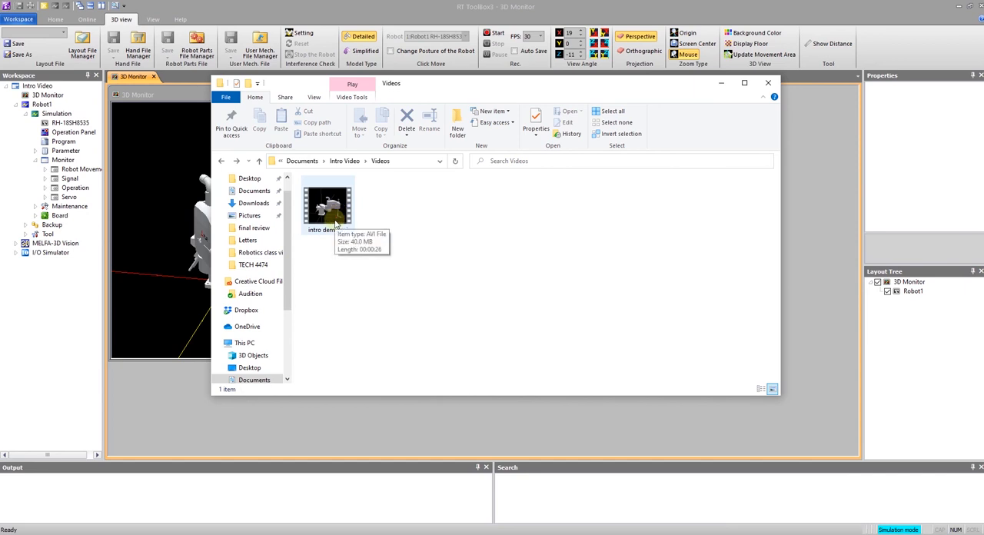
click(326, 206)
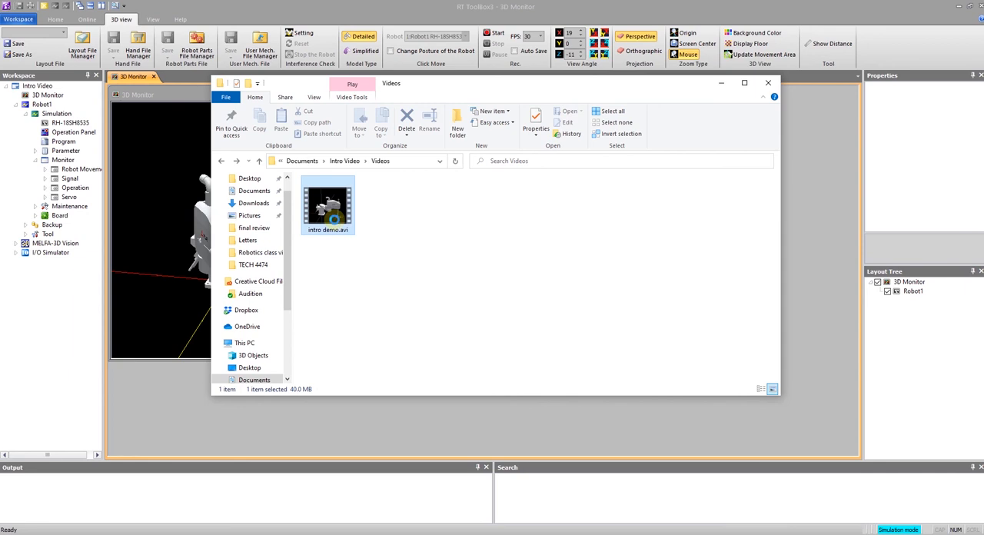
right_click(326, 206)
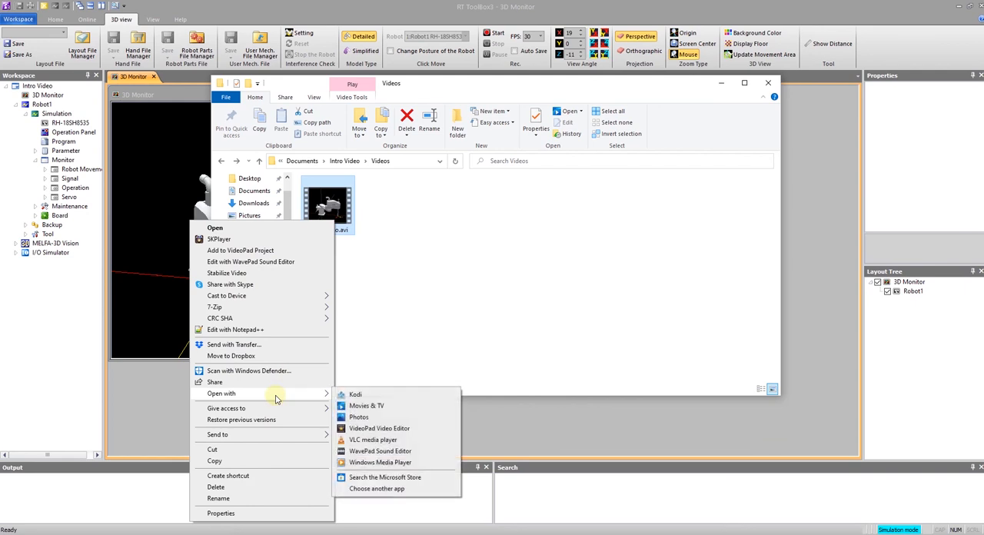
click(373, 439)
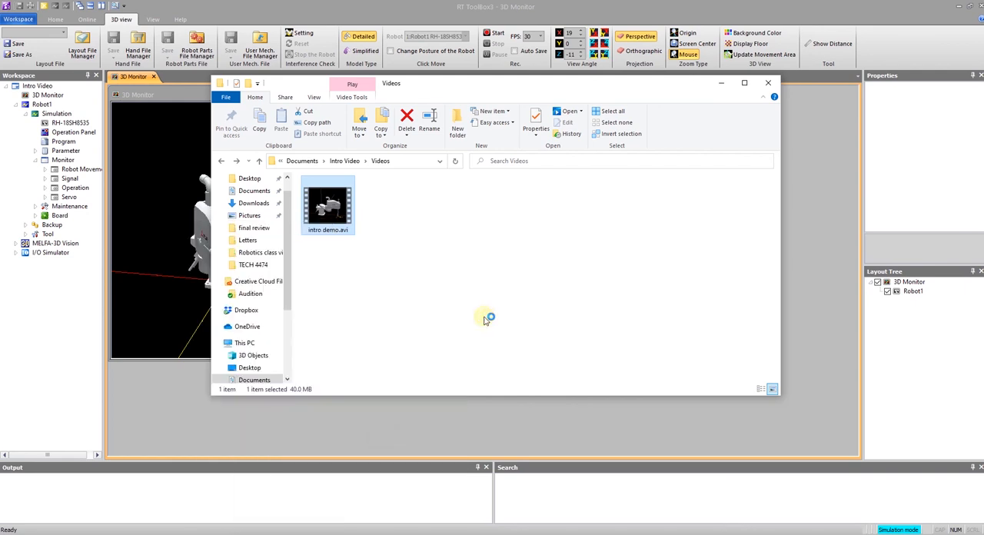
mouse_move(485, 316)
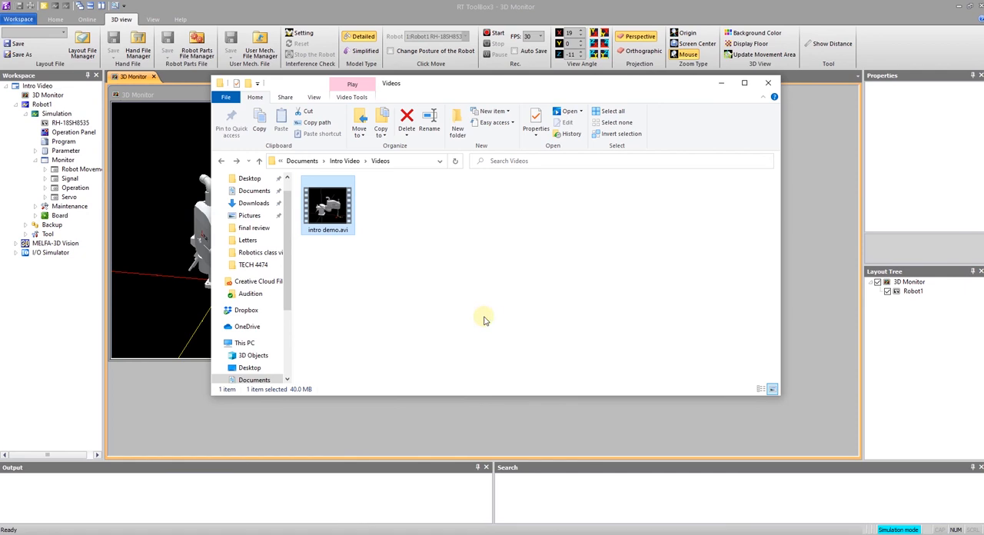
Play the intro demo AVI in VLC past the broken-index warning, then close the player
double_click(326, 203)
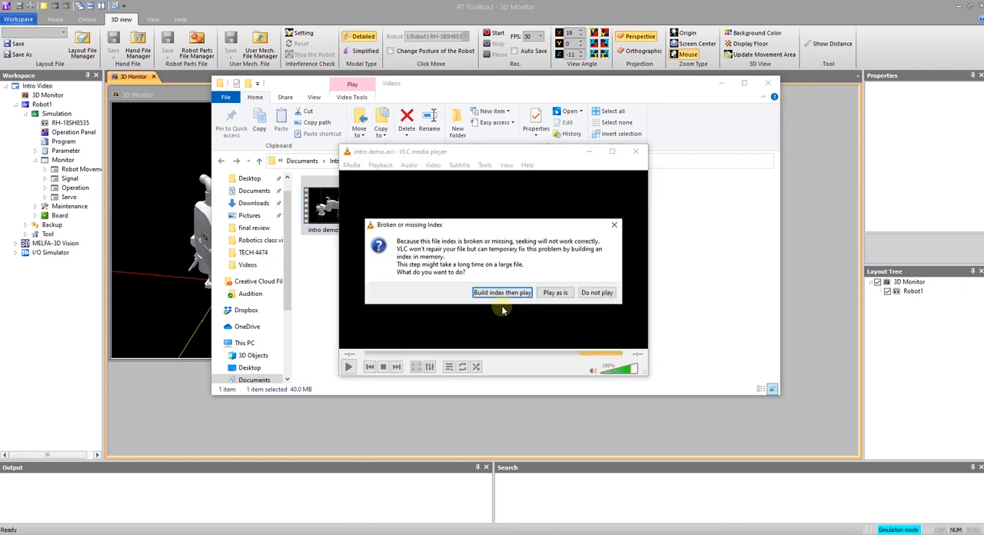
mouse_move(464, 219)
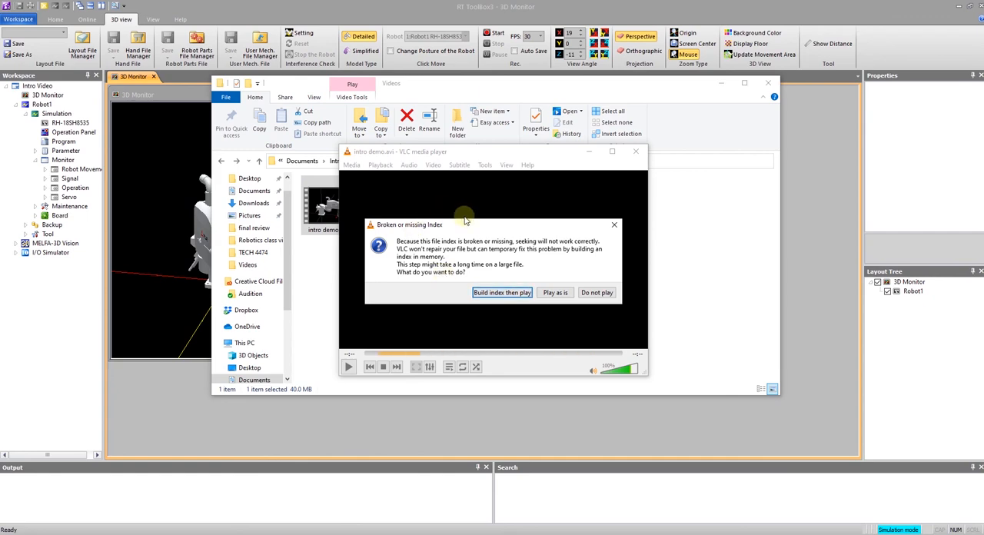
click(556, 293)
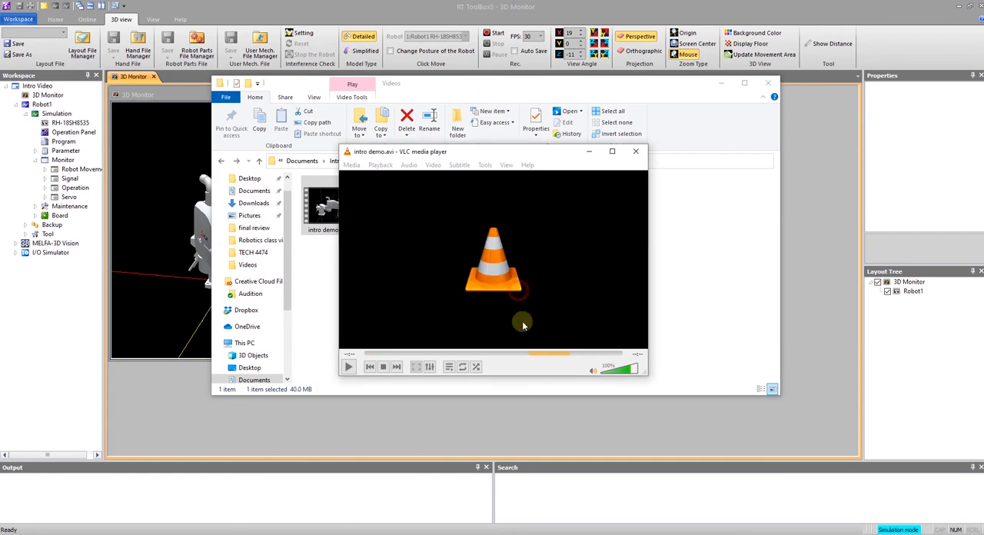
click(347, 366)
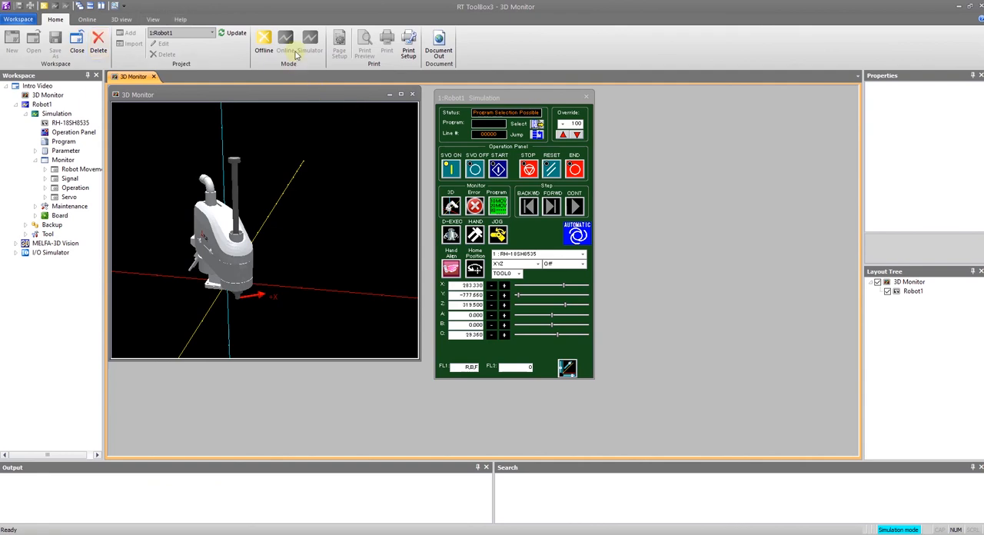
Switch the RT ToolBox3 project from simulation back to offline mode
click(263, 43)
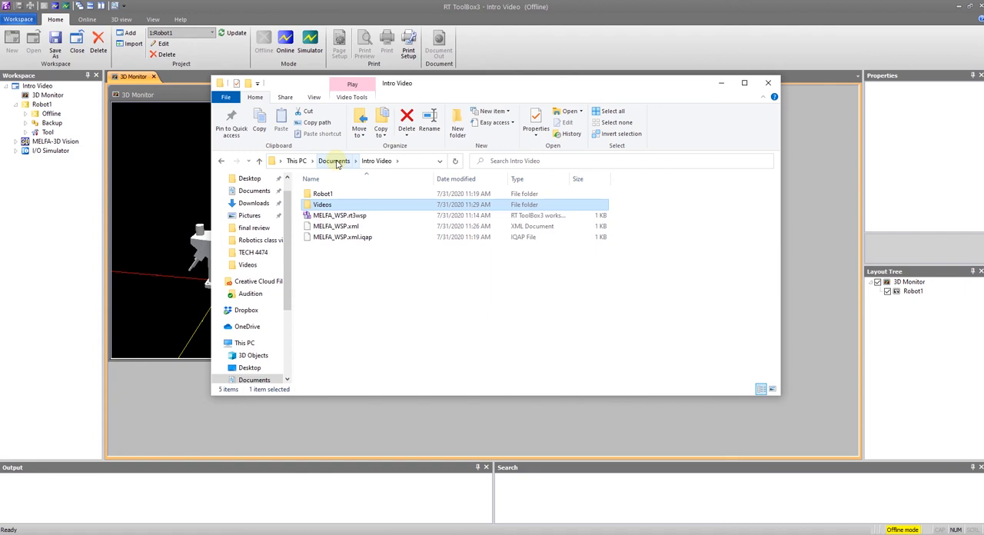
Go up to Documents, check inside the Intro Video folder, then return to Documents
click(335, 160)
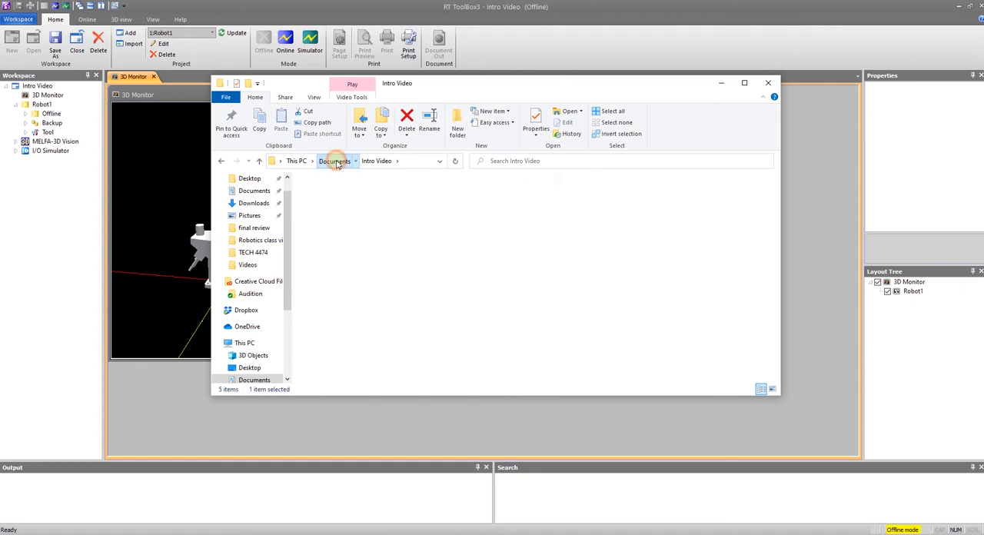
click(334, 160)
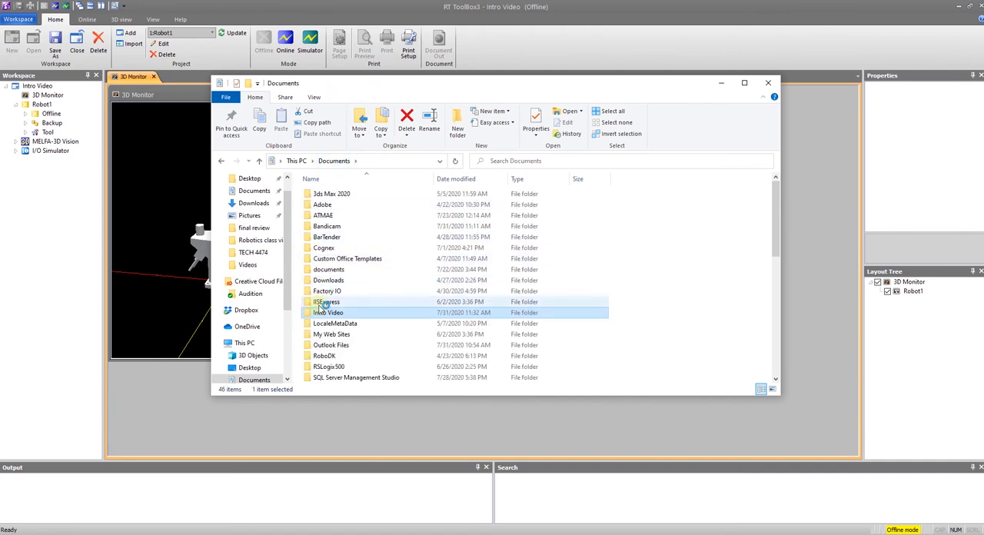
mouse_move(360, 315)
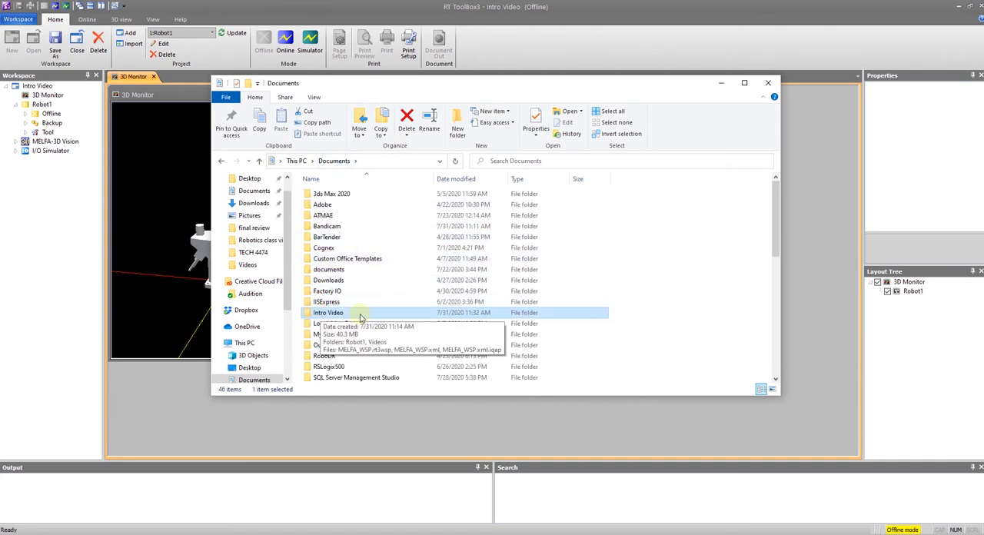
mouse_move(347, 317)
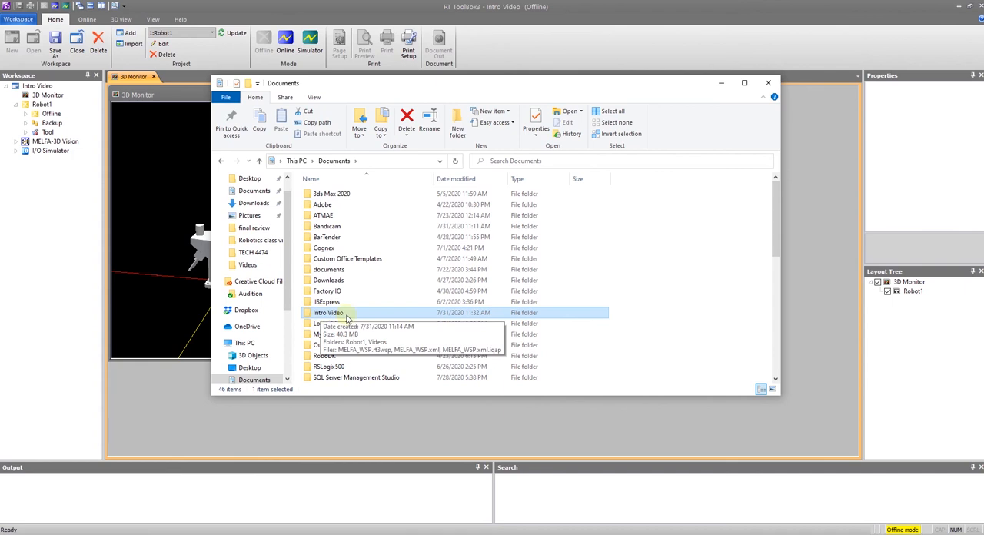
mouse_move(366, 317)
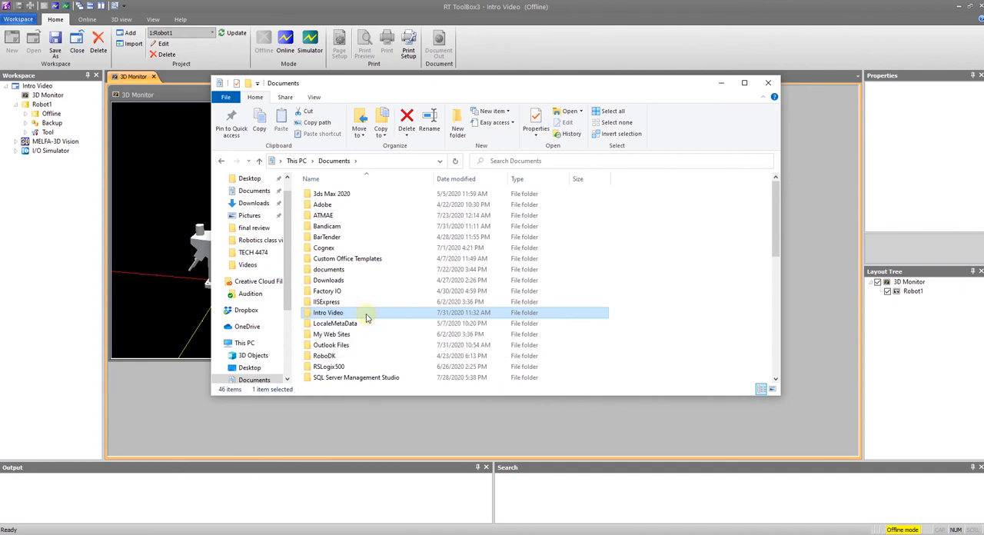
double_click(329, 314)
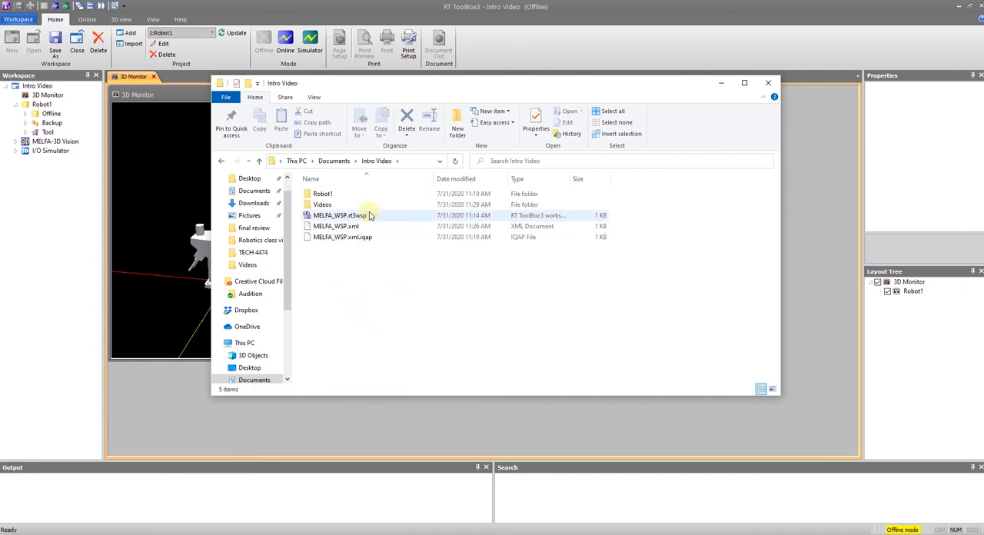
click(424, 308)
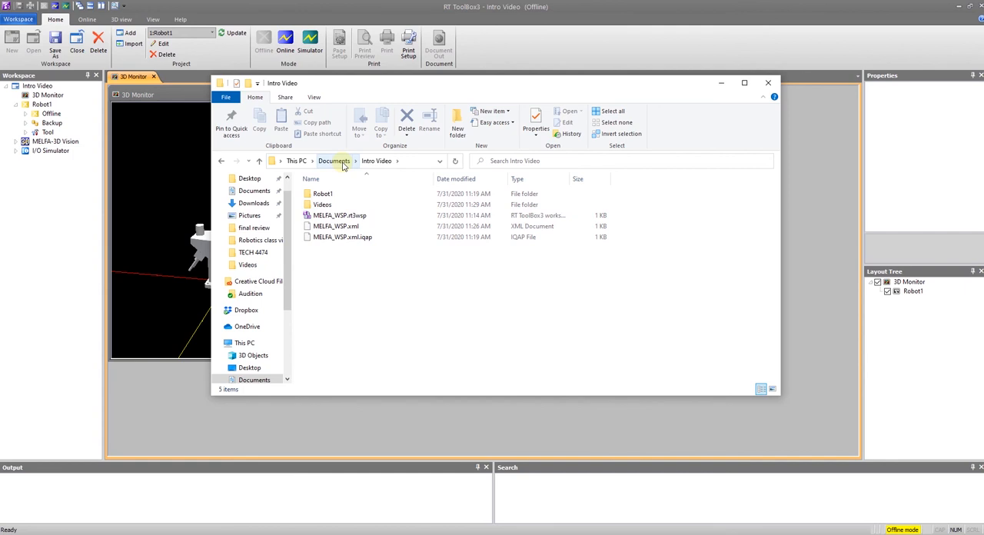
click(334, 160)
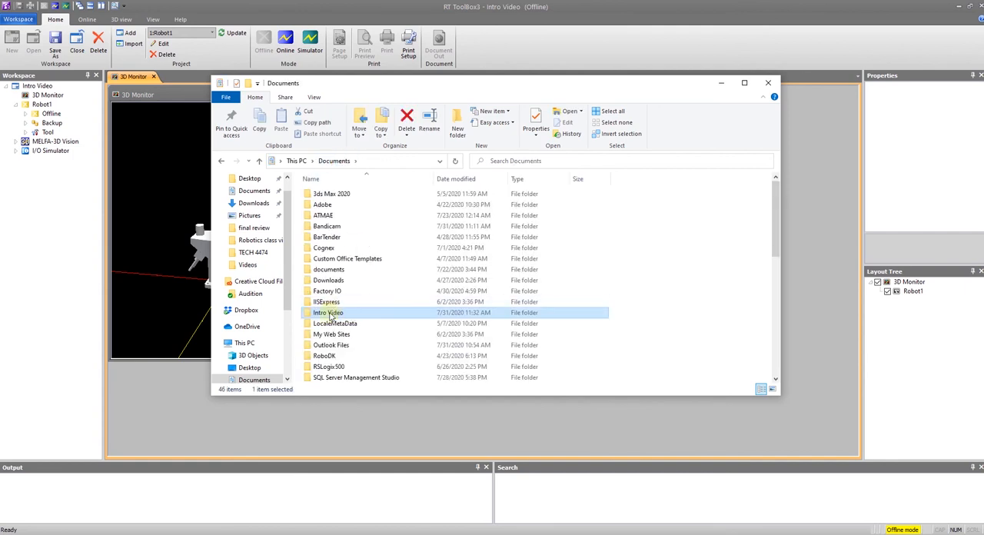
mouse_move(329, 314)
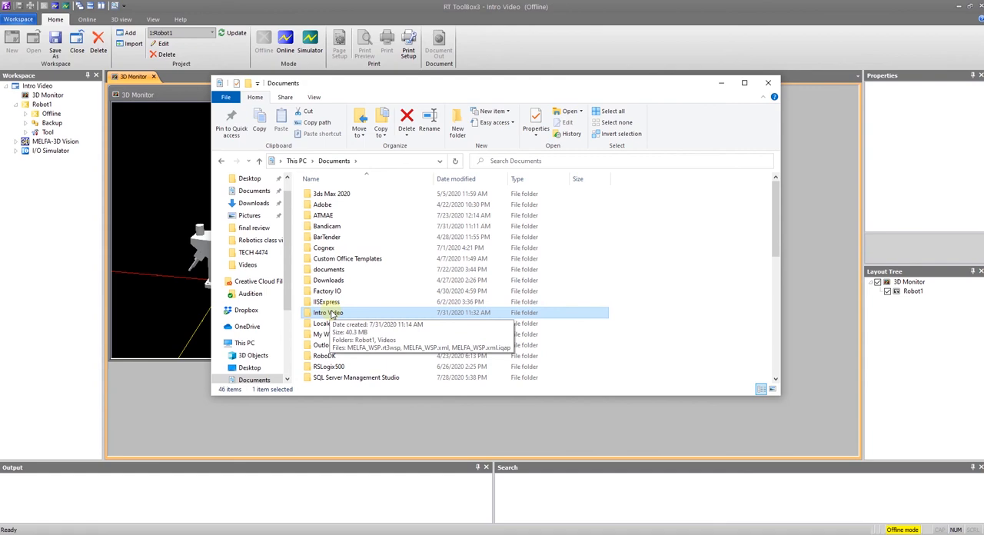
mouse_move(644, 320)
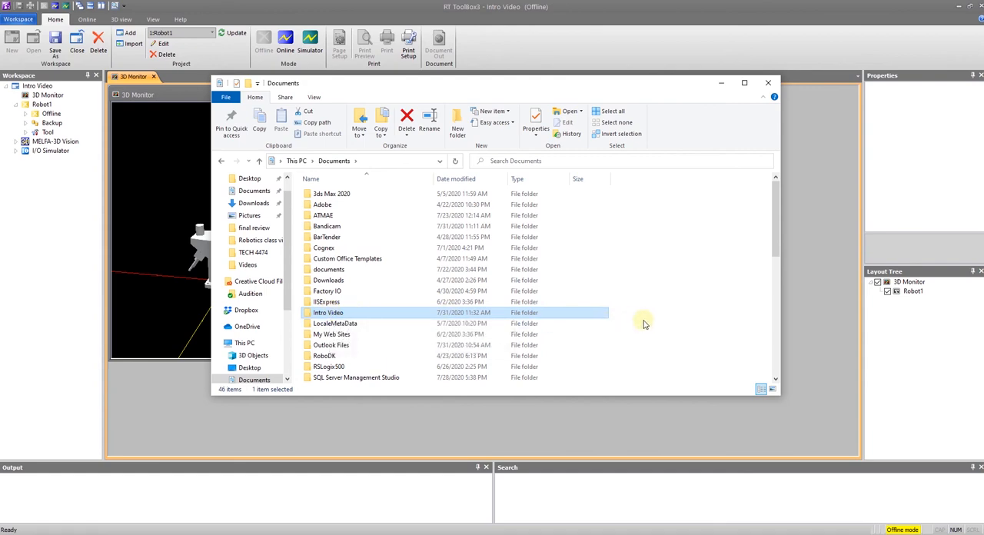
mouse_move(329, 312)
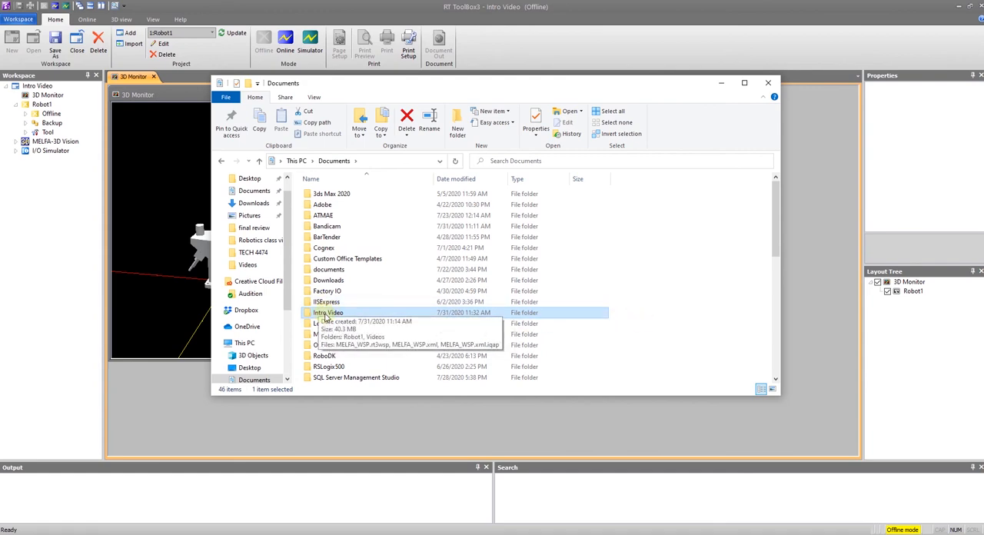
Send the Intro Video folder to a compressed (zipped) folder in Documents
right_click(329, 312)
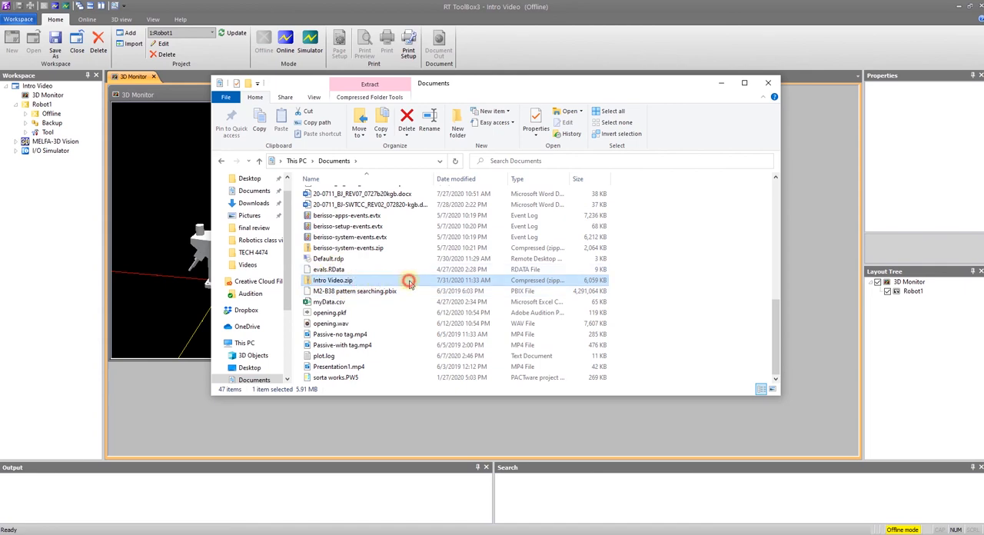
mouse_move(356, 282)
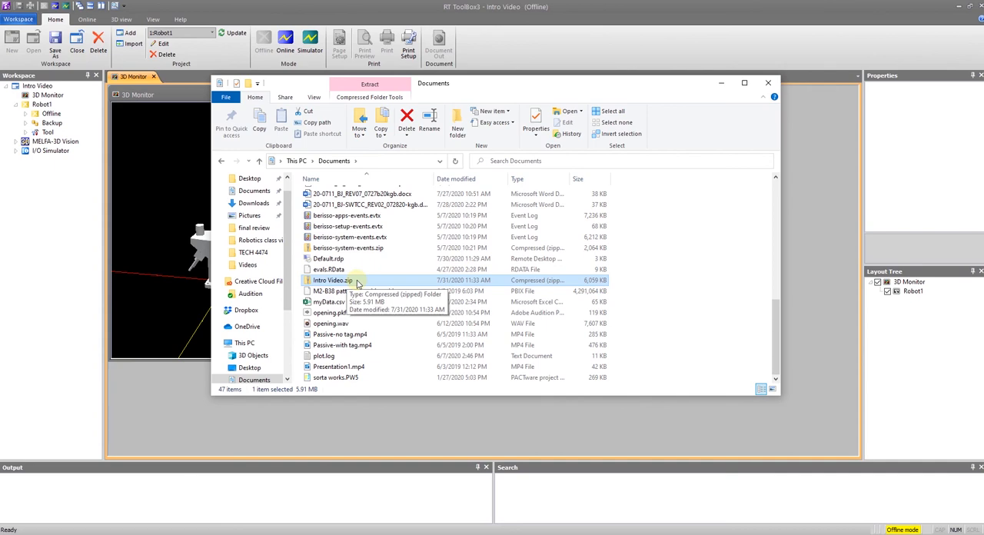
mouse_move(372, 317)
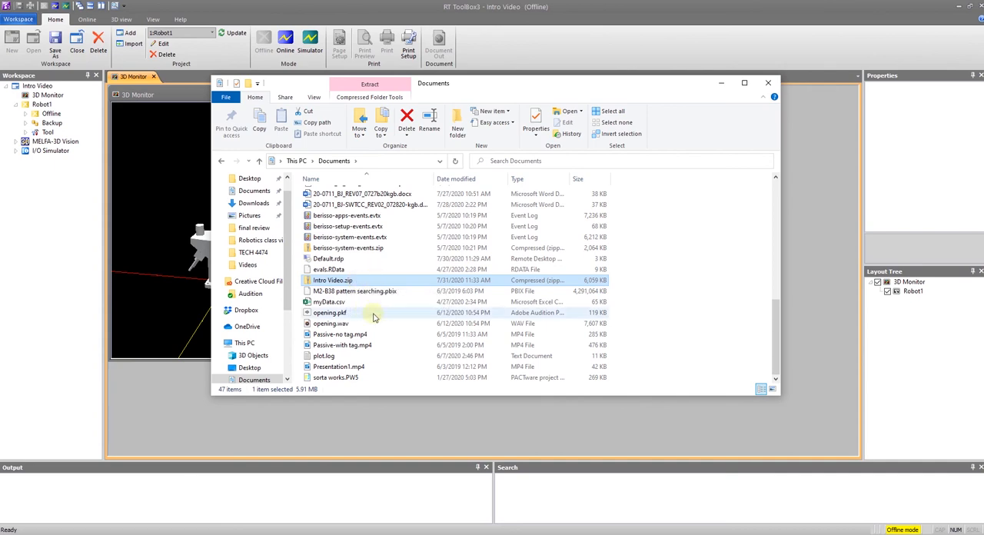
mouse_move(459, 396)
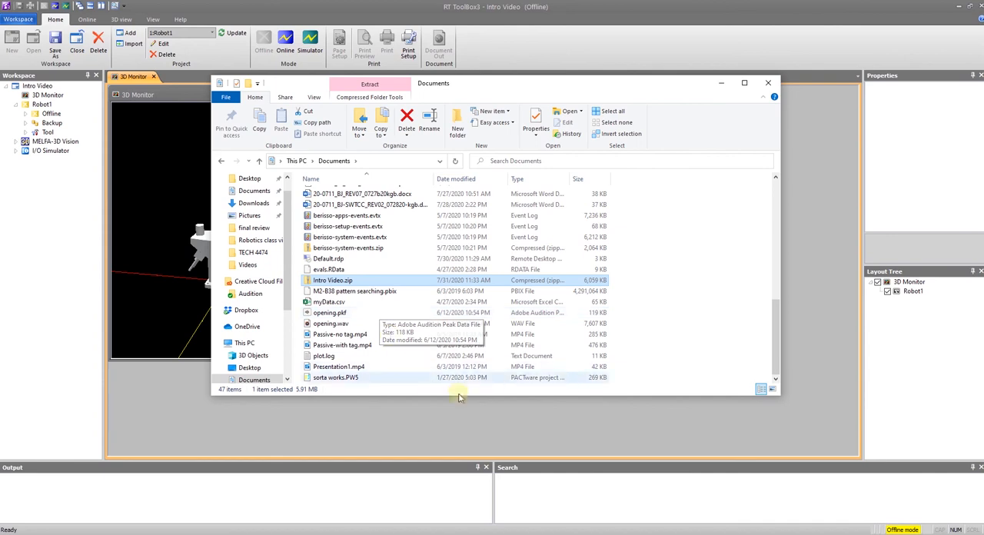